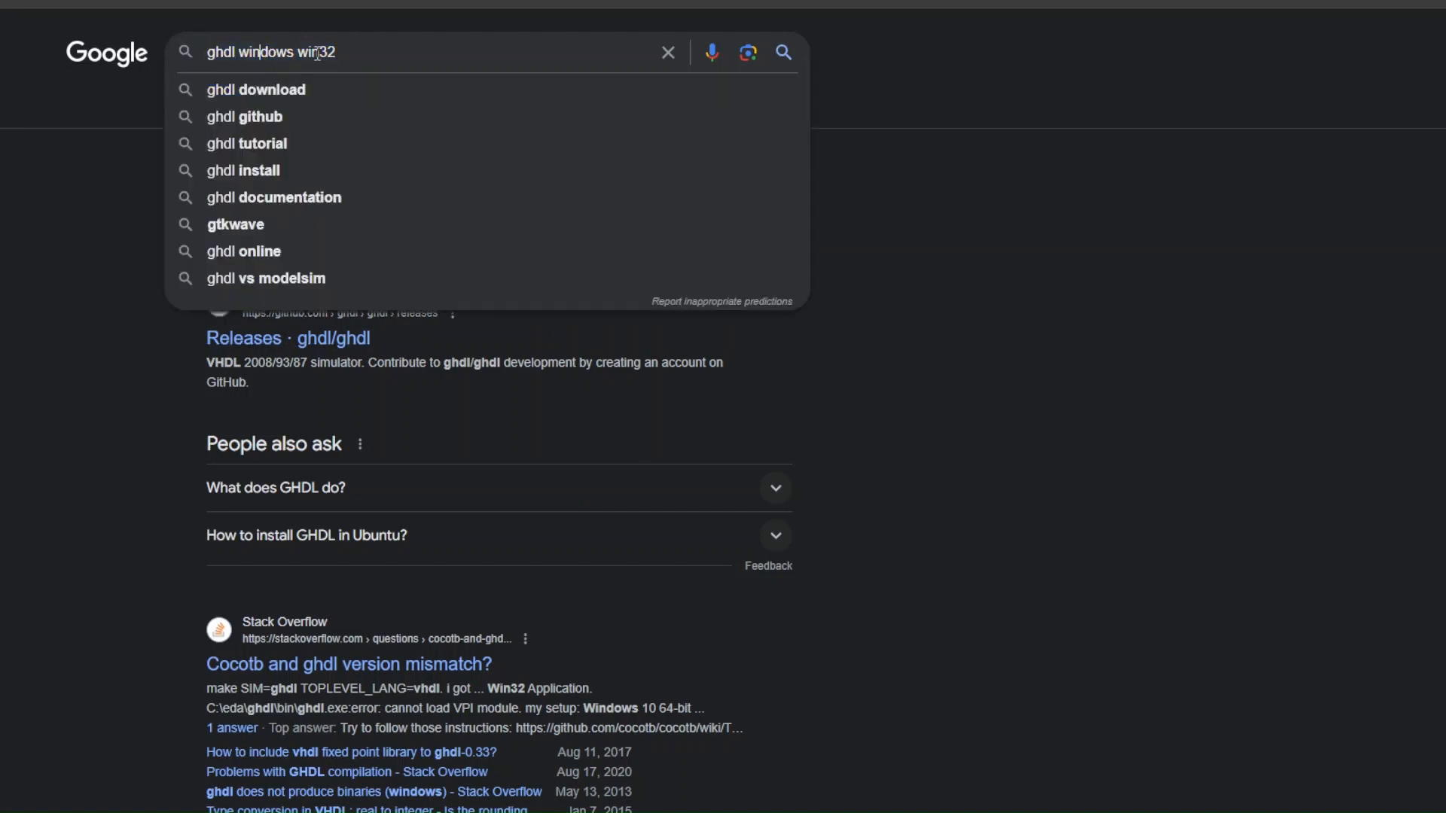
- Download ghdl-MINGW32.zip from the GHDL v4.0.0 release assets on GitHub's Releases page
{"action": "key", "text": "Return"}
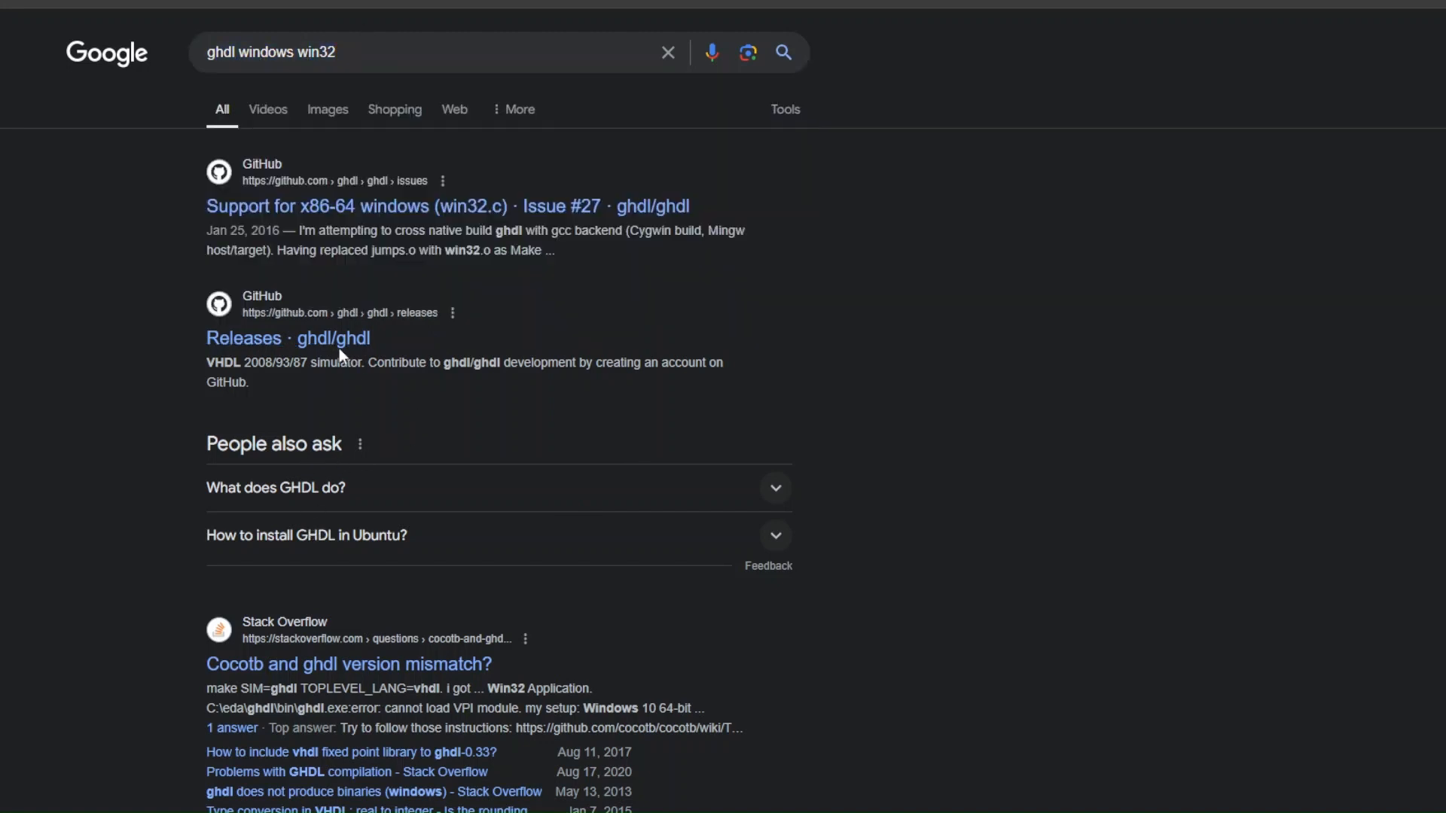
{"action": "left_click", "coordinate": [287, 338]}
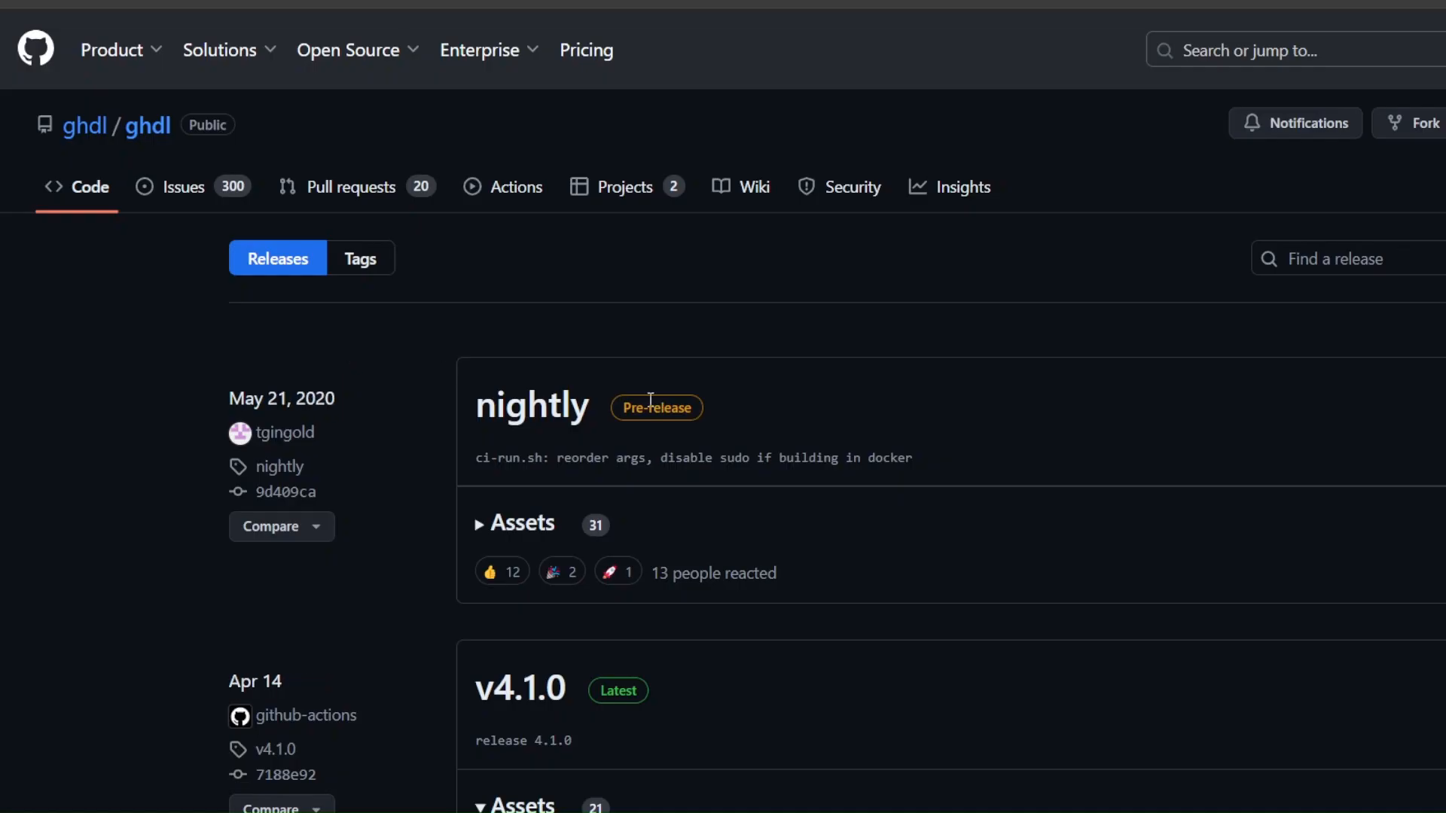
{"action": "mouse_move", "coordinate": [646, 291]}
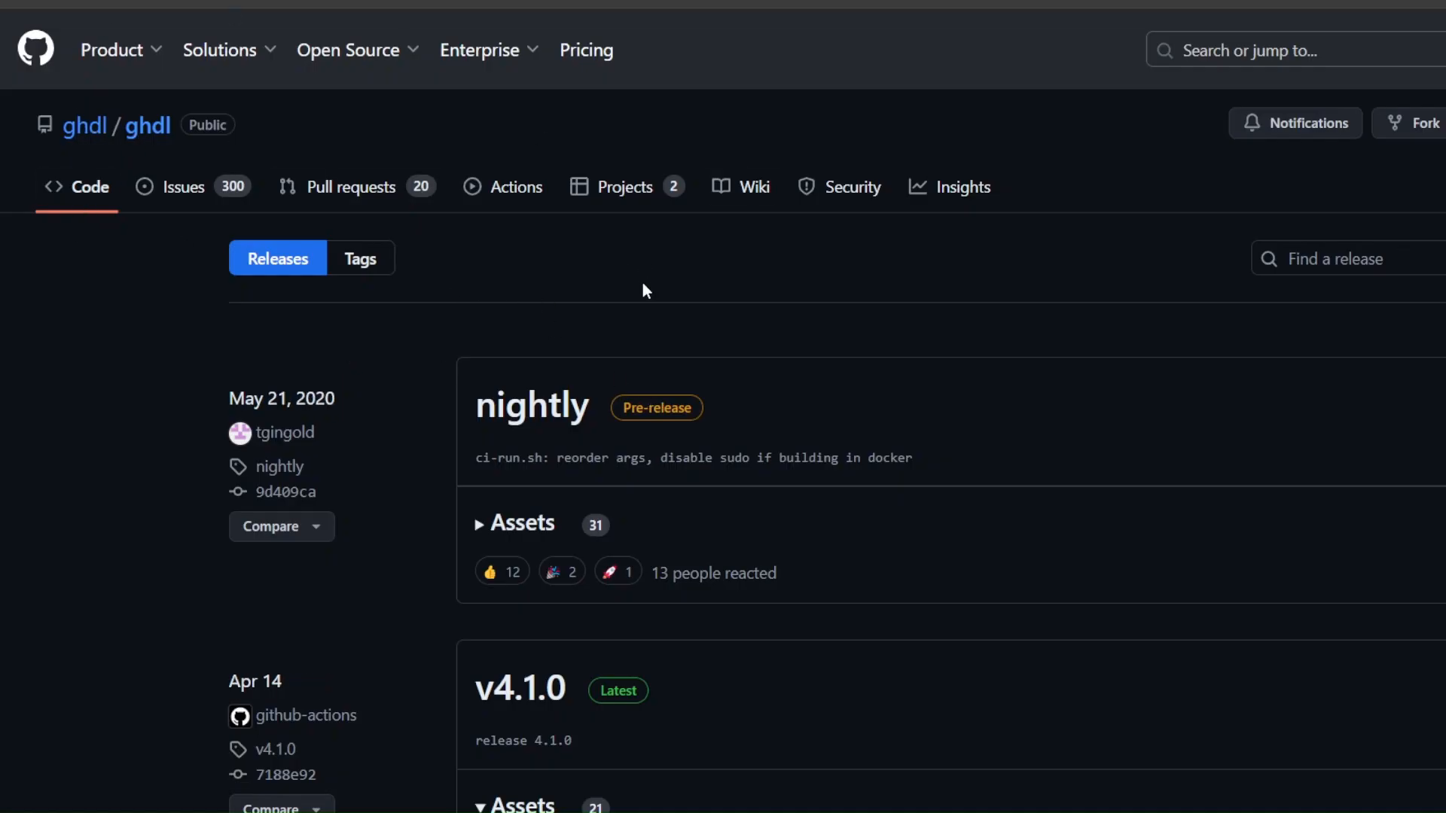
{"action": "scroll", "scroll_direction": "down", "scroll_amount": 3}
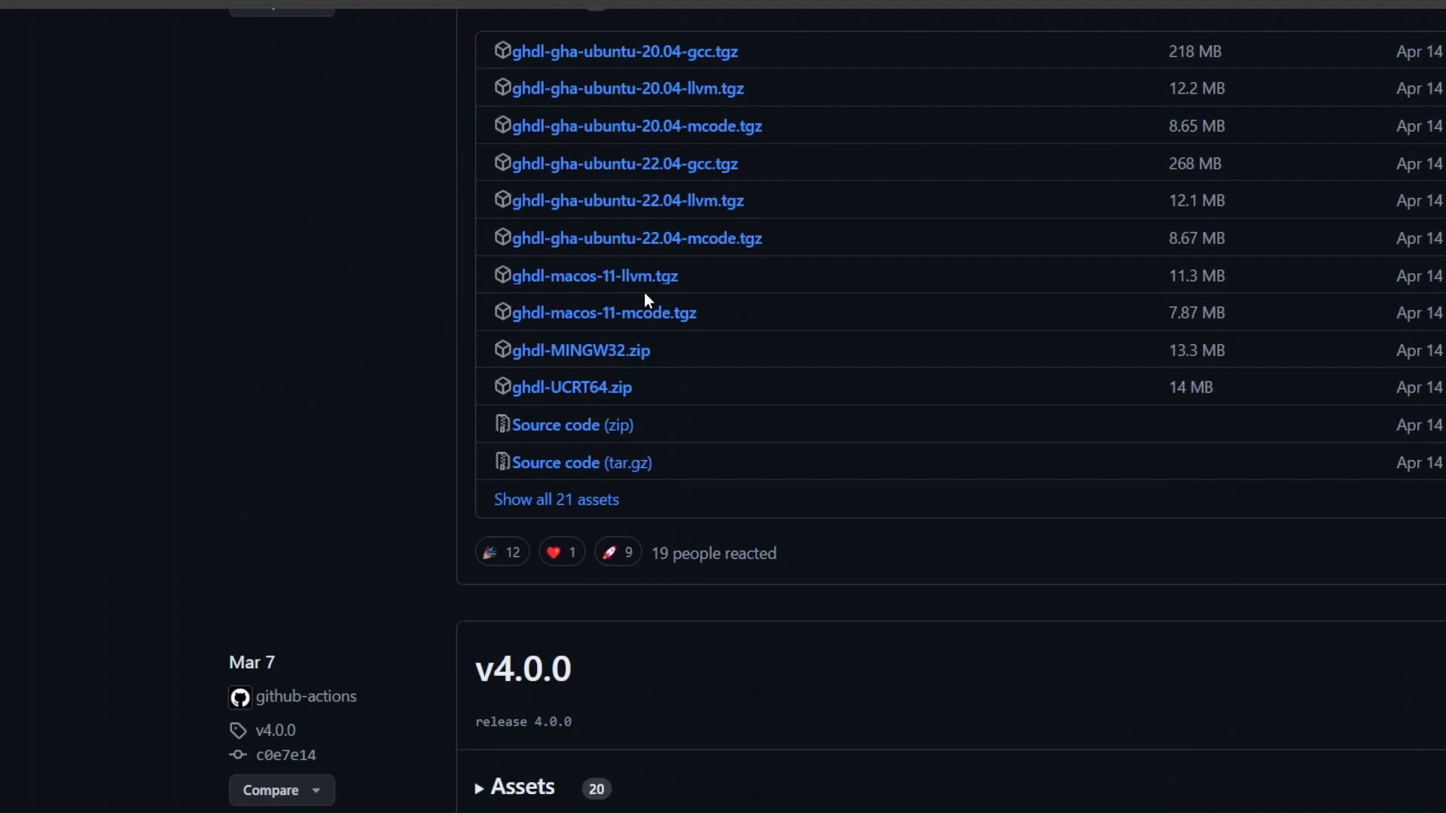
{"action": "scroll", "scroll_direction": "down", "scroll_amount": 3}
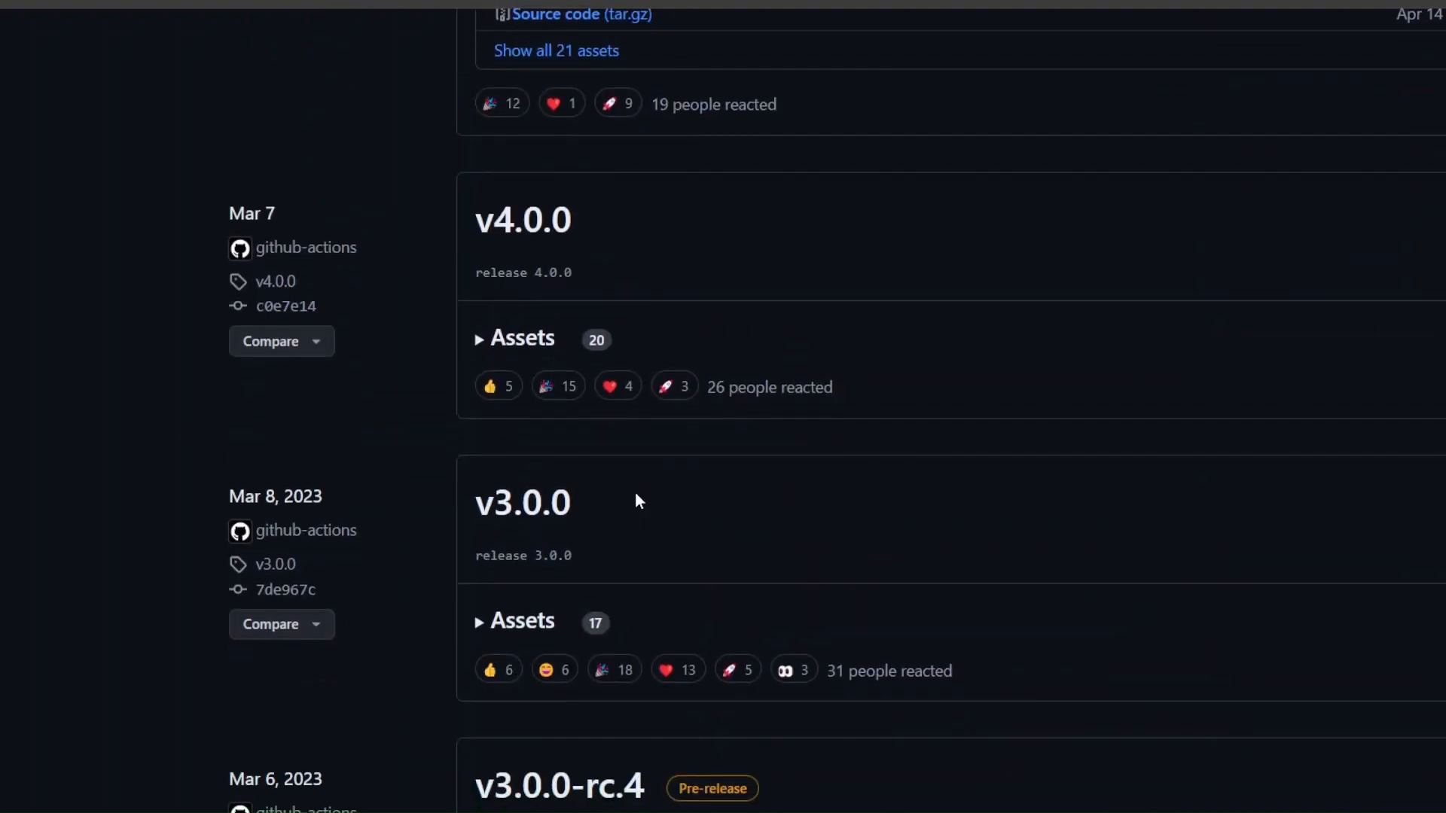
{"action": "scroll", "scroll_direction": "down", "scroll_amount": 3}
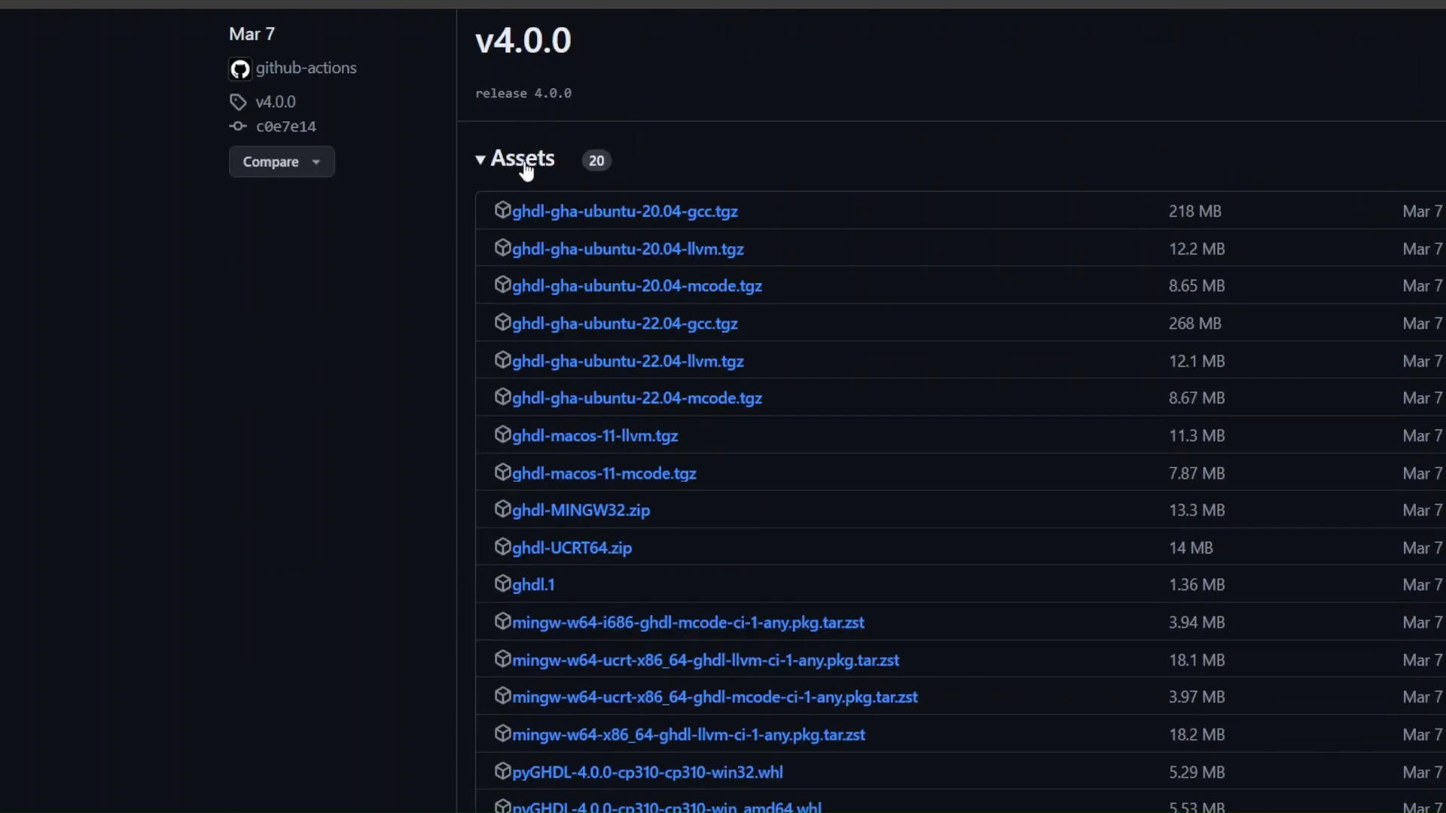
{"action": "scroll", "scroll_direction": "down", "scroll_amount": 3}
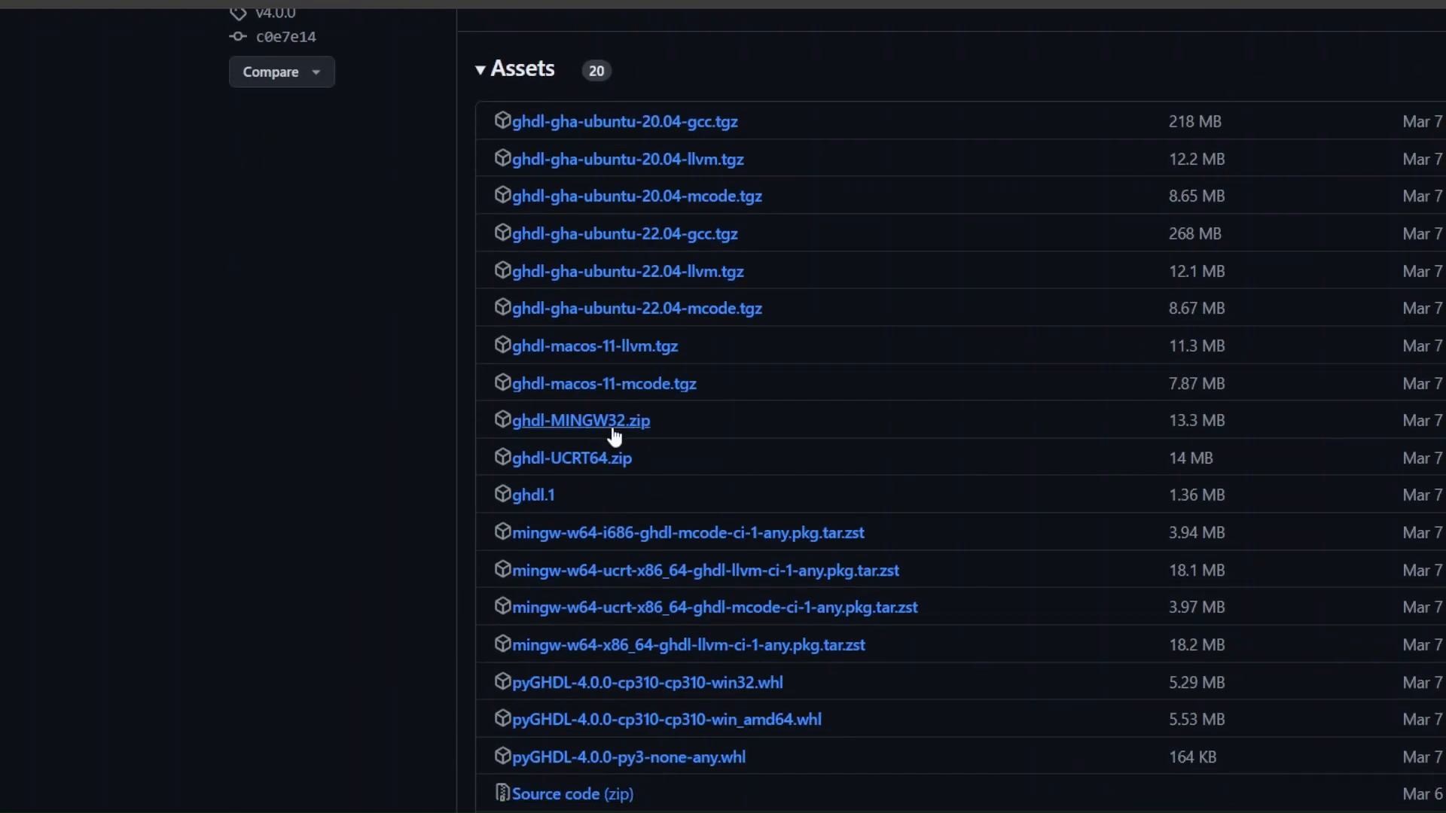
{"action": "mouse_move", "coordinate": [607, 438]}
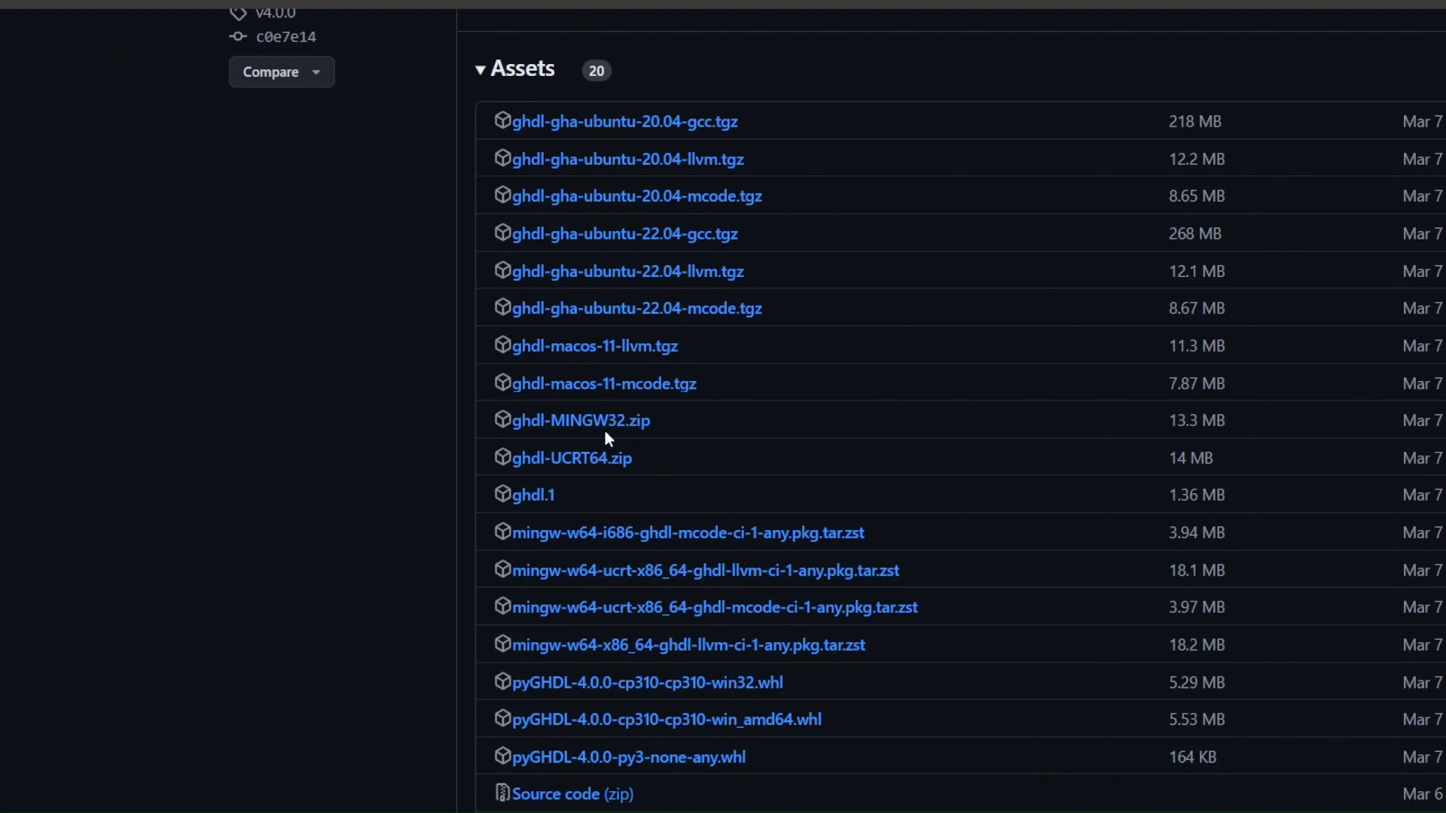
{"action": "mouse_move", "coordinate": [599, 427]}
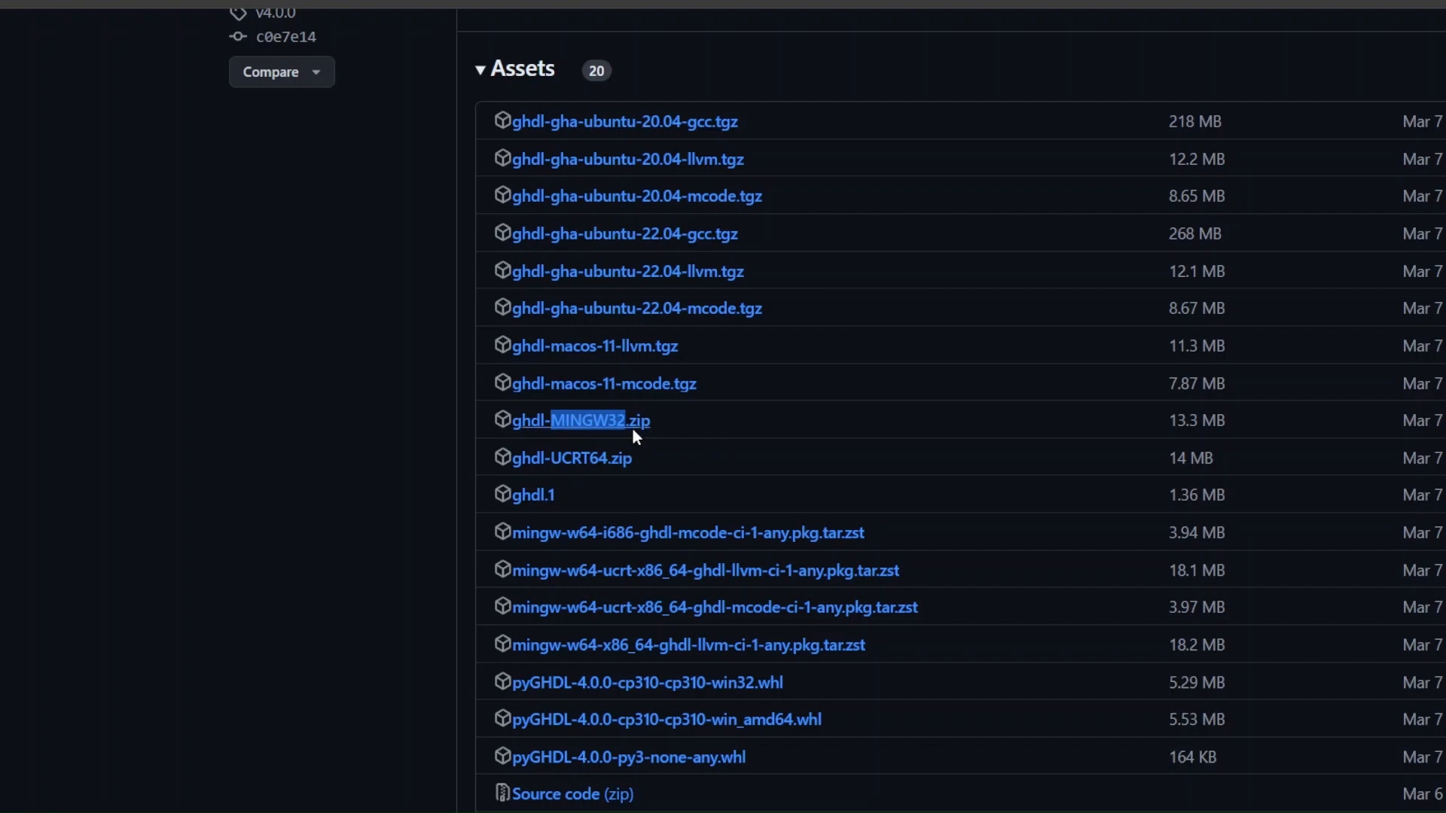
{"action": "left_click", "coordinate": [579, 420]}
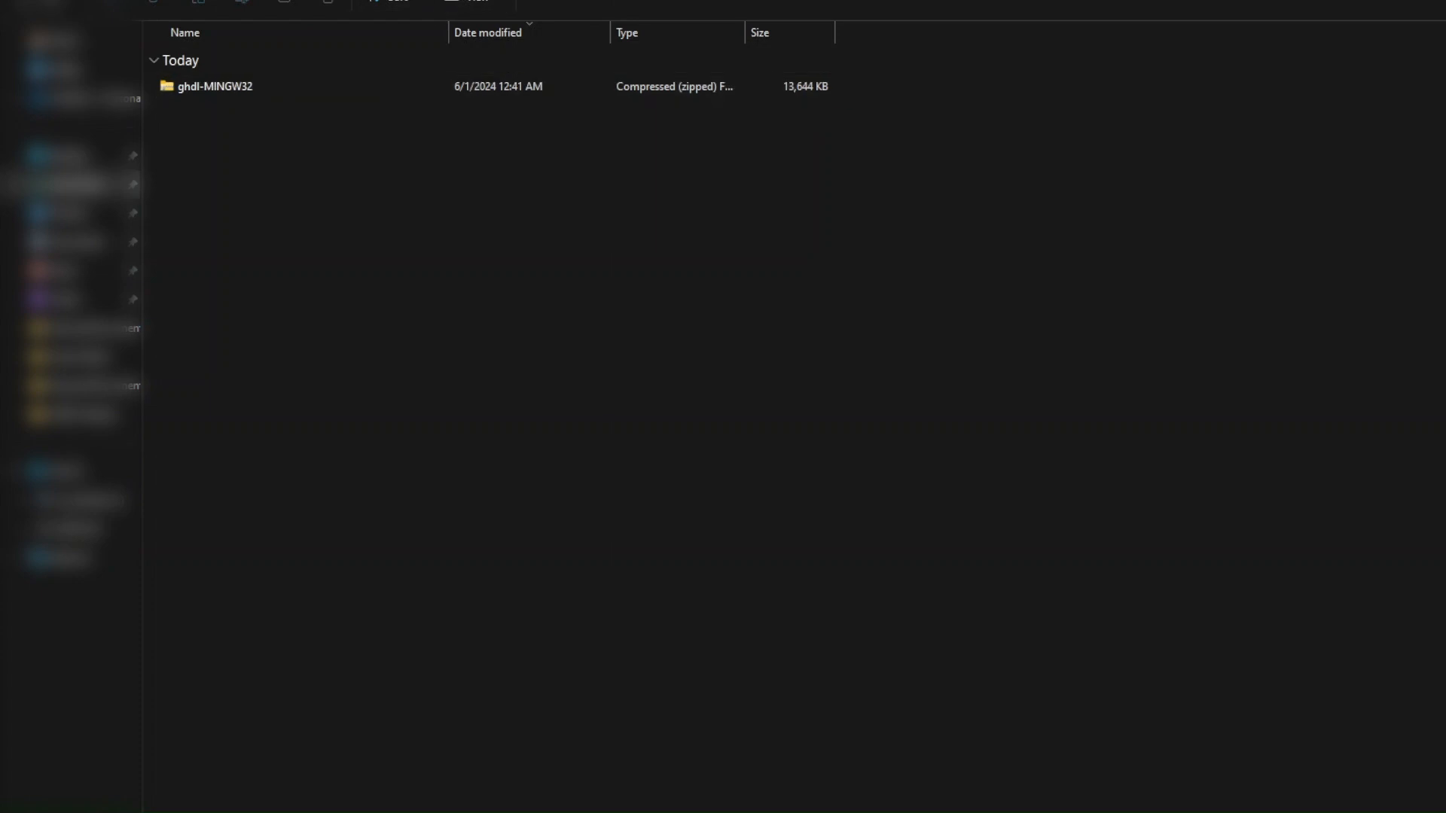
- Look inside ghdl-MINGW32.zip to confirm its GHDL folder, then right-click the zip
{"action": "left_click", "coordinate": [221, 86]}
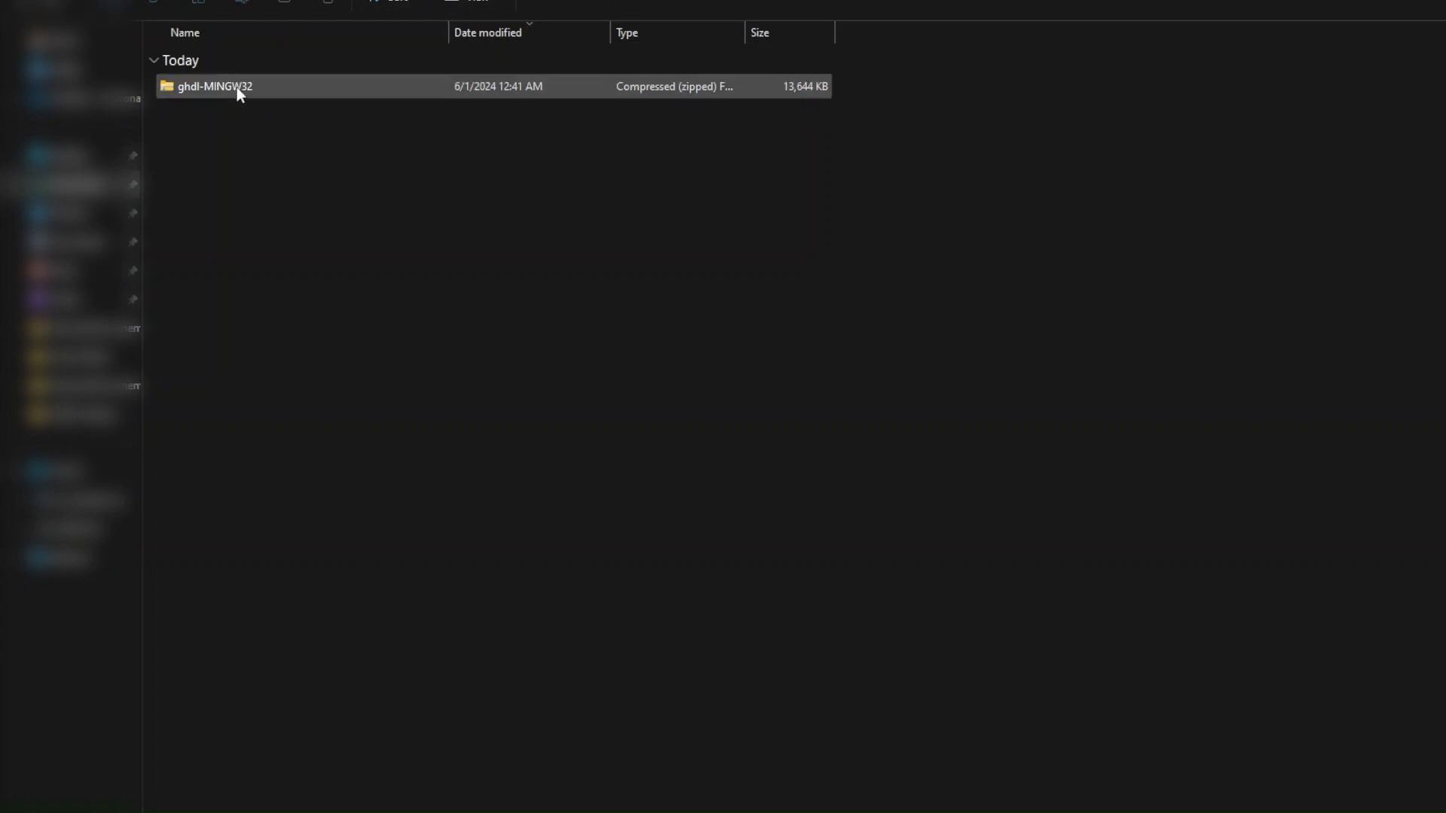
{"action": "double_click", "coordinate": [215, 86]}
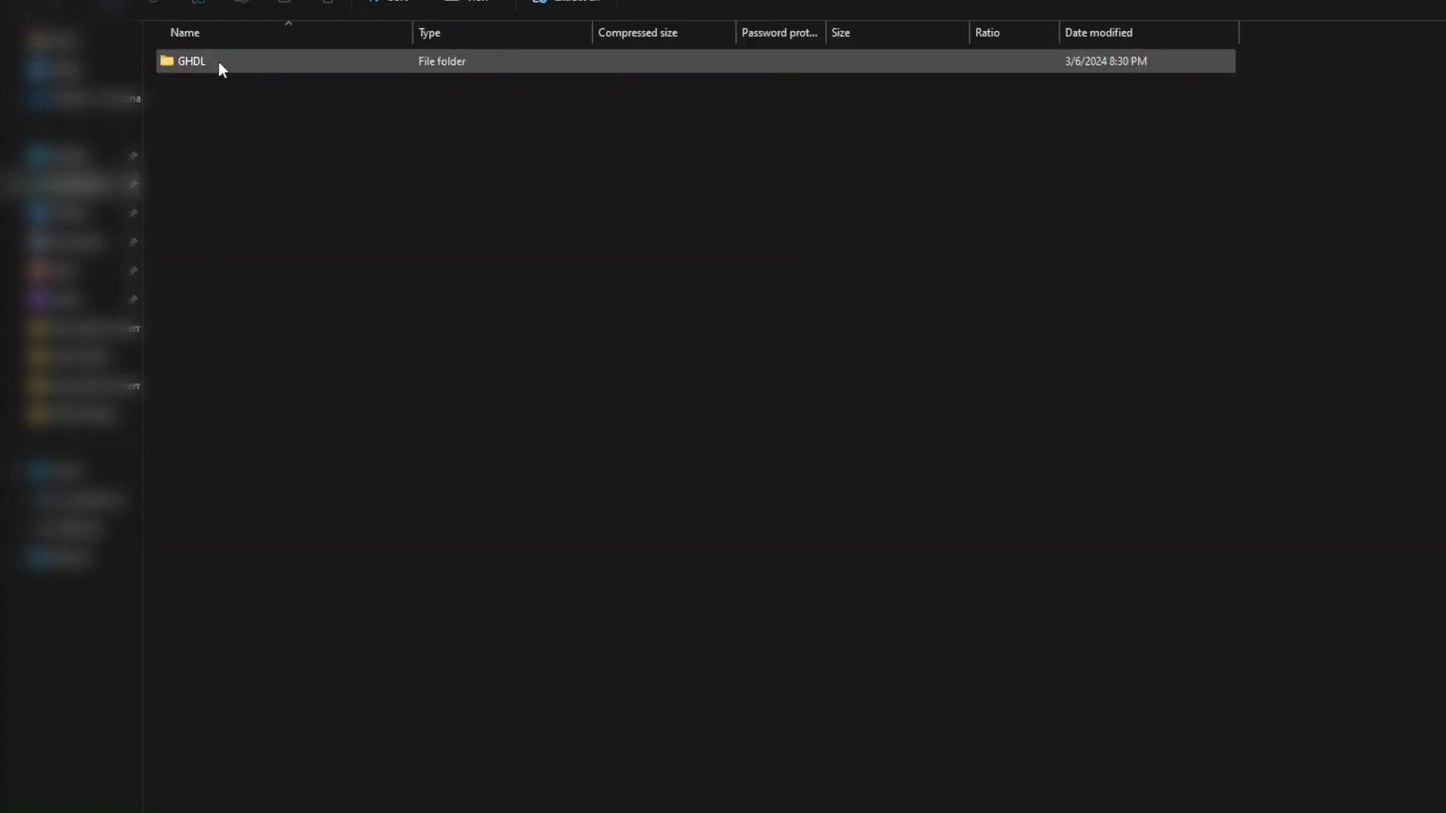
{"action": "double_click", "coordinate": [191, 61]}
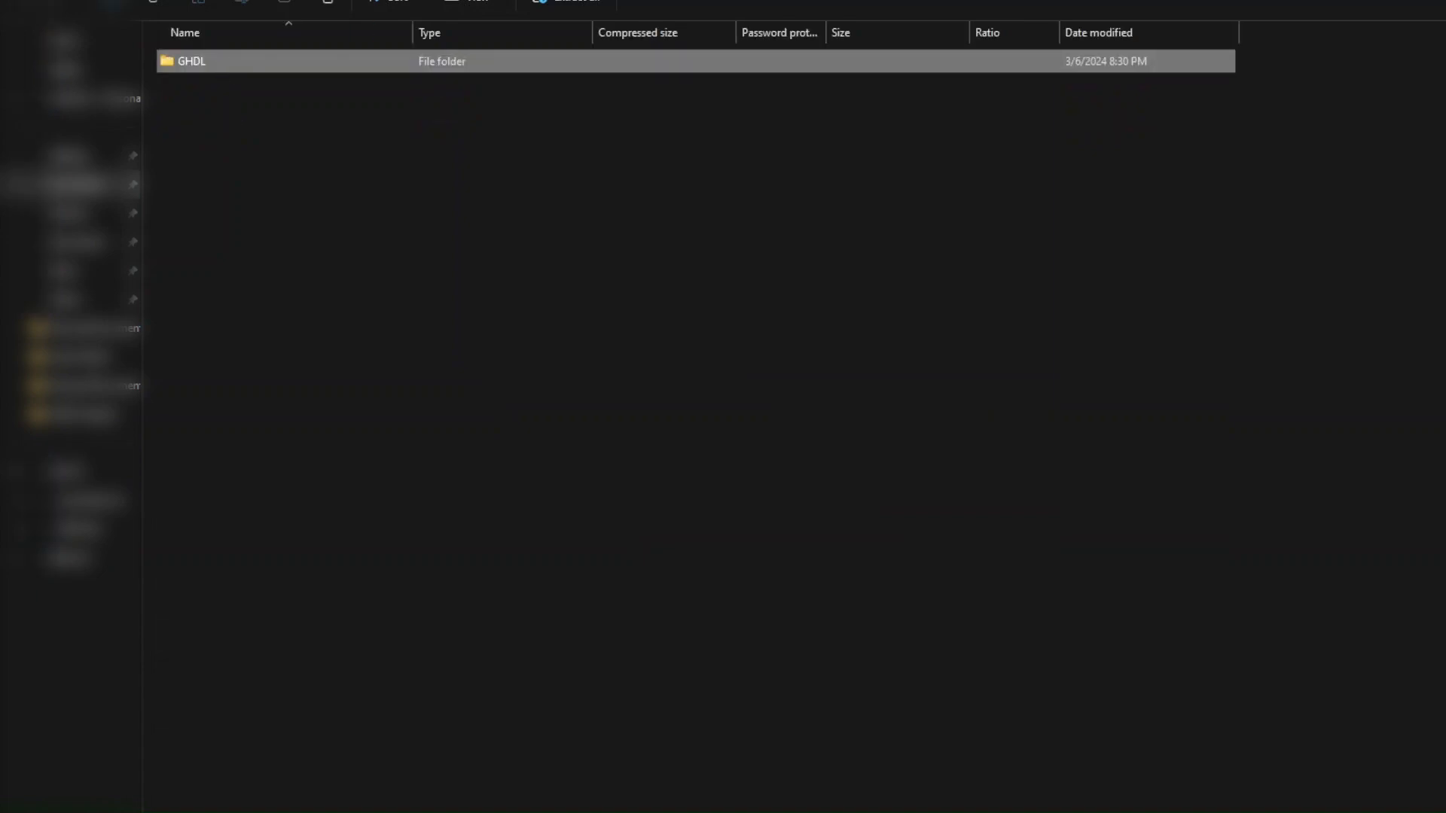
{"action": "double_click", "coordinate": [191, 61]}
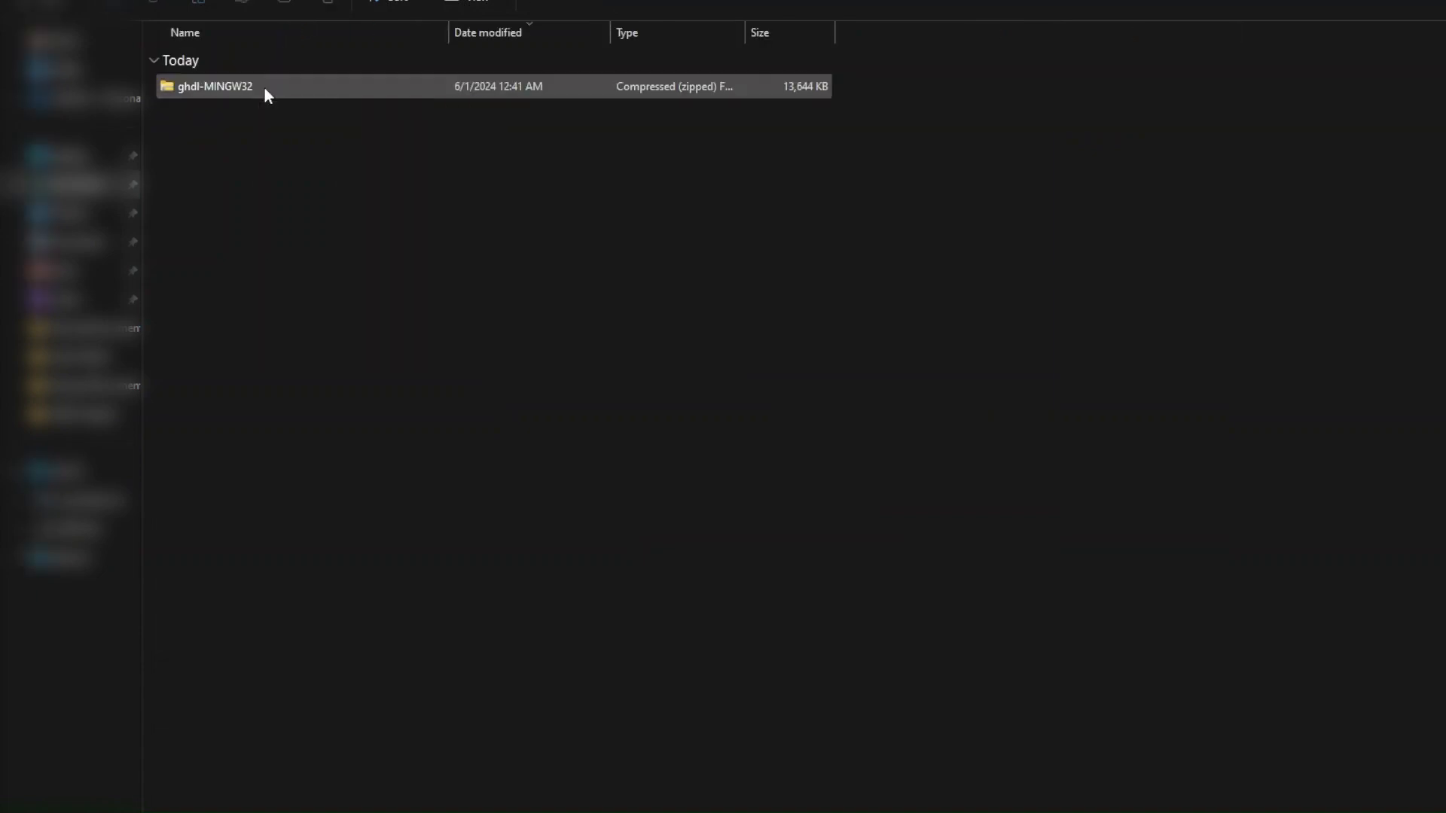
{"action": "right_click", "coordinate": [268, 94]}
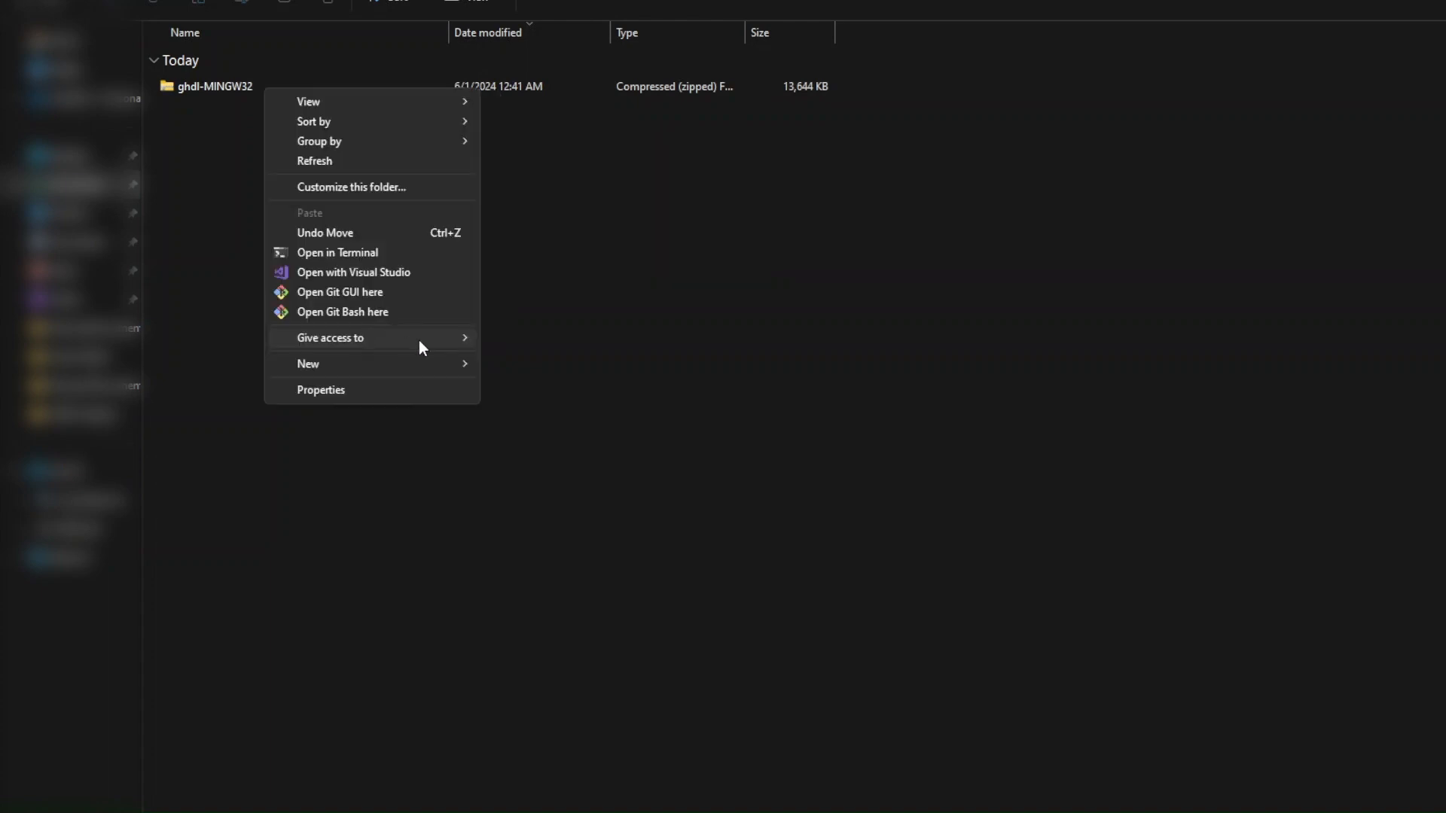
{"action": "mouse_move", "coordinate": [362, 178]}
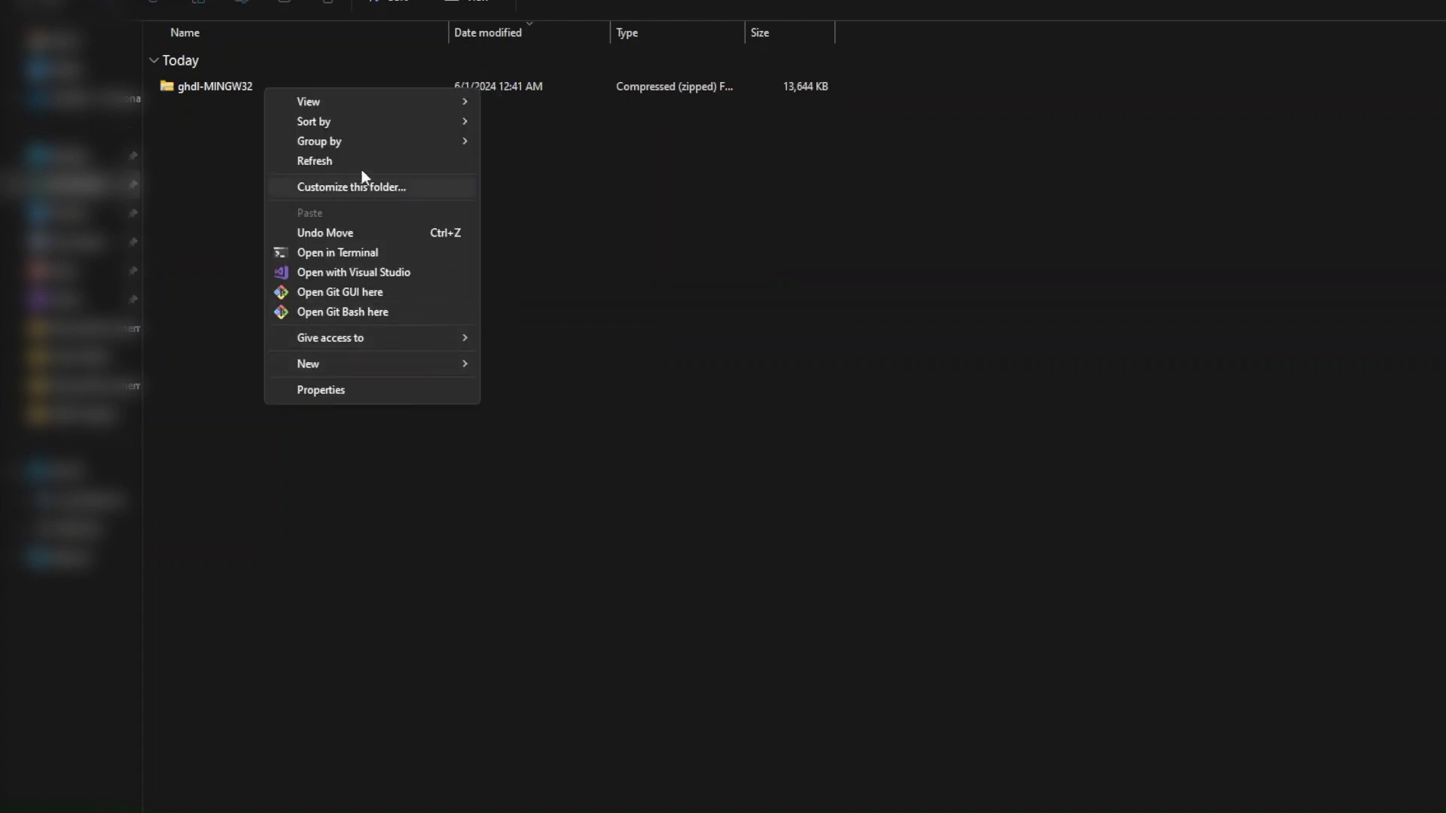
{"action": "right_click", "coordinate": [214, 86]}
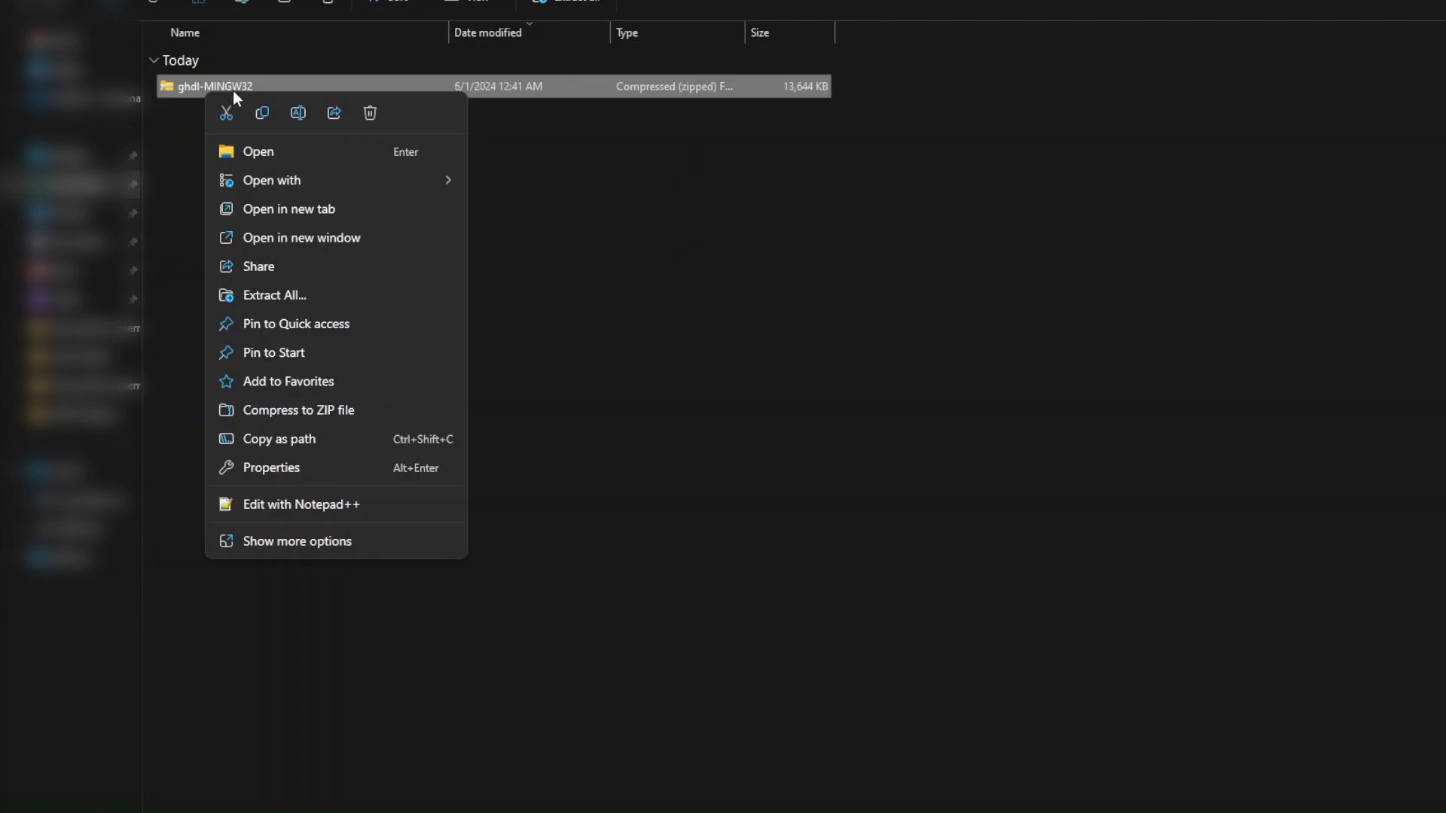
- Extract All from ghdl-MINGW32.zip into the suggested ghdl-MINGW32 destination folder
{"action": "left_click", "coordinate": [279, 299]}
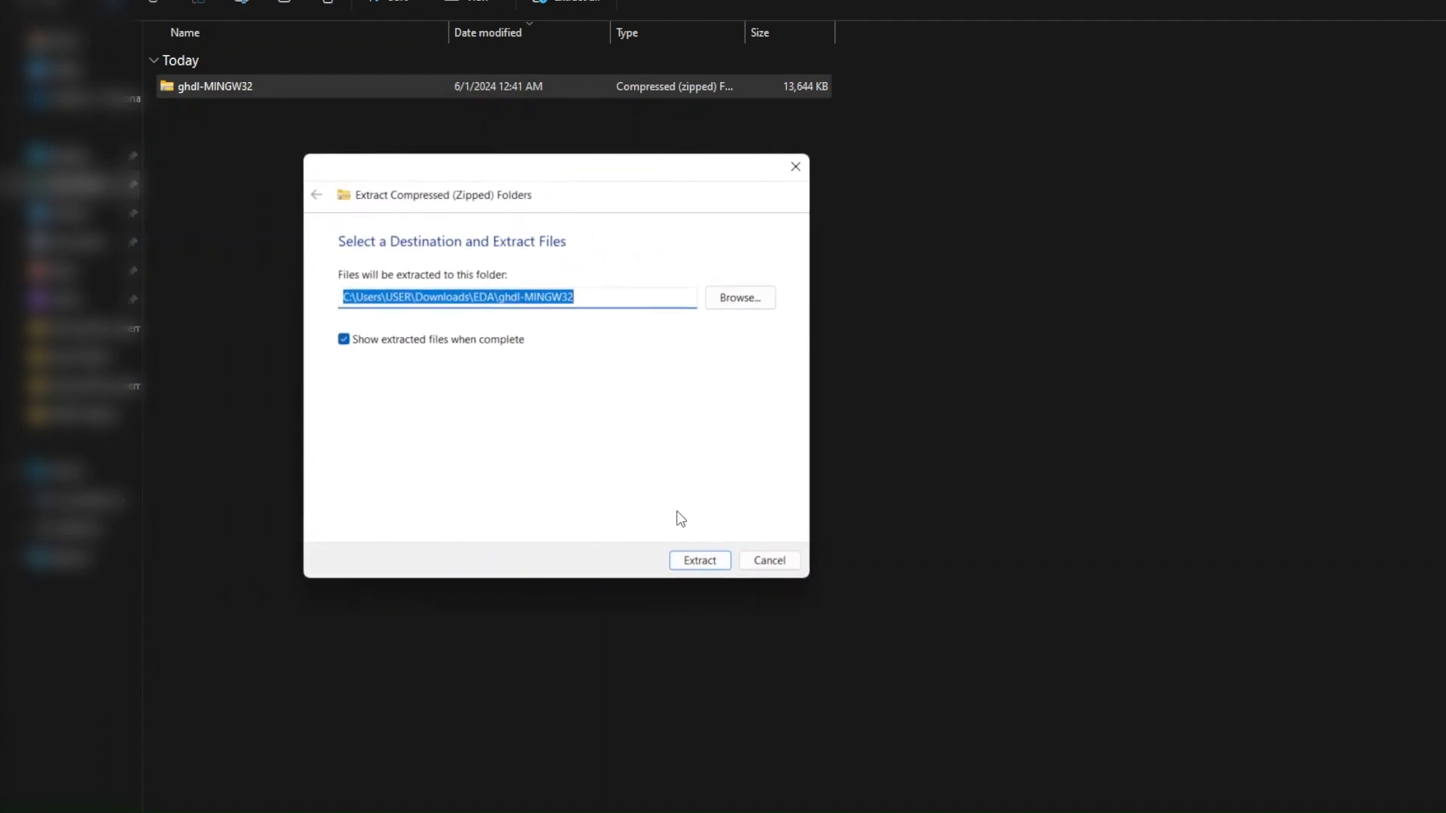
{"action": "left_click", "coordinate": [699, 560]}
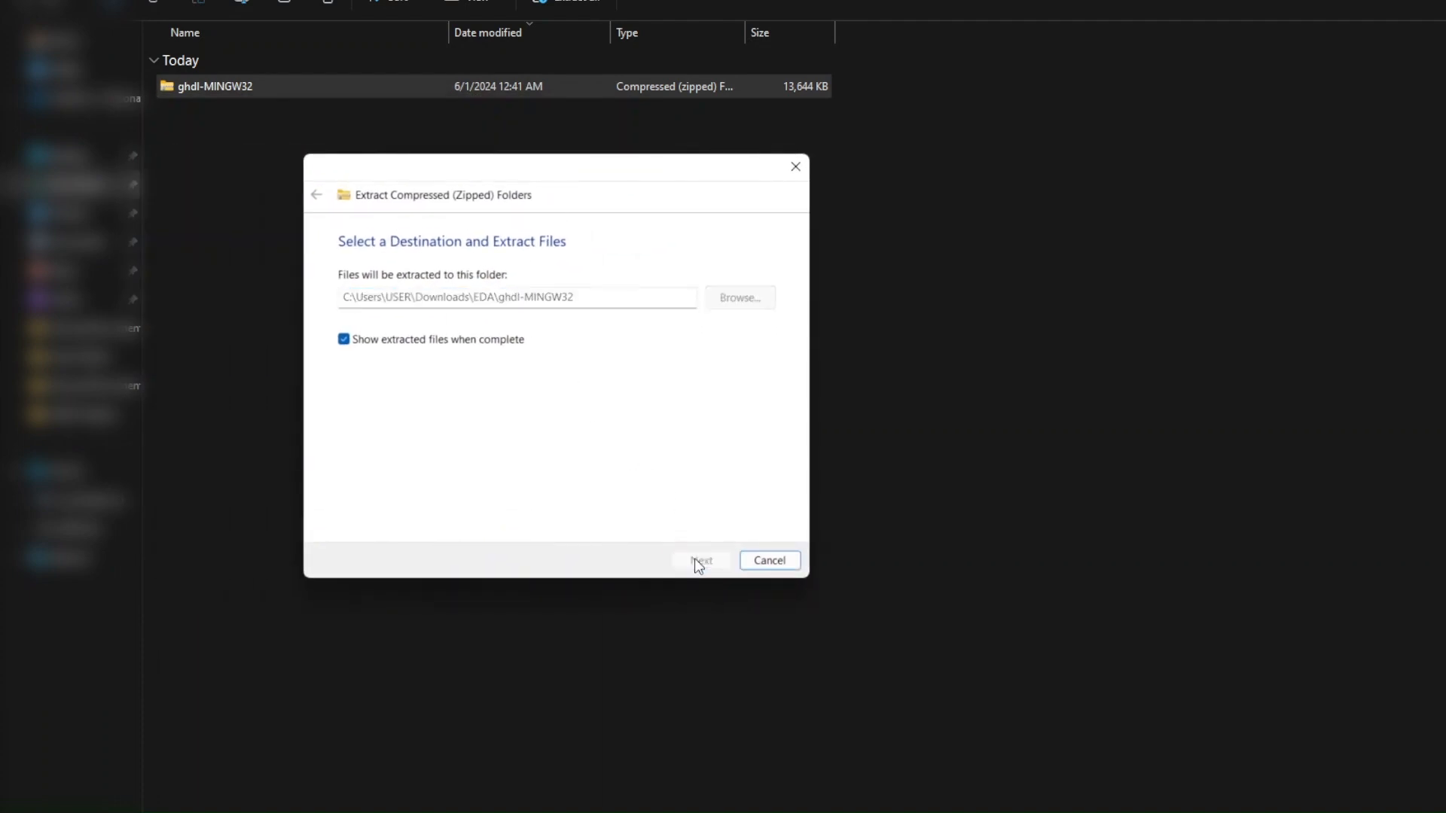
{"action": "left_click", "coordinate": [702, 561]}
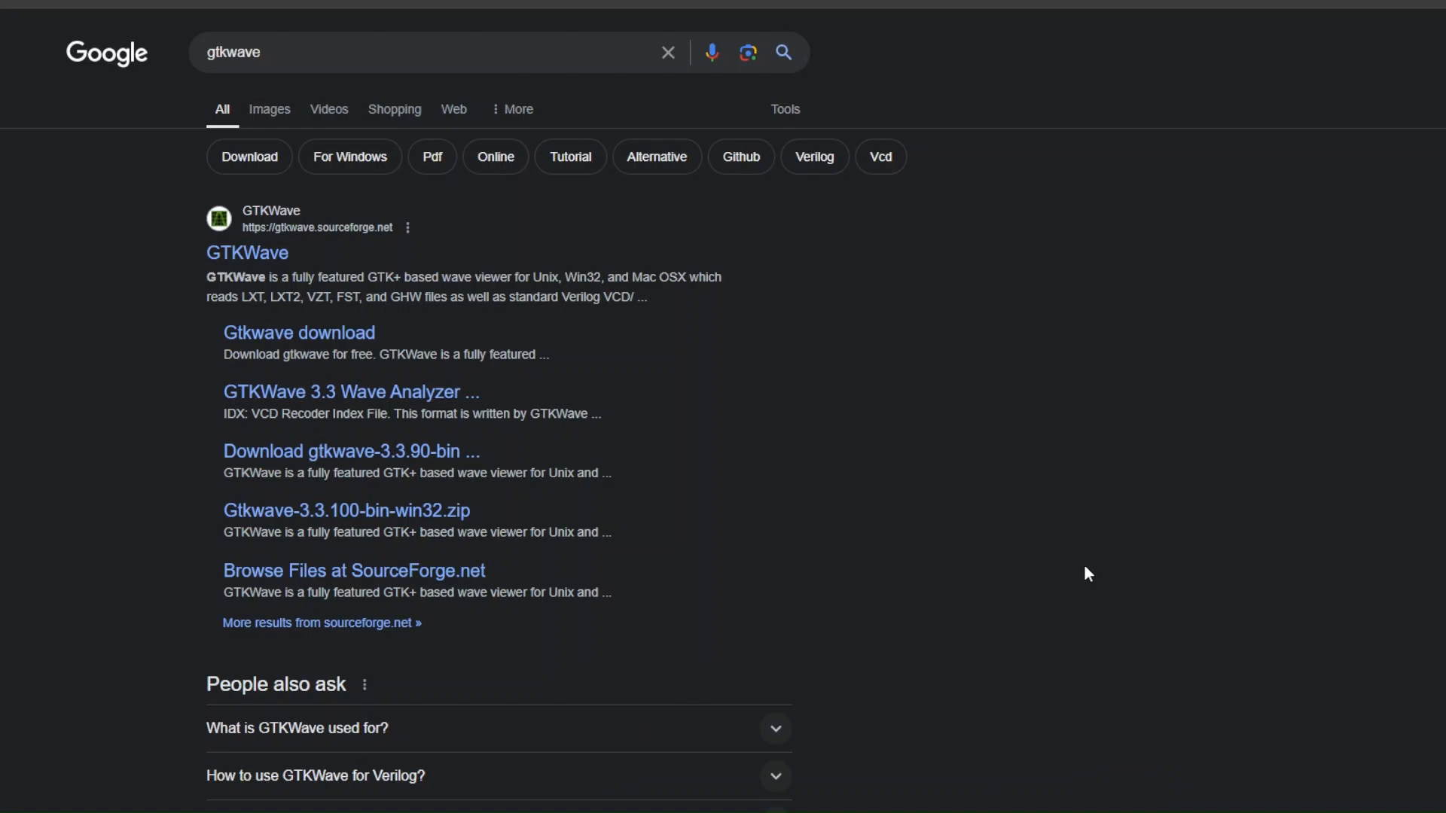
{"action": "mouse_move", "coordinate": [381, 82]}
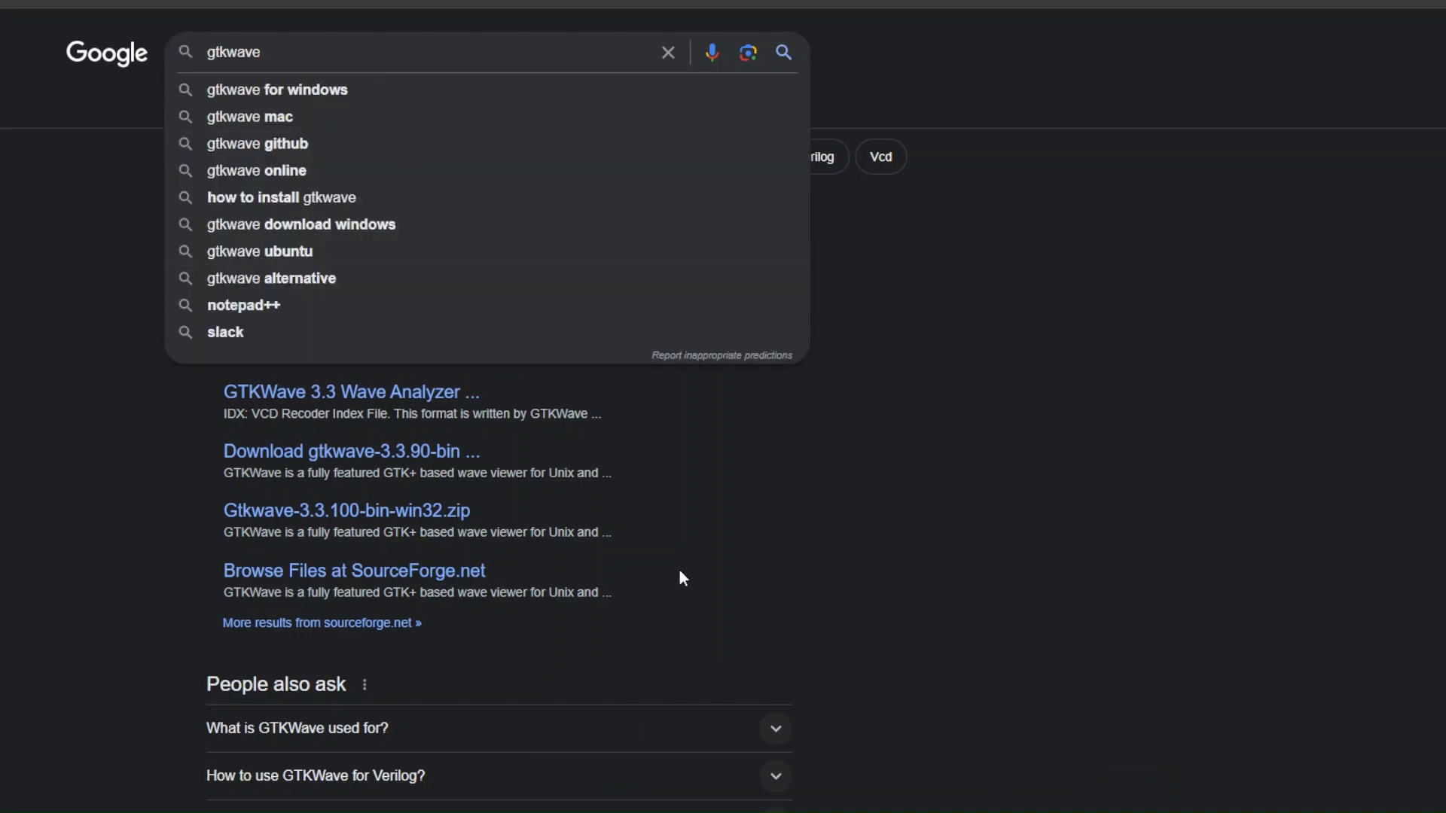
{"action": "mouse_move", "coordinate": [345, 510]}
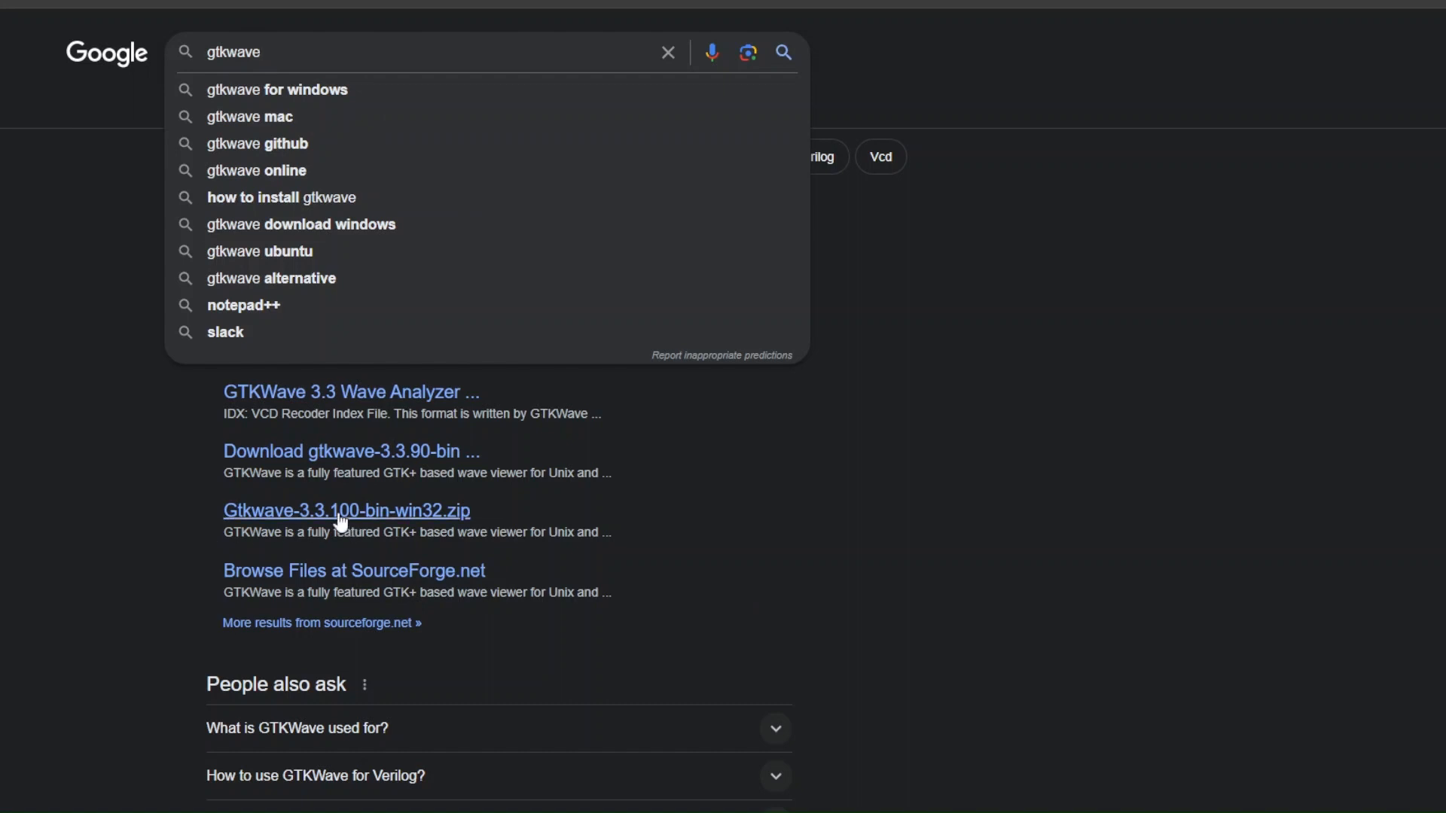
{"action": "mouse_move", "coordinate": [284, 529]}
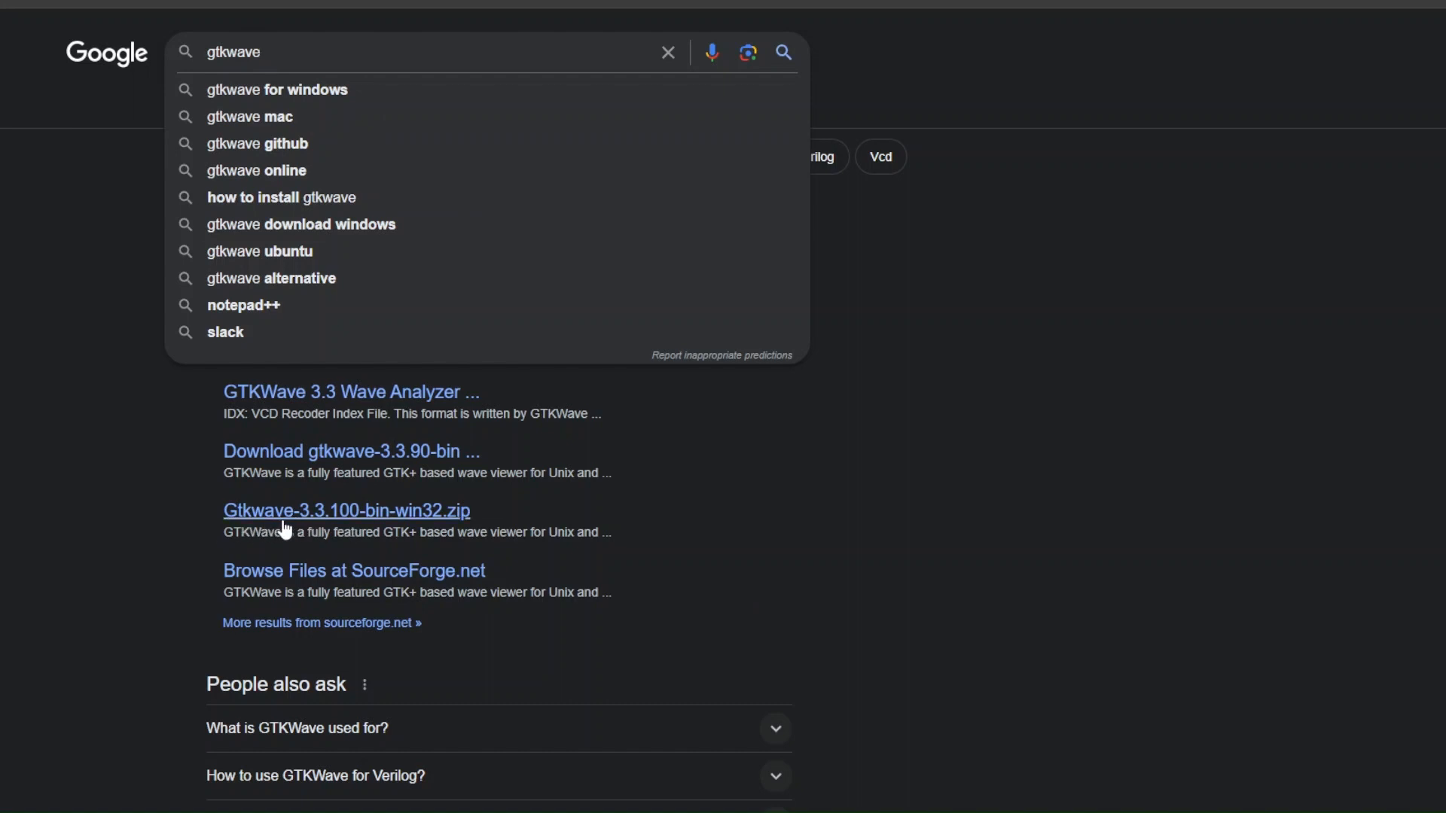
- Download gtkwave-3.3.100-bin-win32.zip from the SourceForge search result
{"action": "left_click", "coordinate": [345, 509]}
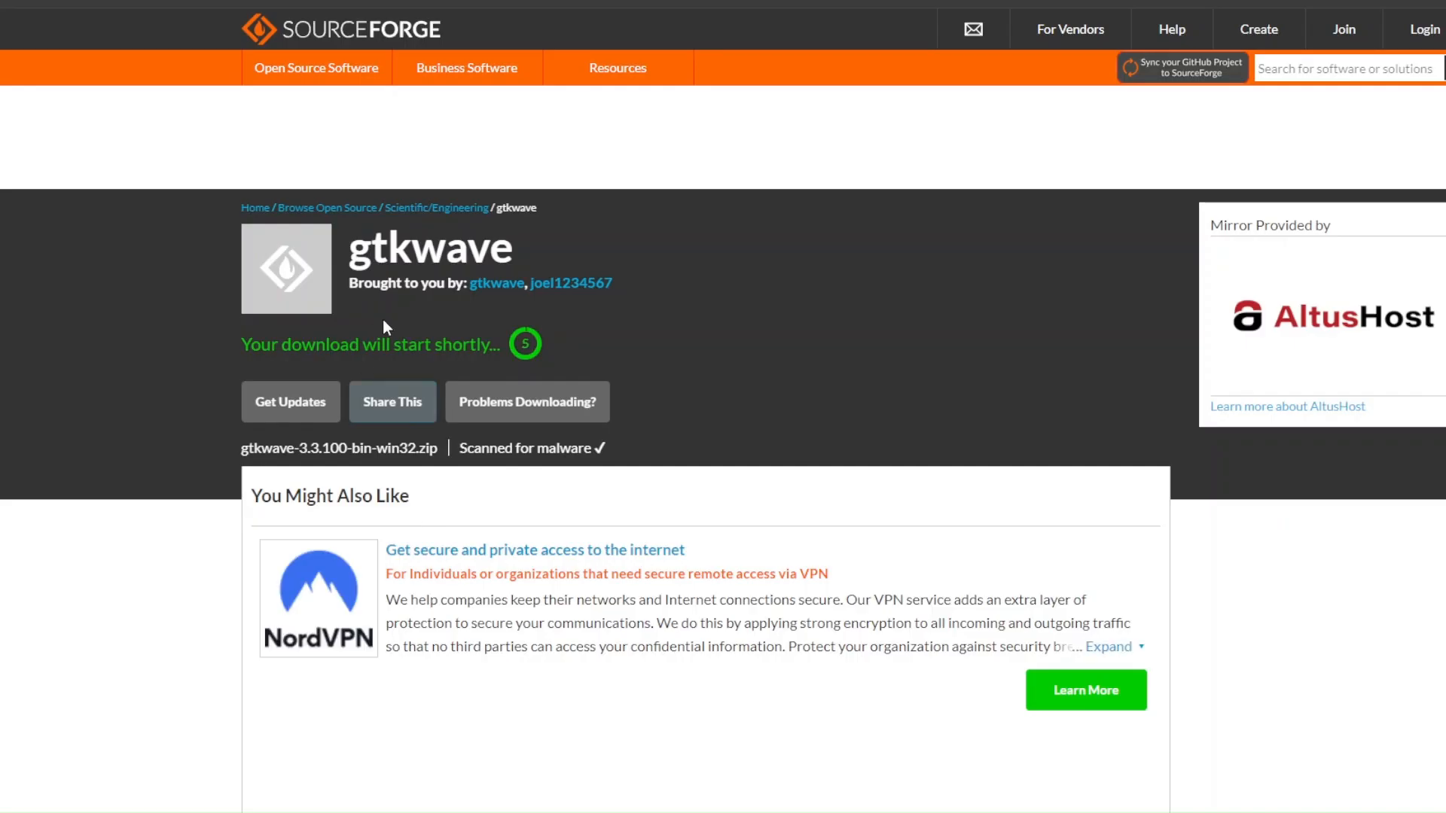
{"action": "scroll", "scroll_direction": "down", "scroll_amount": 3}
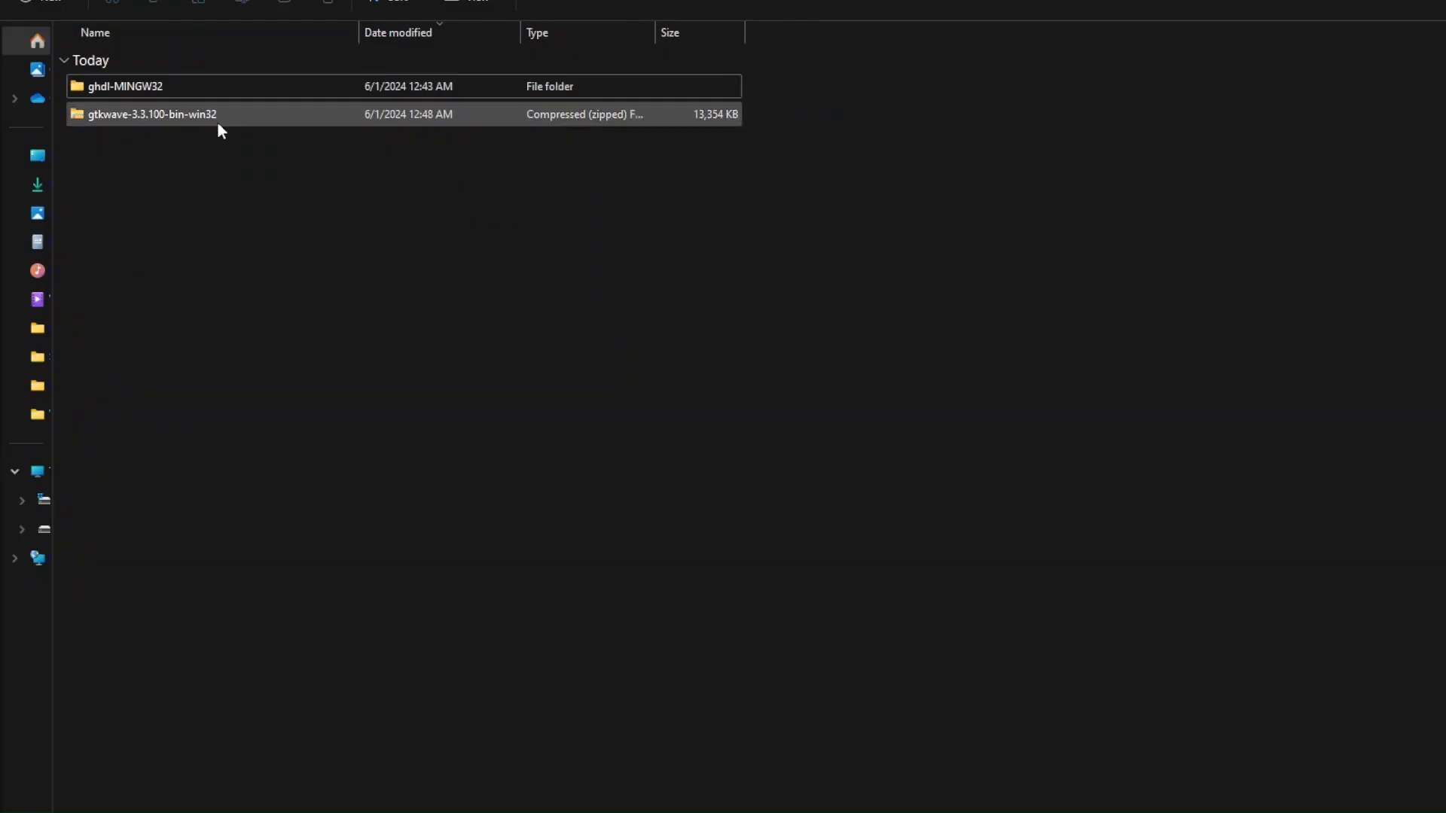
- Extract the gtkwave-3.3.100-bin-win32 zip using Extract All
{"action": "left_click", "coordinate": [152, 114]}
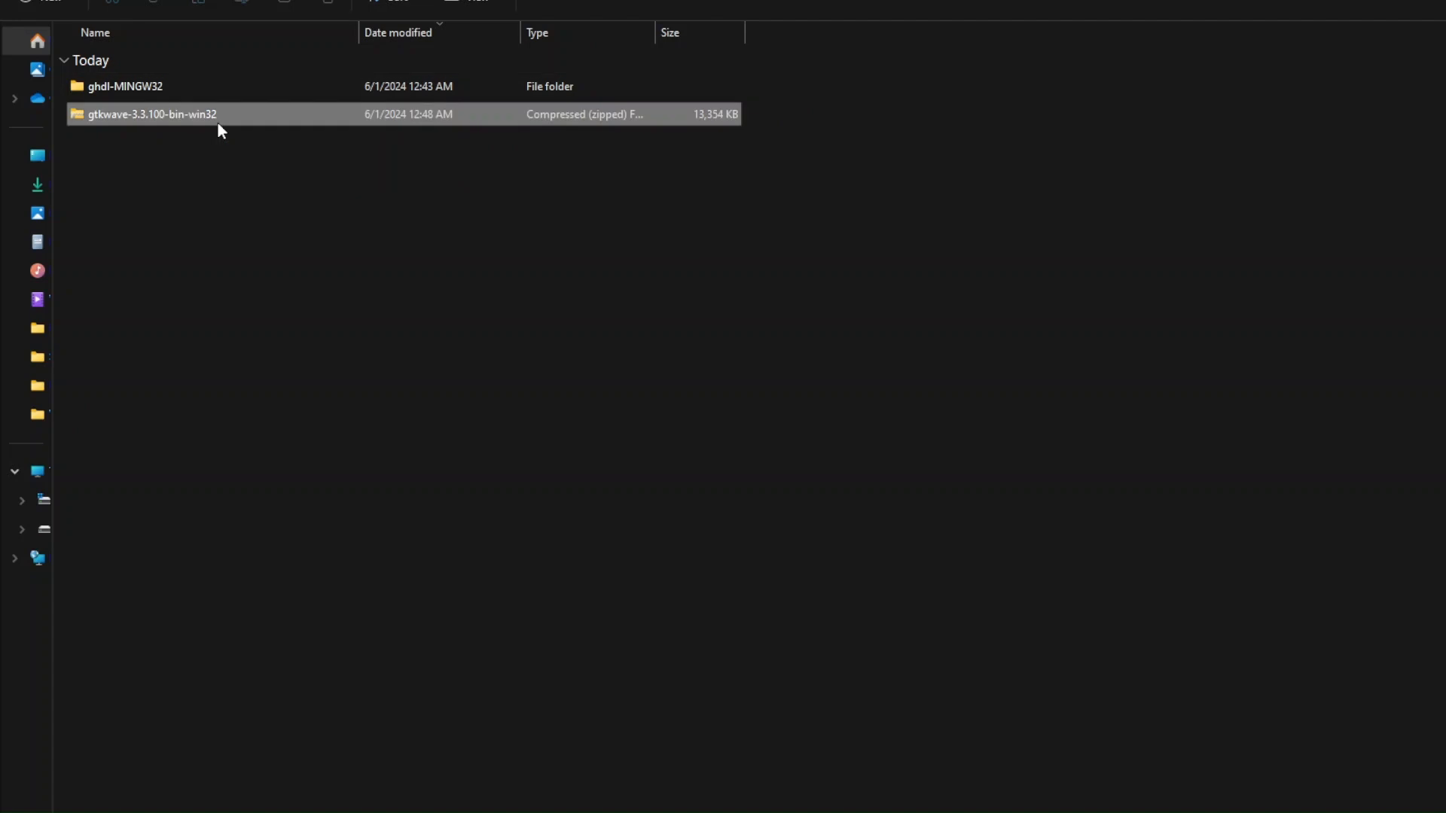
{"action": "right_click", "coordinate": [152, 114]}
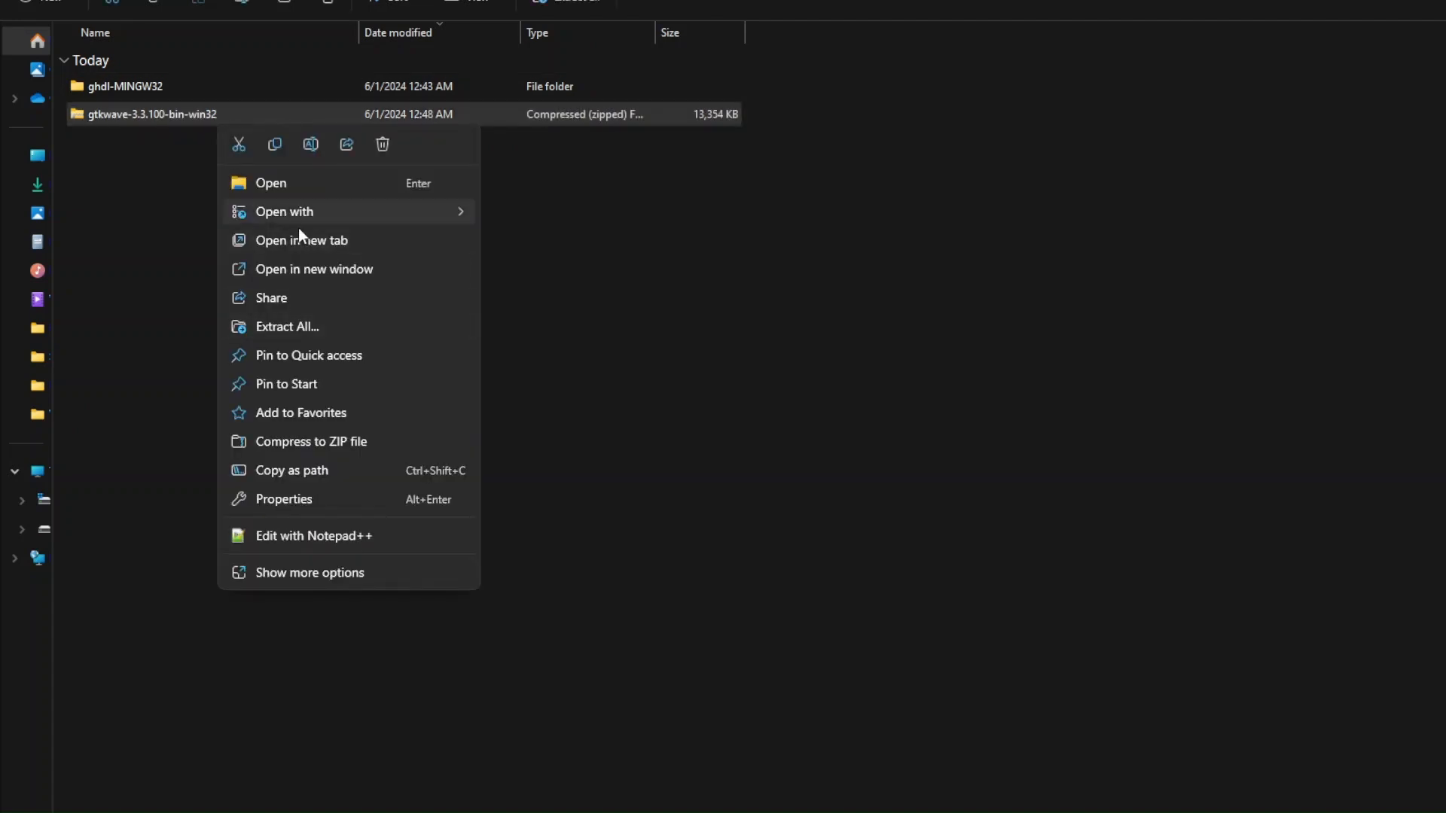
{"action": "left_click", "coordinate": [287, 326]}
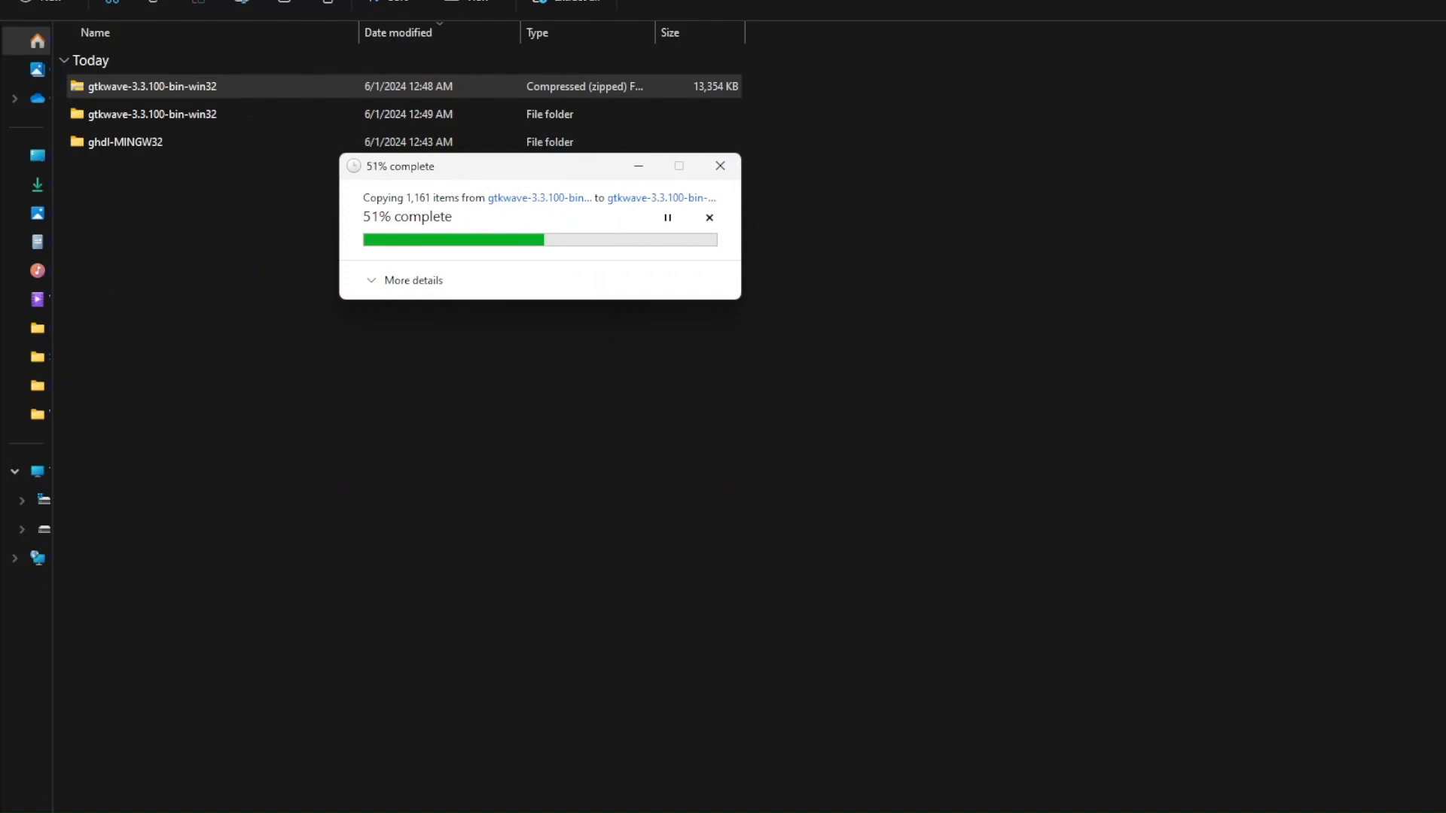
{"action": "mouse_move", "coordinate": [325, 352]}
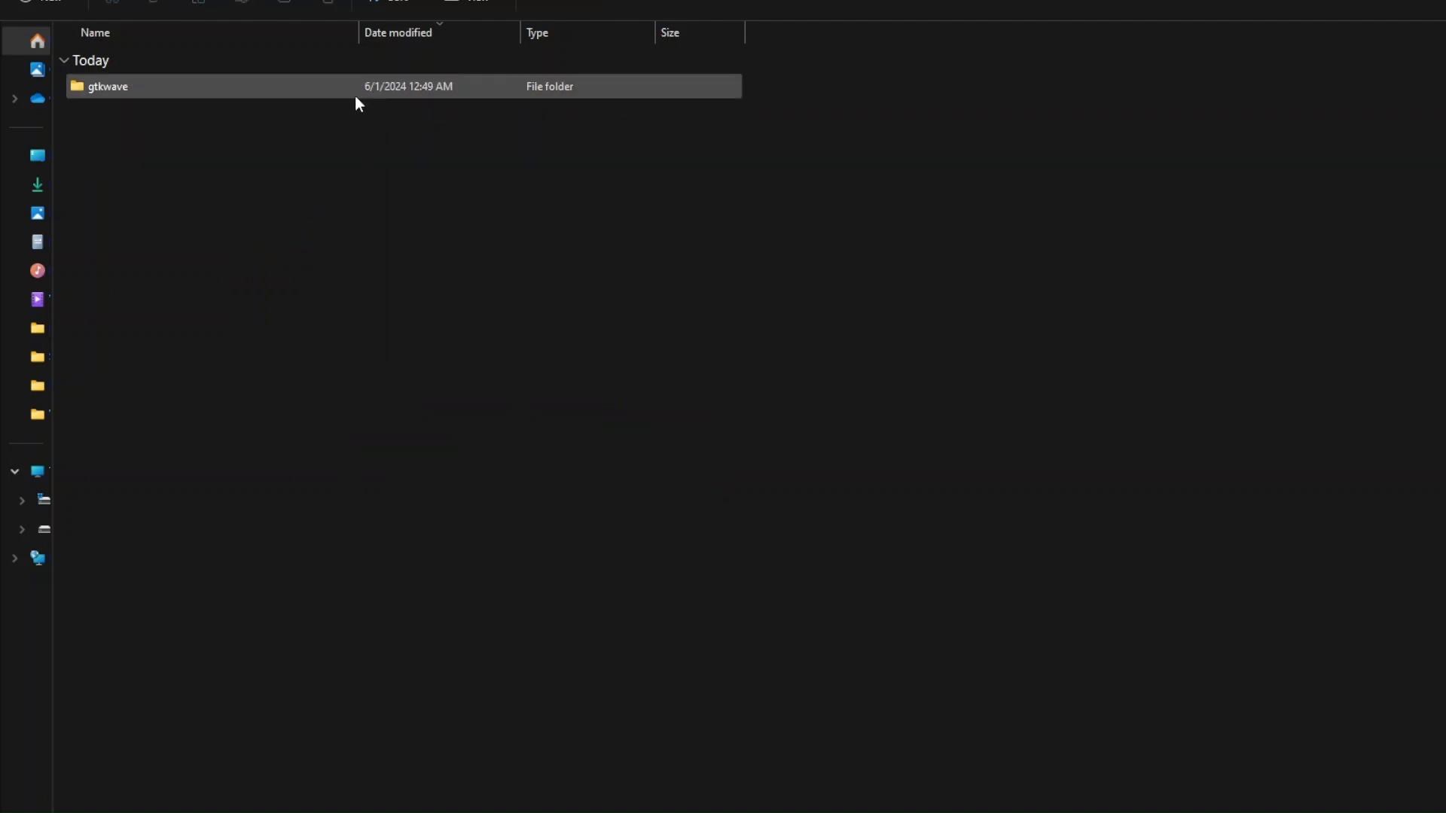
- Check the extracted gtkwave folder, then delete the gtkwave zip to the Recycle Bin
{"action": "double_click", "coordinate": [108, 86]}
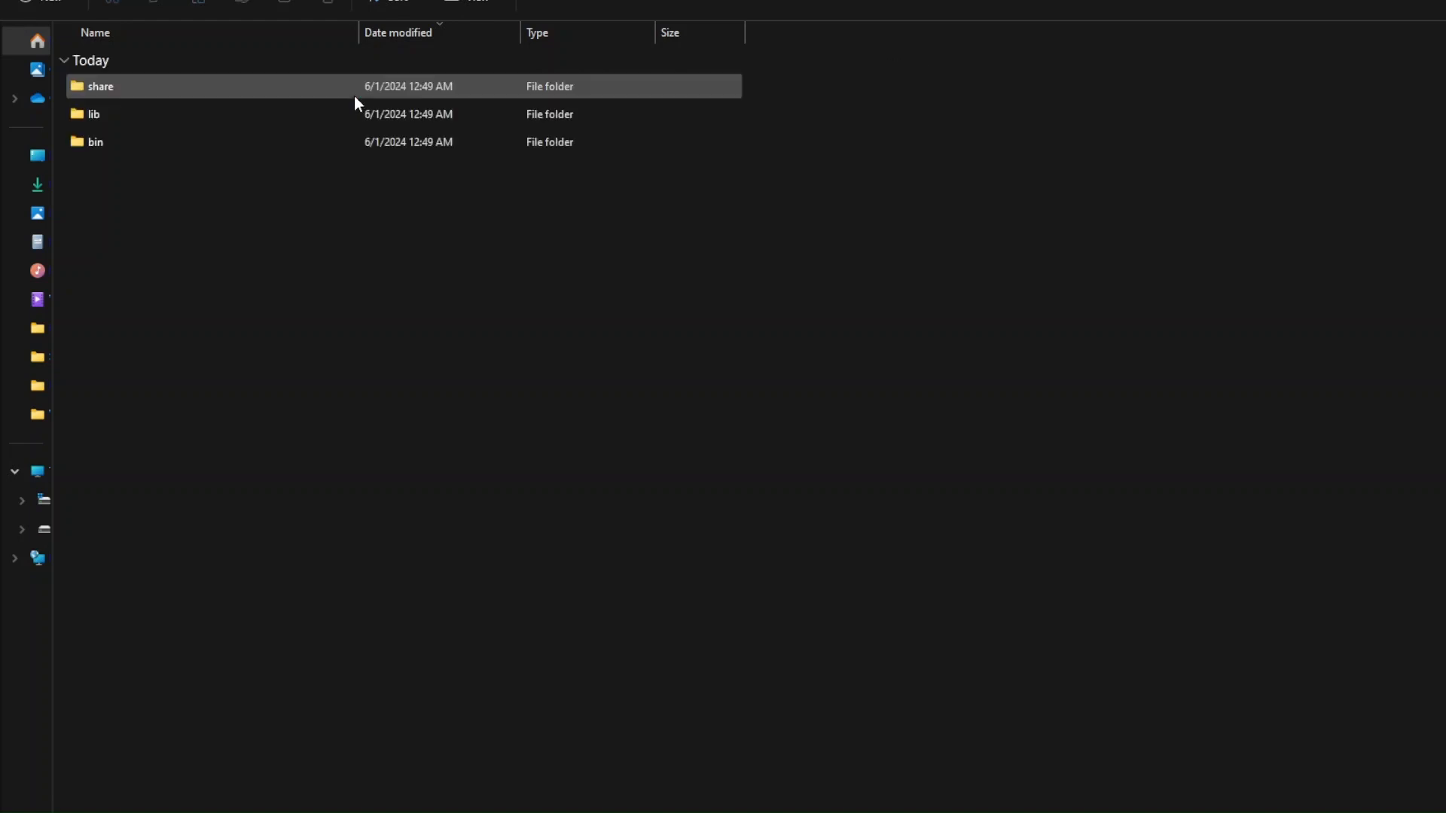
{"action": "mouse_move", "coordinate": [105, 111]}
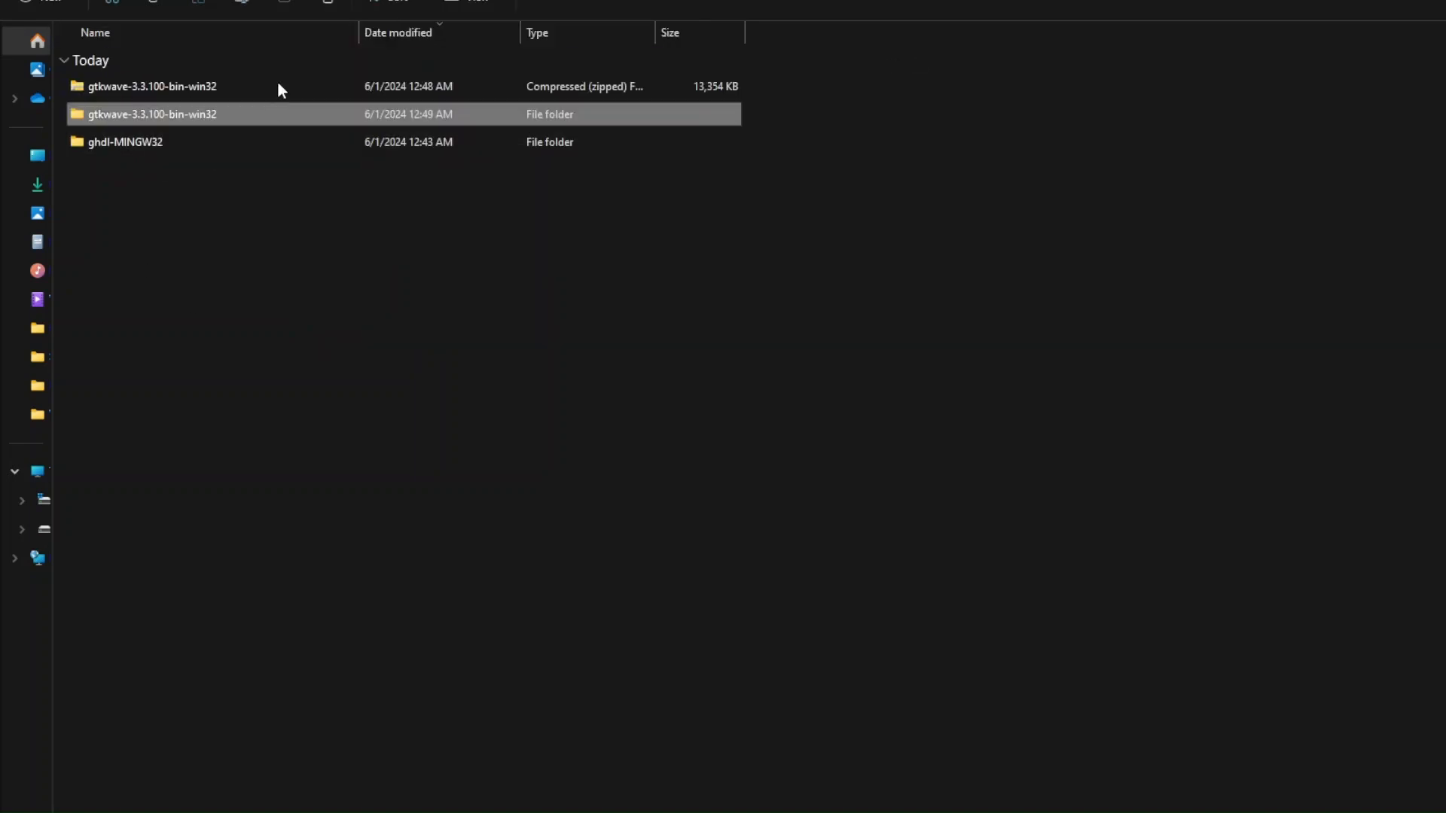
{"action": "mouse_move", "coordinate": [239, 110]}
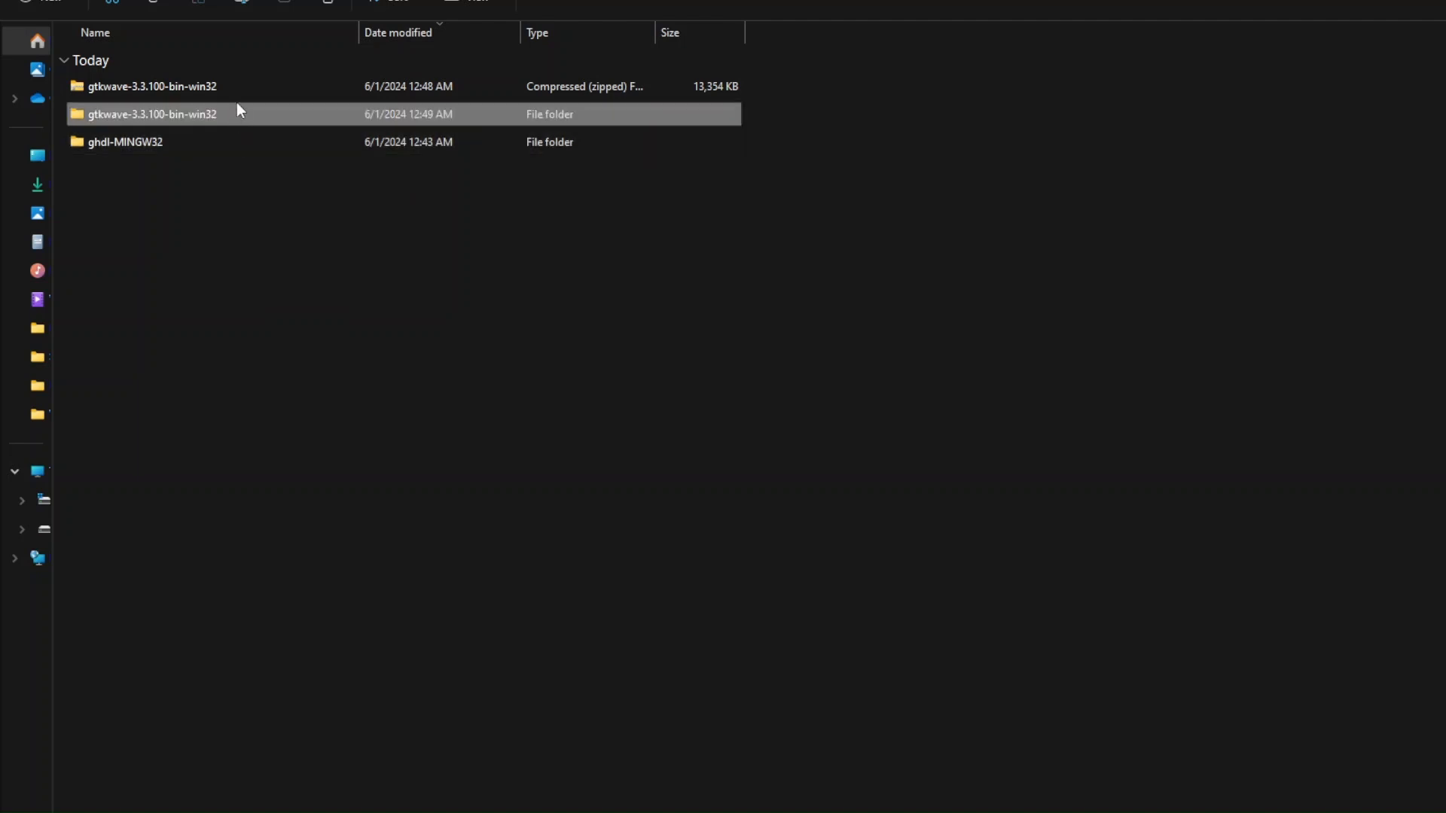
{"action": "key", "text": "Delete"}
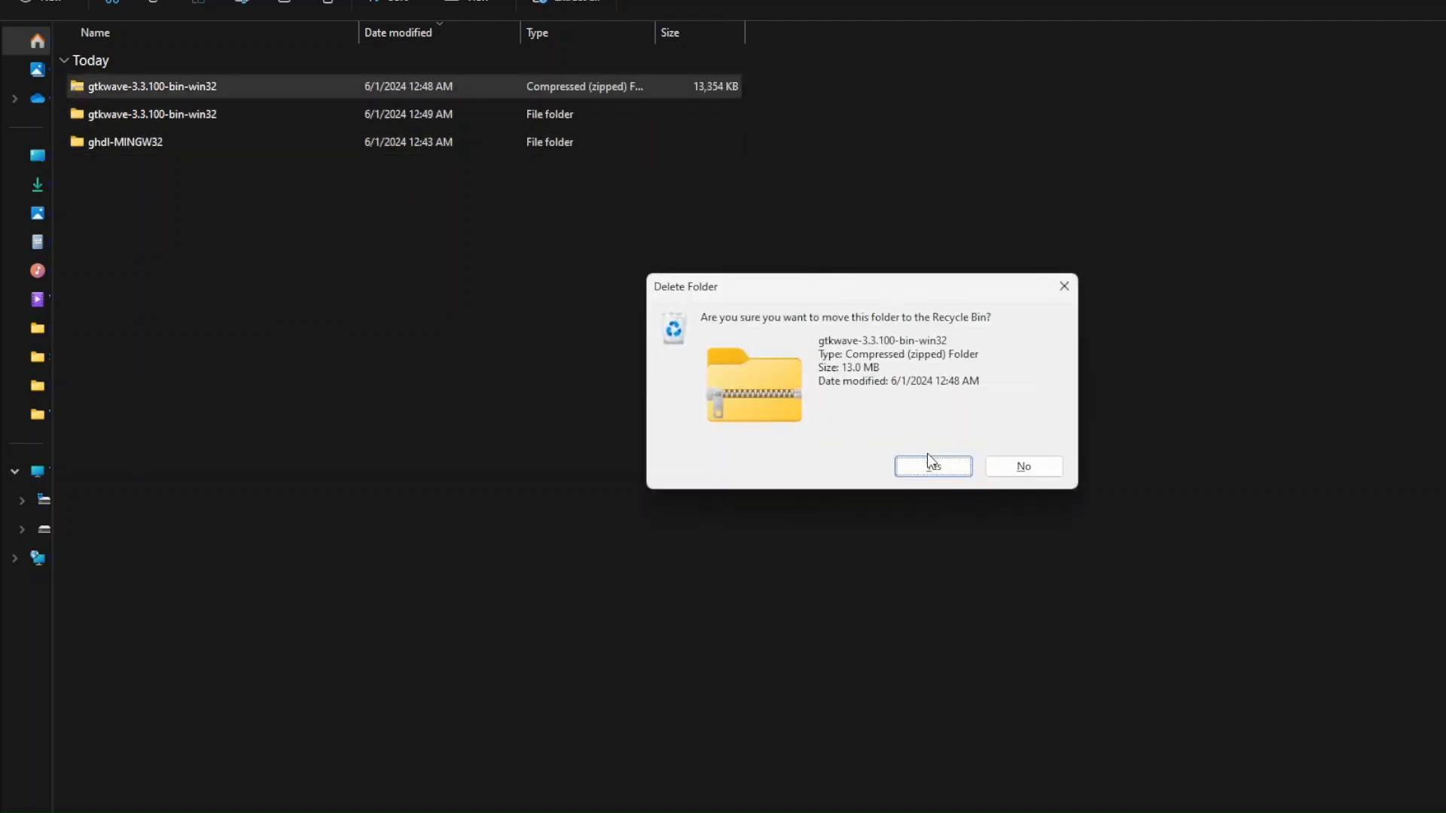
{"action": "left_click", "coordinate": [932, 466]}
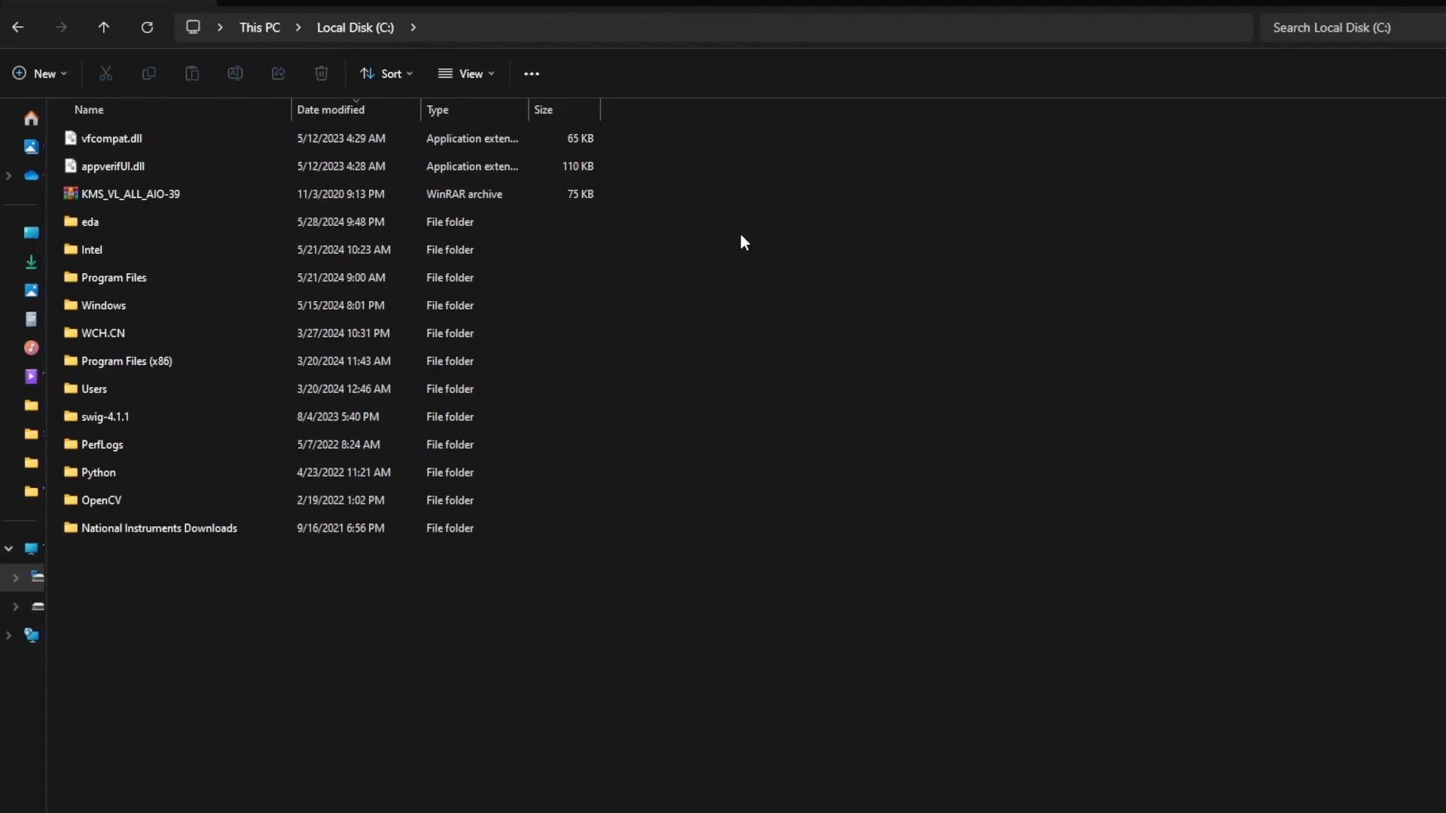
{"action": "mouse_move", "coordinate": [374, 30]}
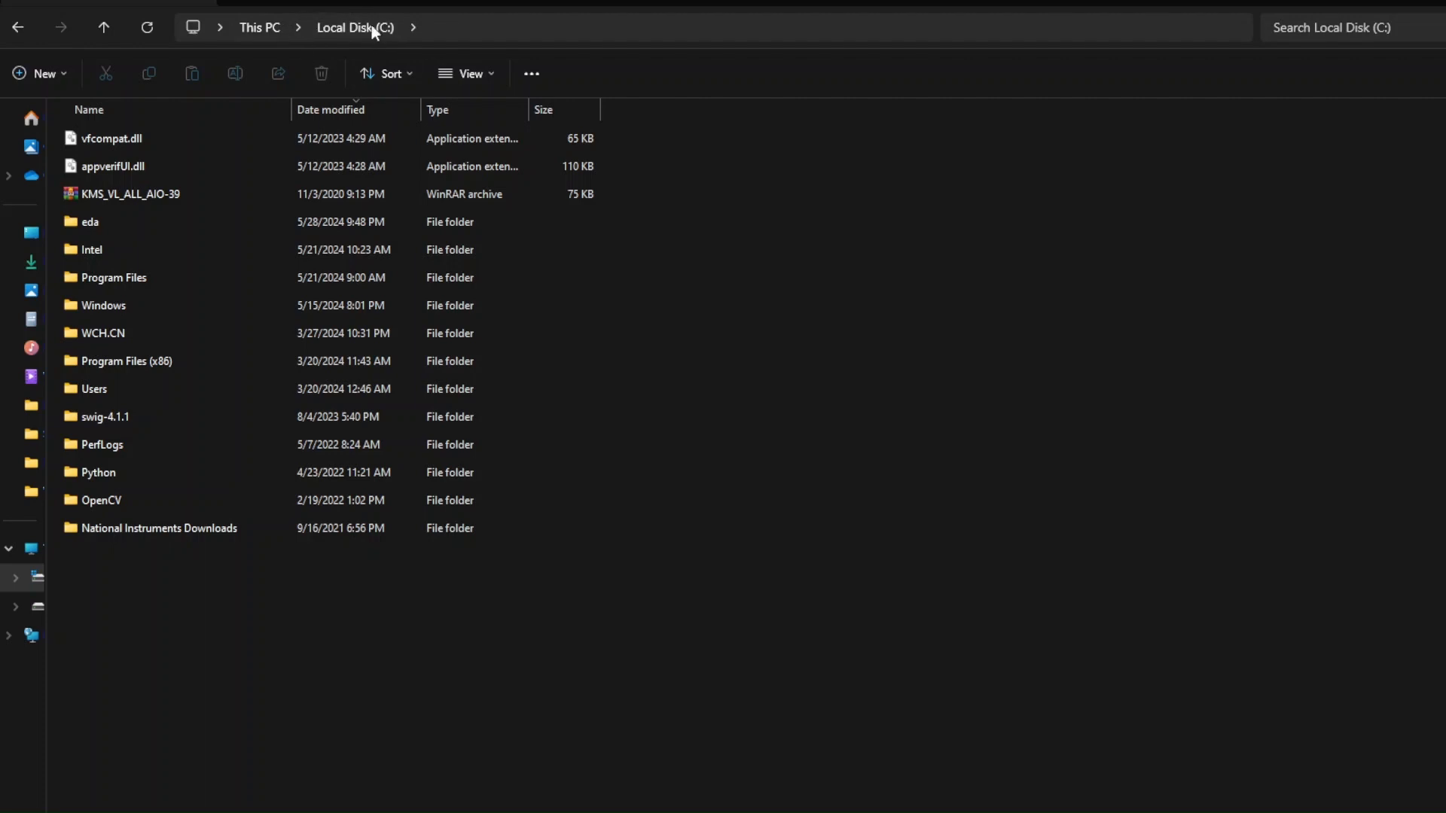
{"action": "mouse_move", "coordinate": [91, 221]}
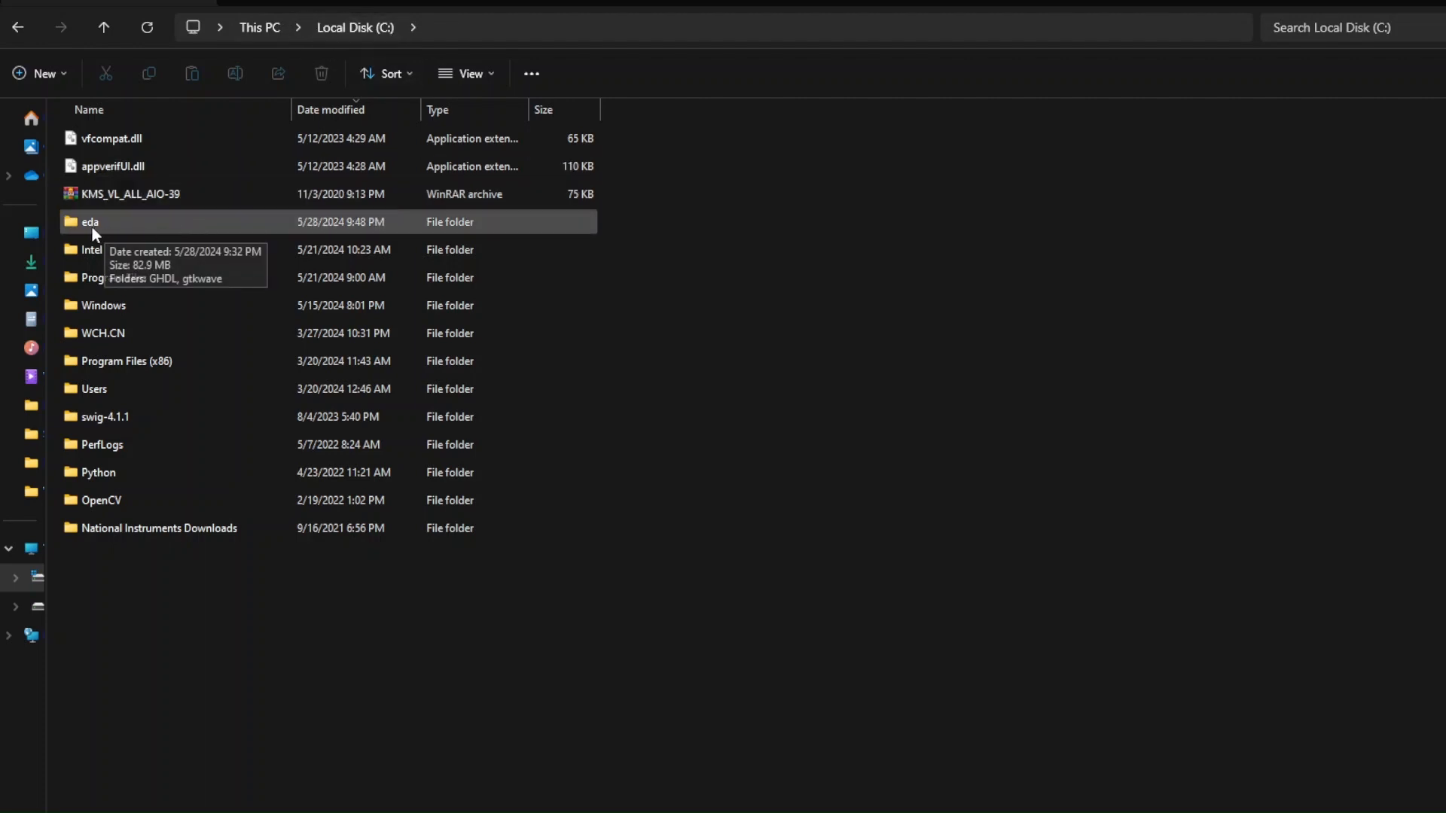
- Open C:\eda, select the GHDL folder and open the gtkwave folder
{"action": "double_click", "coordinate": [89, 221]}
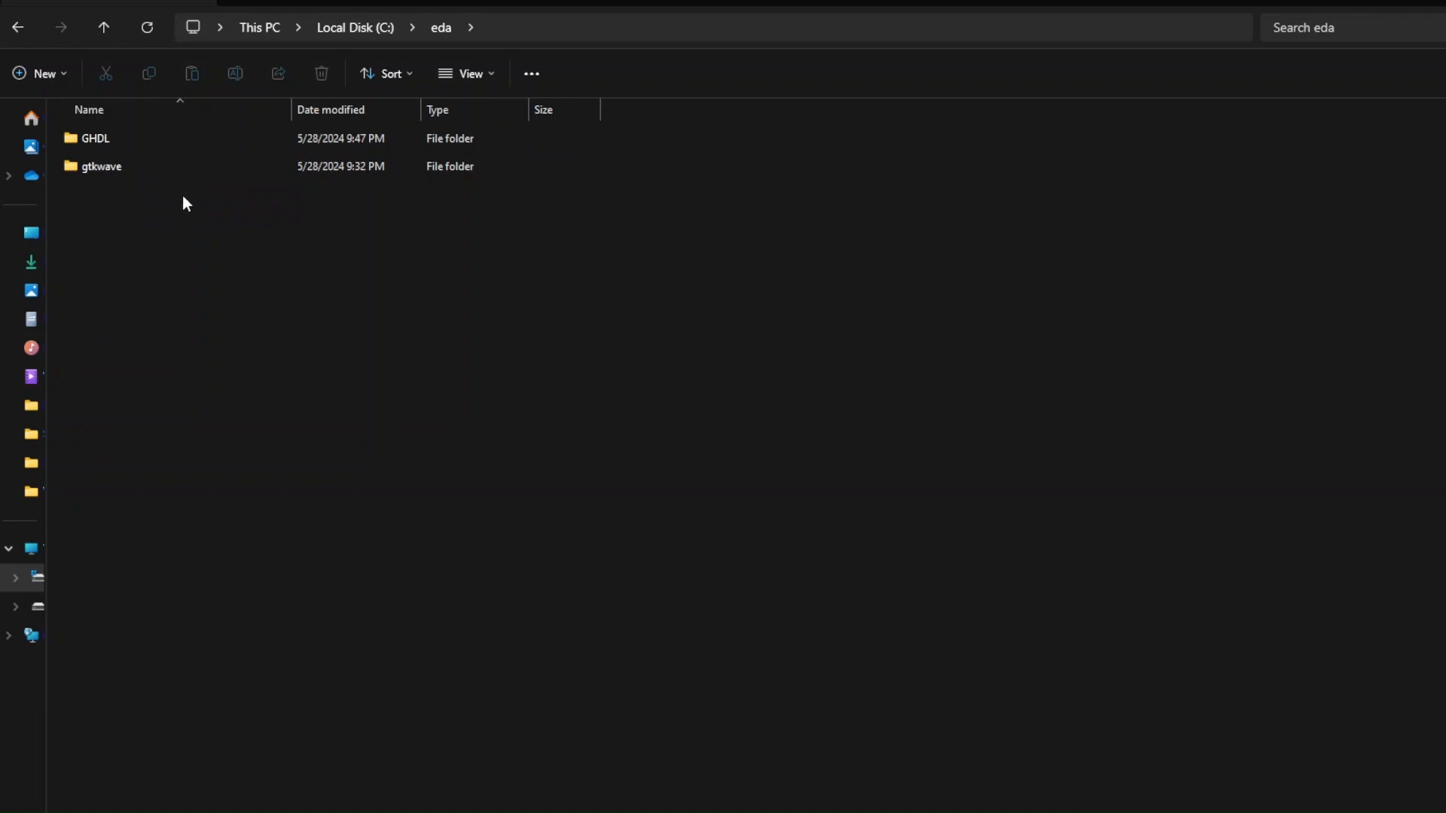
{"action": "left_click", "coordinate": [138, 138]}
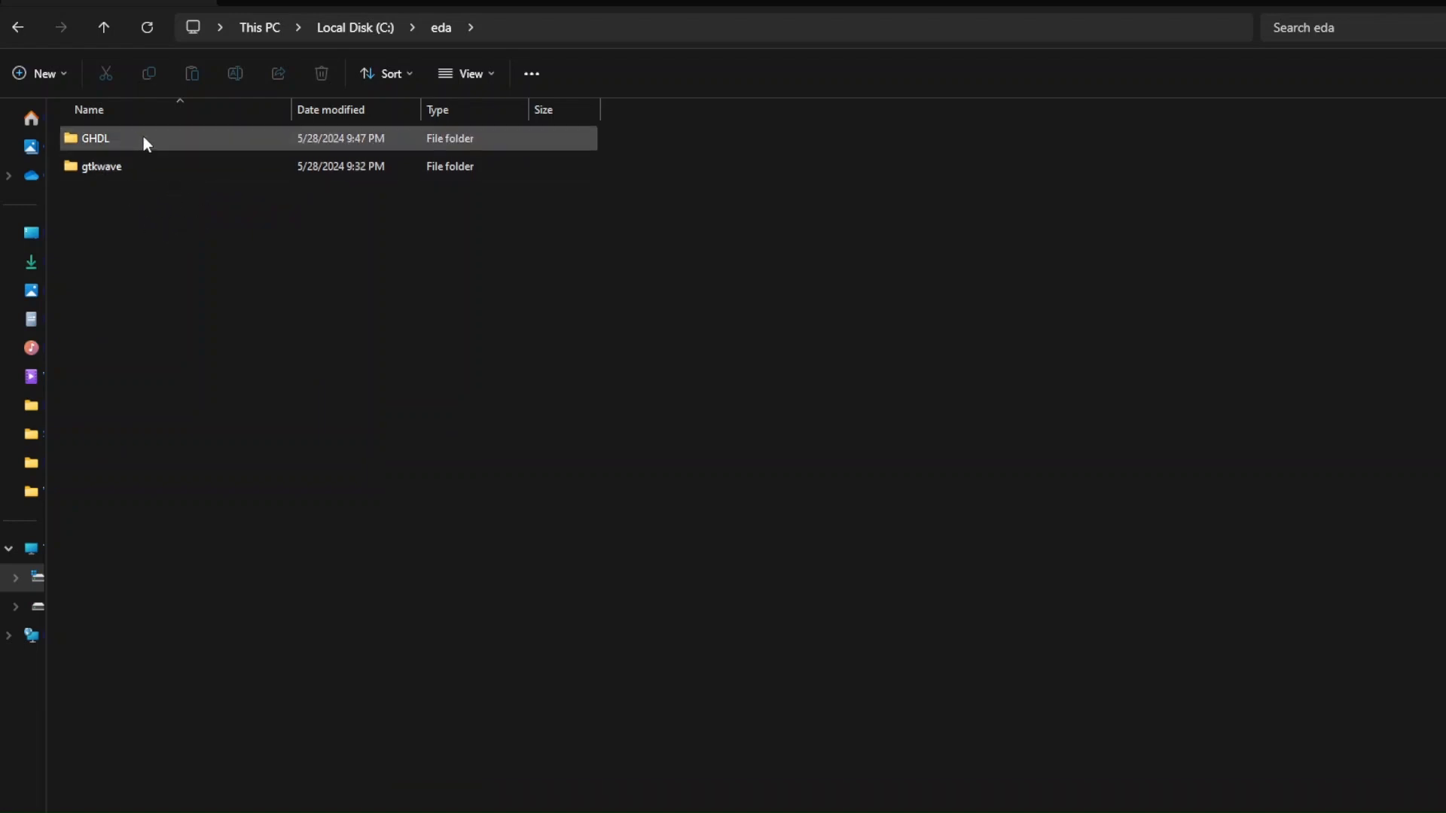
{"action": "mouse_move", "coordinate": [154, 151]}
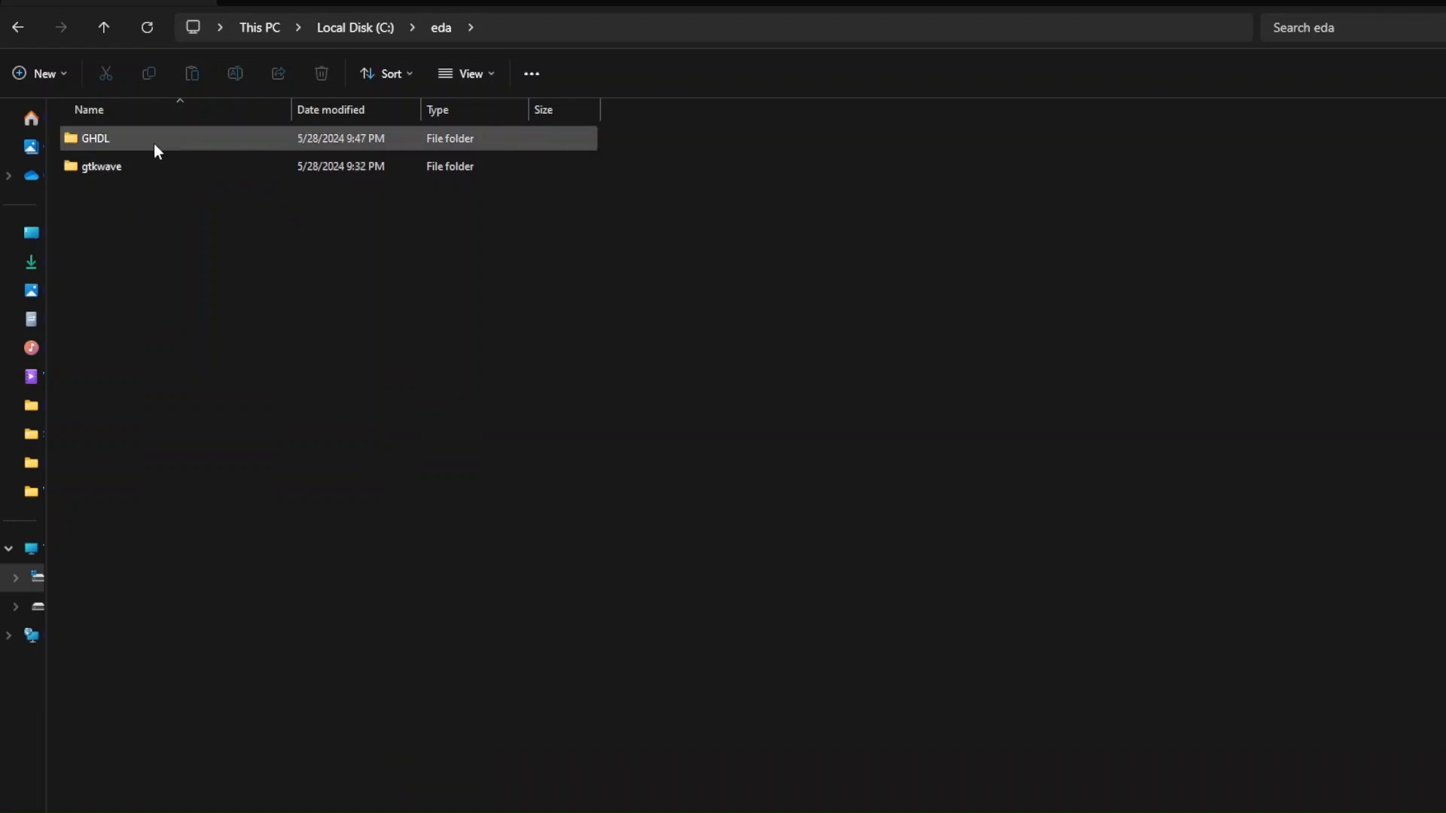
{"action": "mouse_move", "coordinate": [148, 148]}
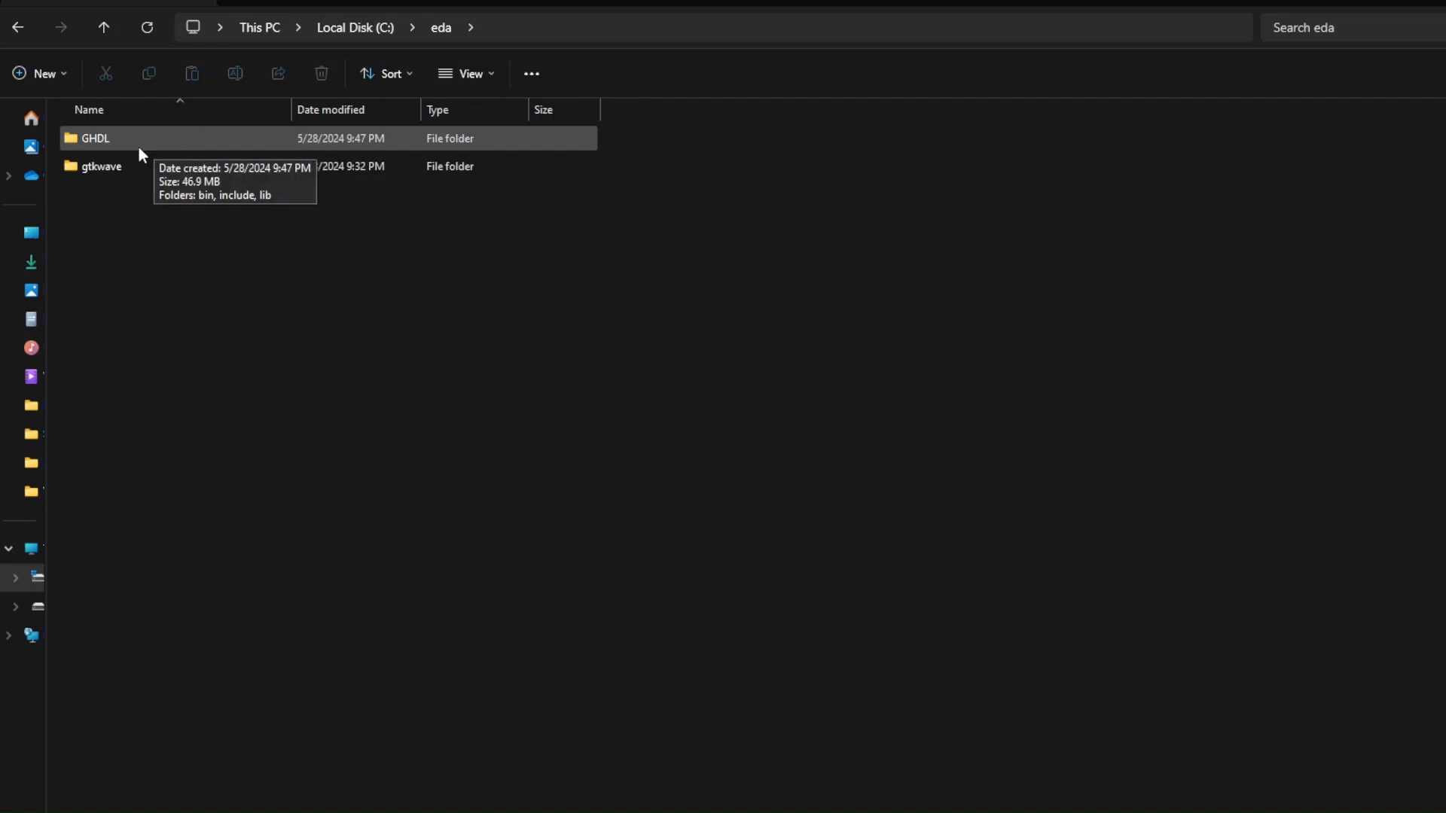
{"action": "mouse_move", "coordinate": [95, 180]}
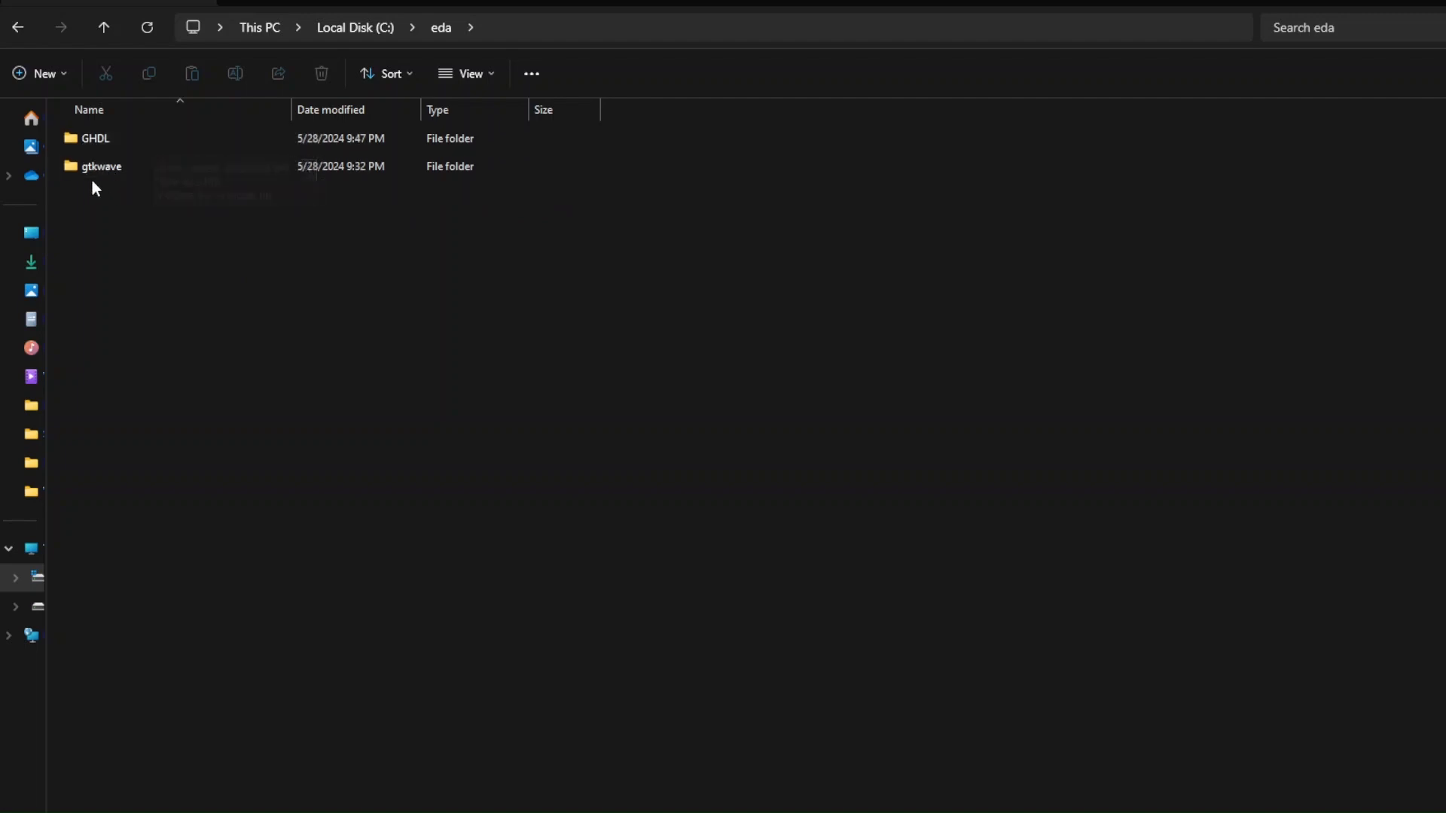
{"action": "left_click", "coordinate": [95, 139]}
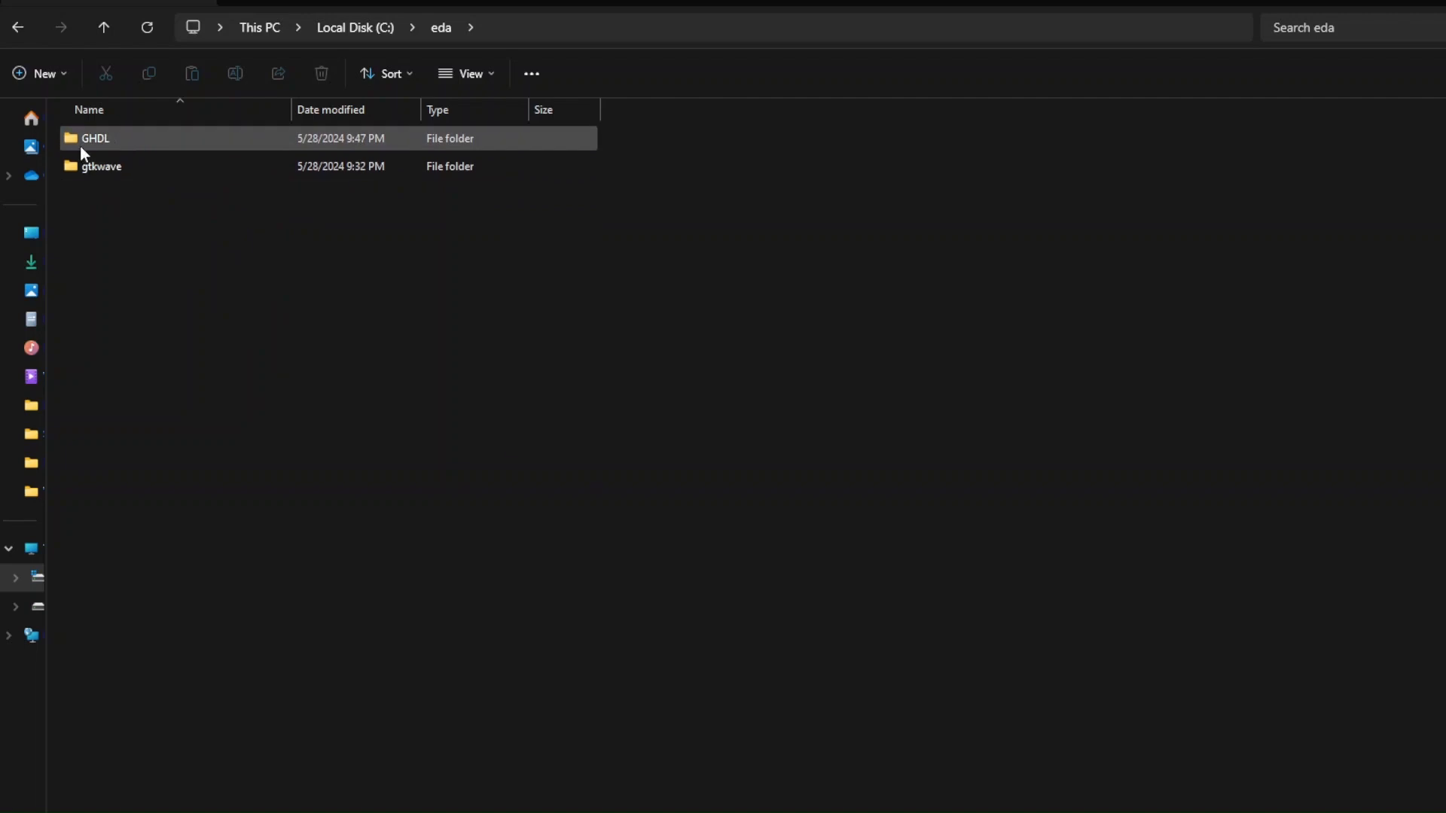
{"action": "mouse_move", "coordinate": [134, 152]}
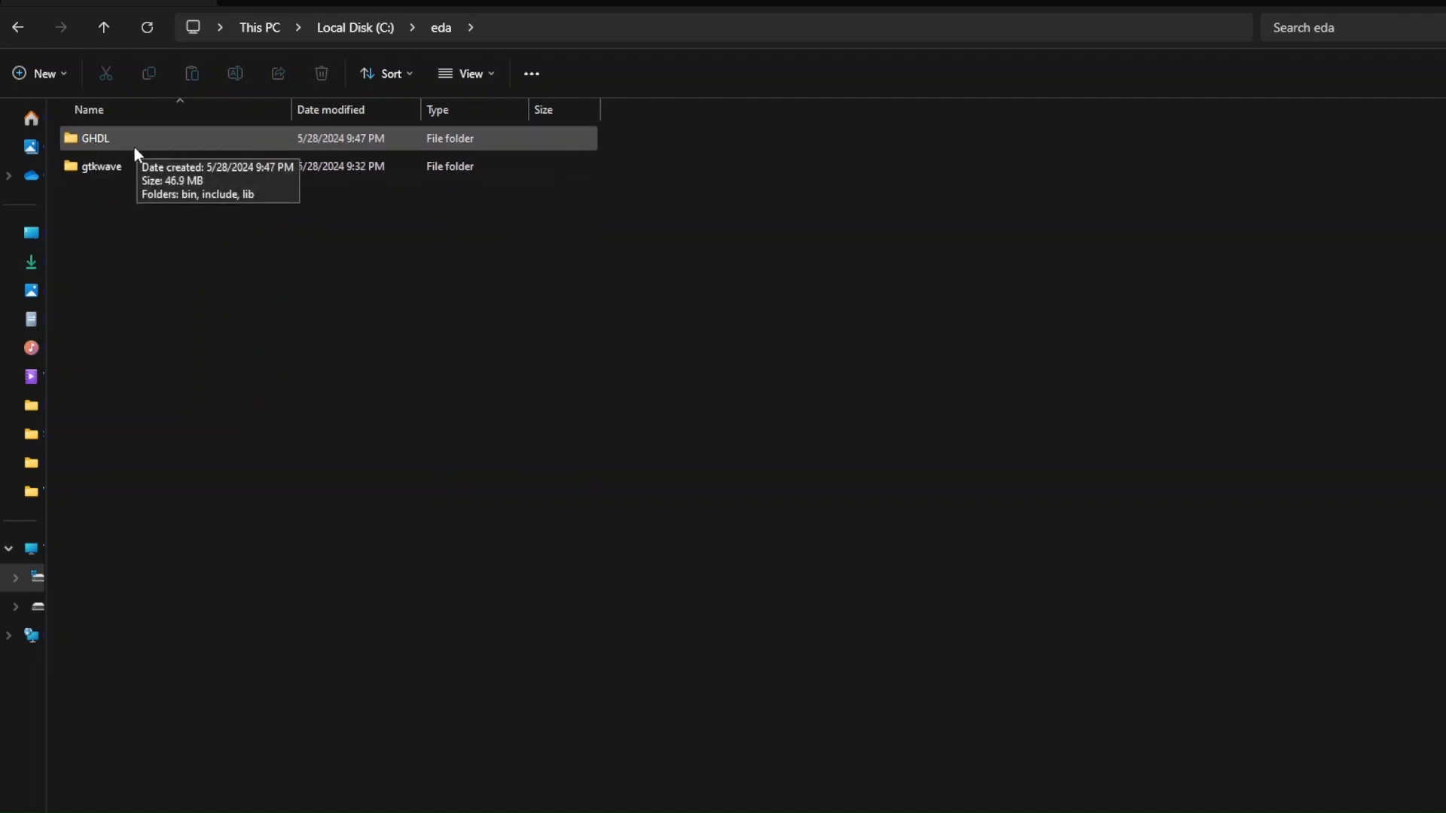
{"action": "mouse_move", "coordinate": [120, 182]}
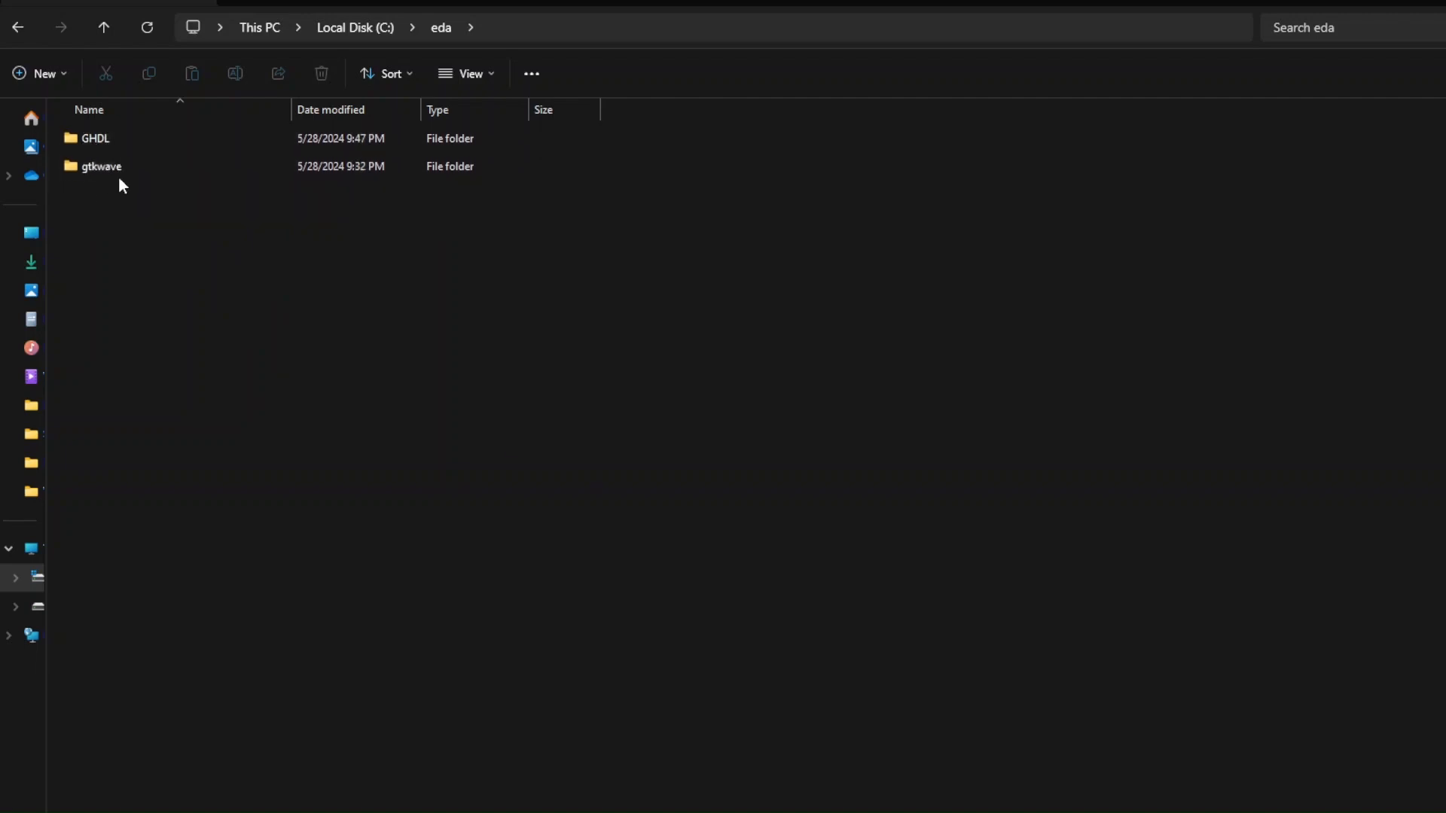
{"action": "double_click", "coordinate": [102, 166]}
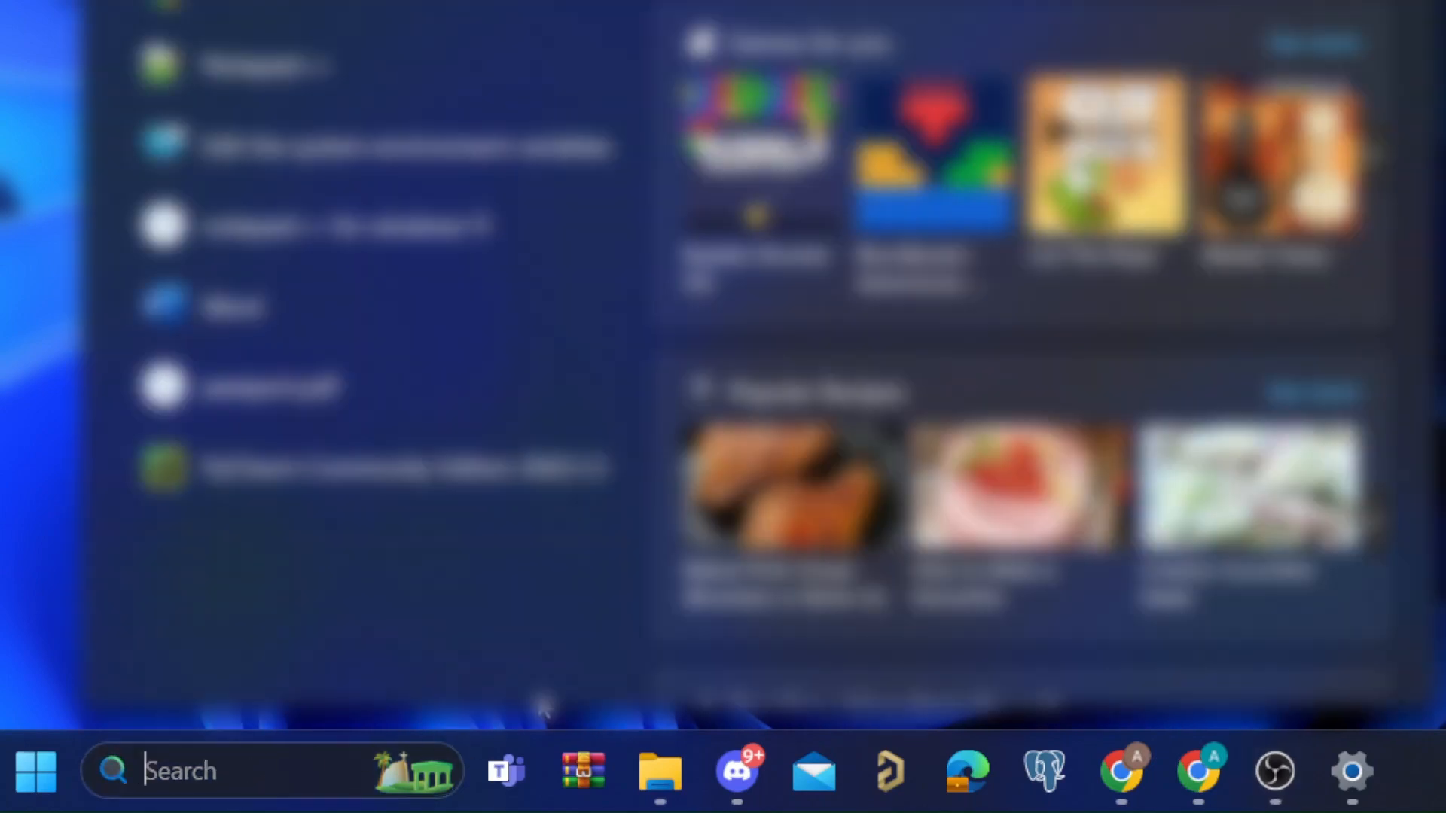
- Search Windows for 'environment va' to open 'Edit the system environment variables'
{"action": "type", "text": "e"}
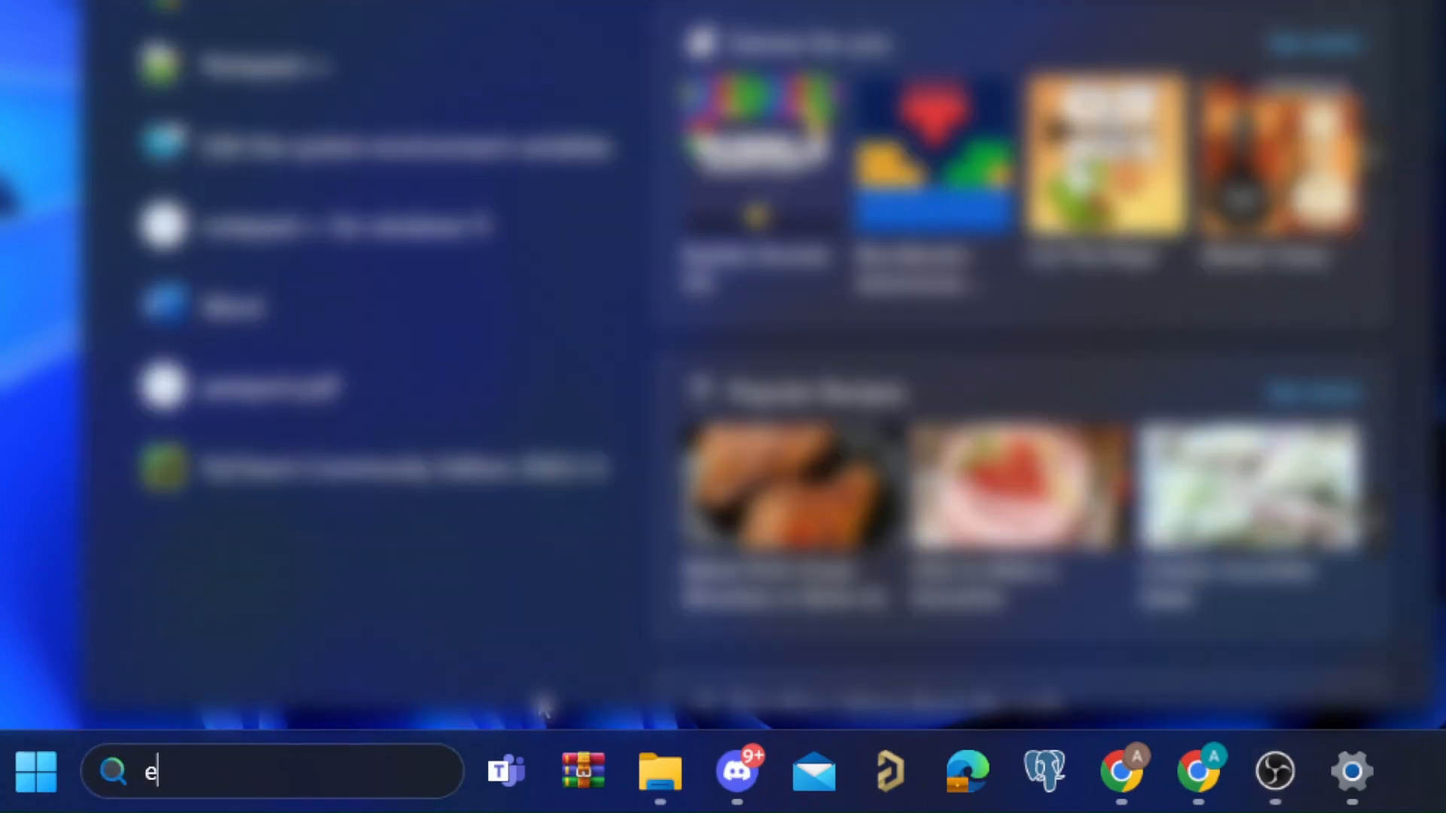
{"action": "type", "text": "nviro"}
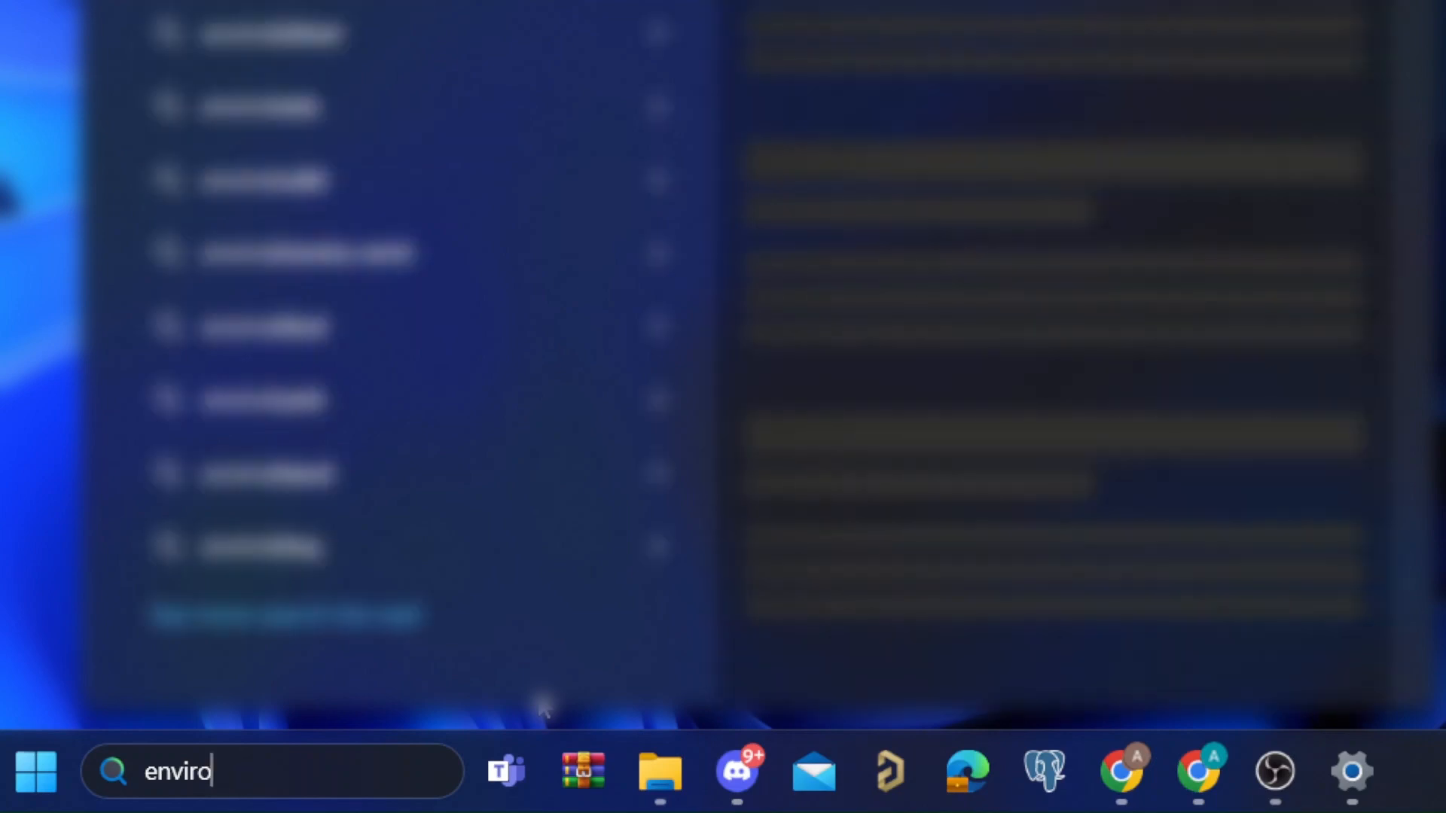
{"action": "type", "text": "nment va"}
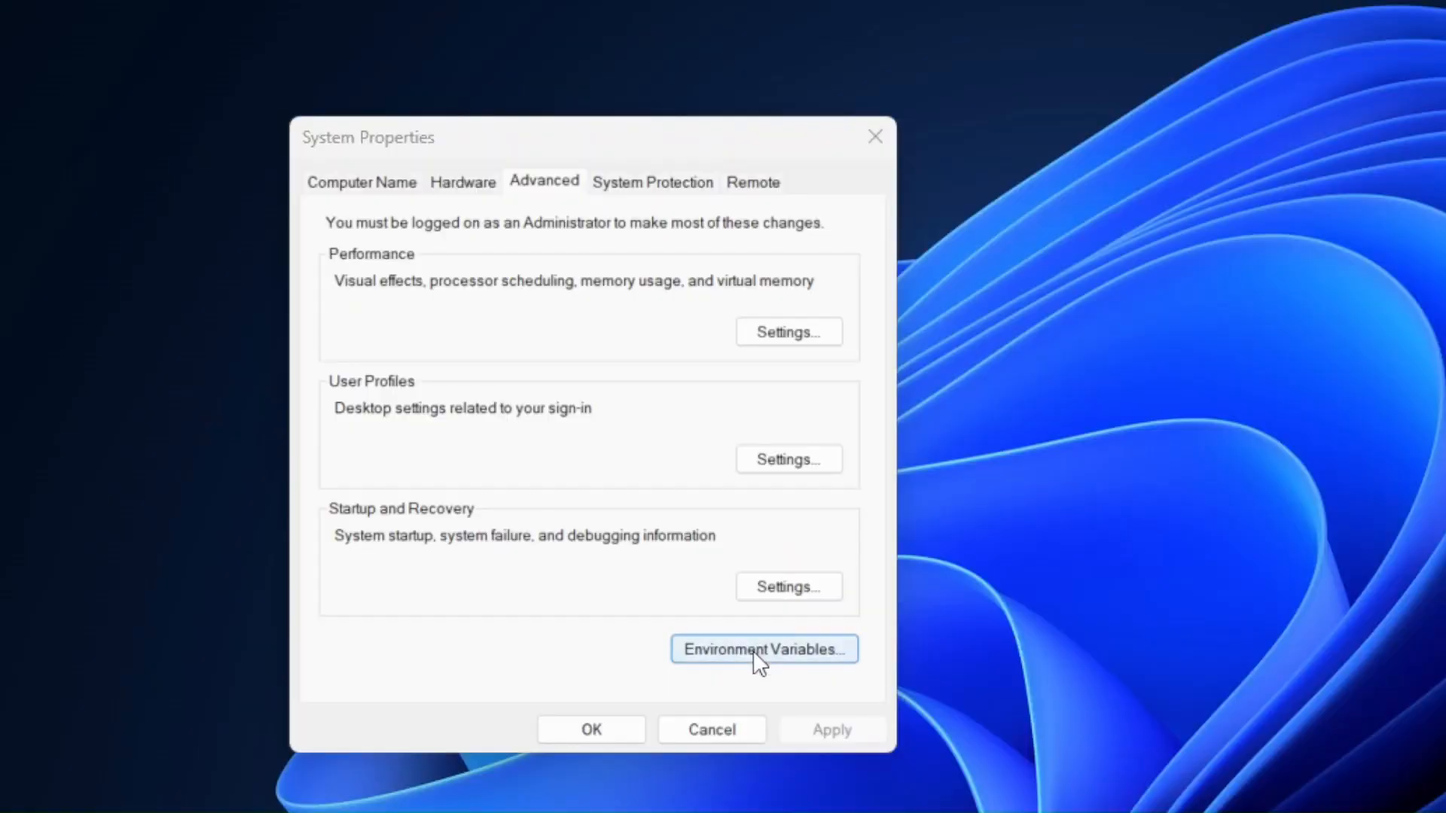
- Open Environment Variables and edit Path under User variables
{"action": "left_click", "coordinate": [761, 649]}
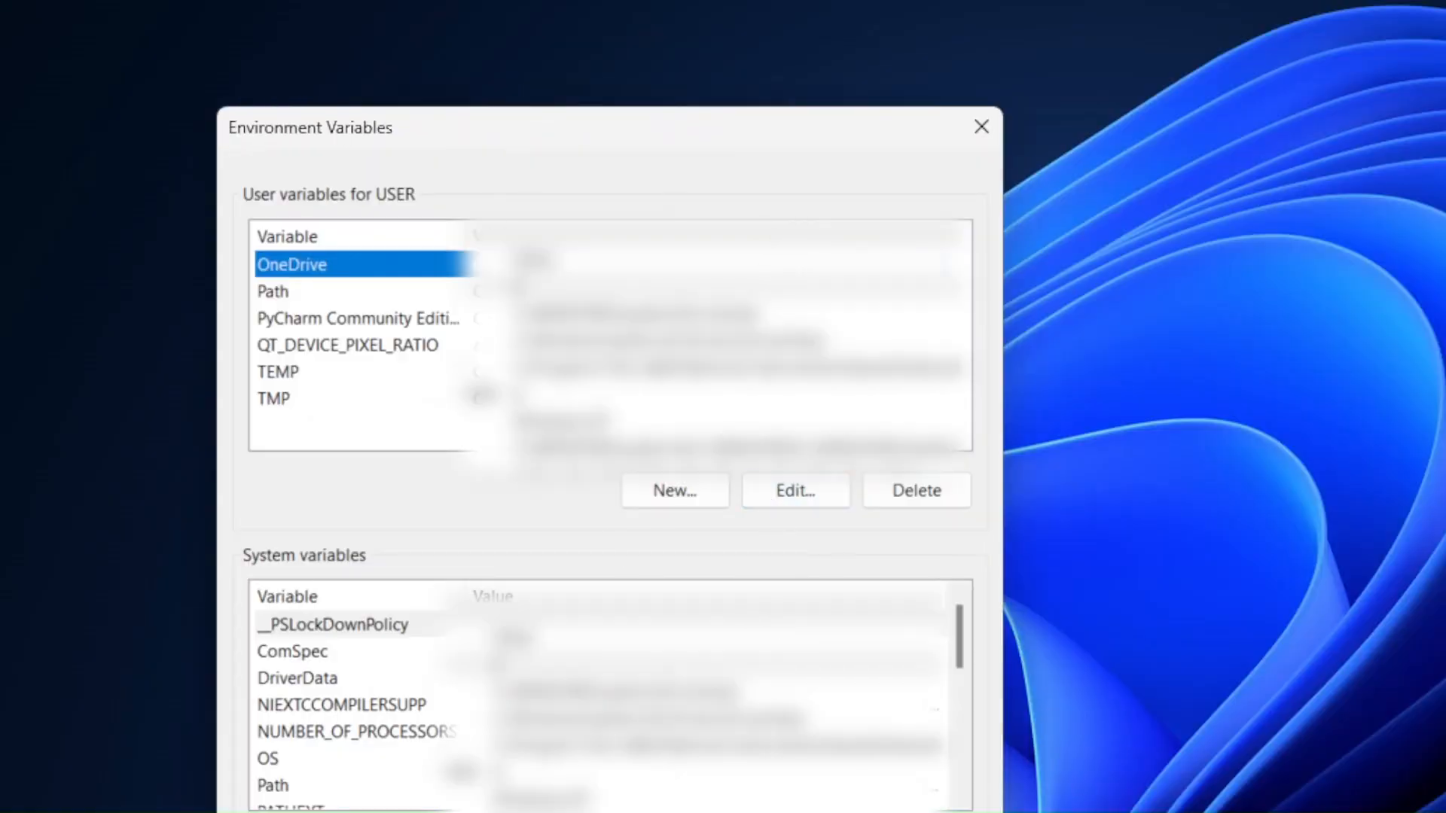
{"action": "mouse_move", "coordinate": [328, 308]}
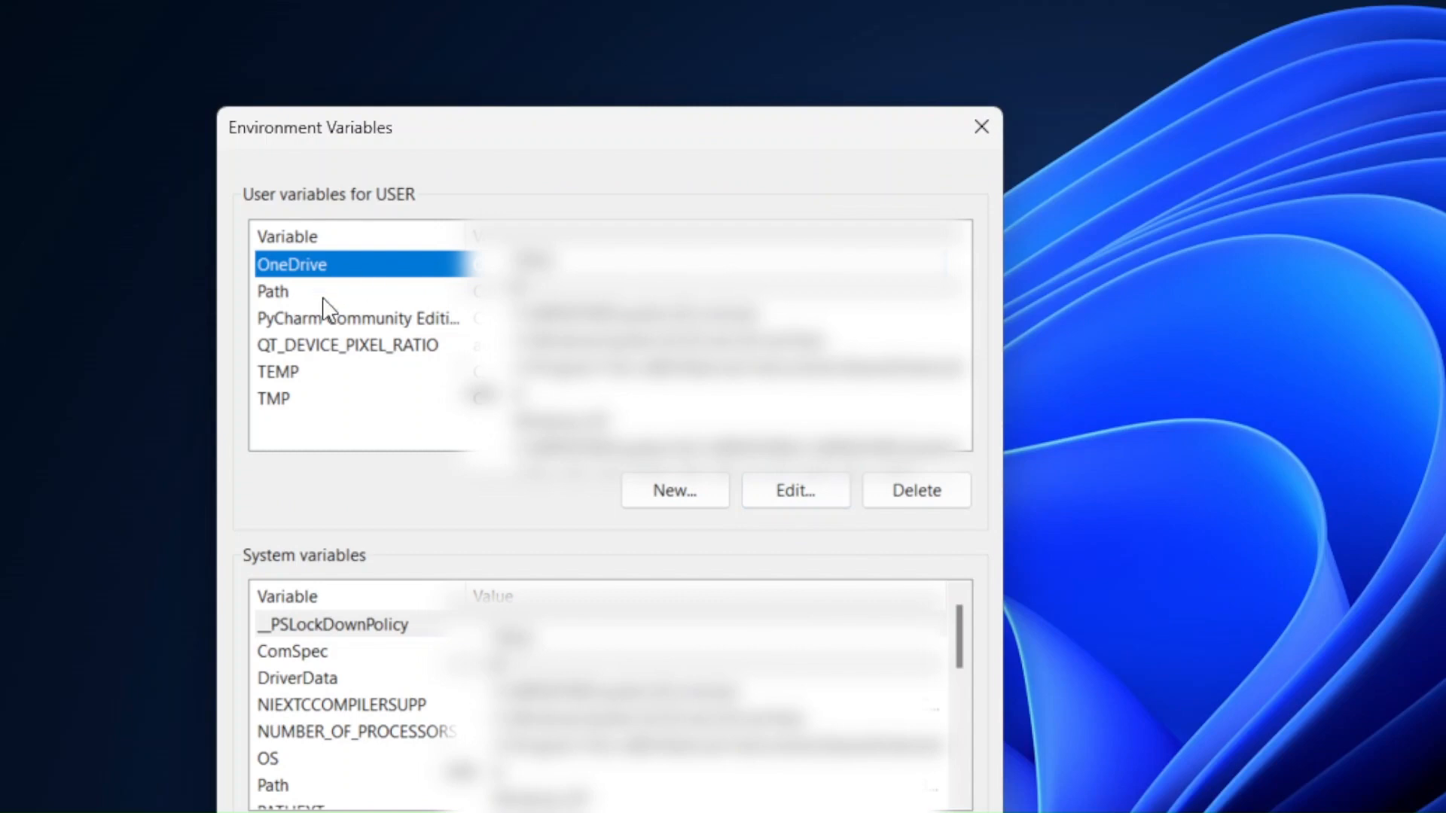
{"action": "double_click", "coordinate": [273, 291]}
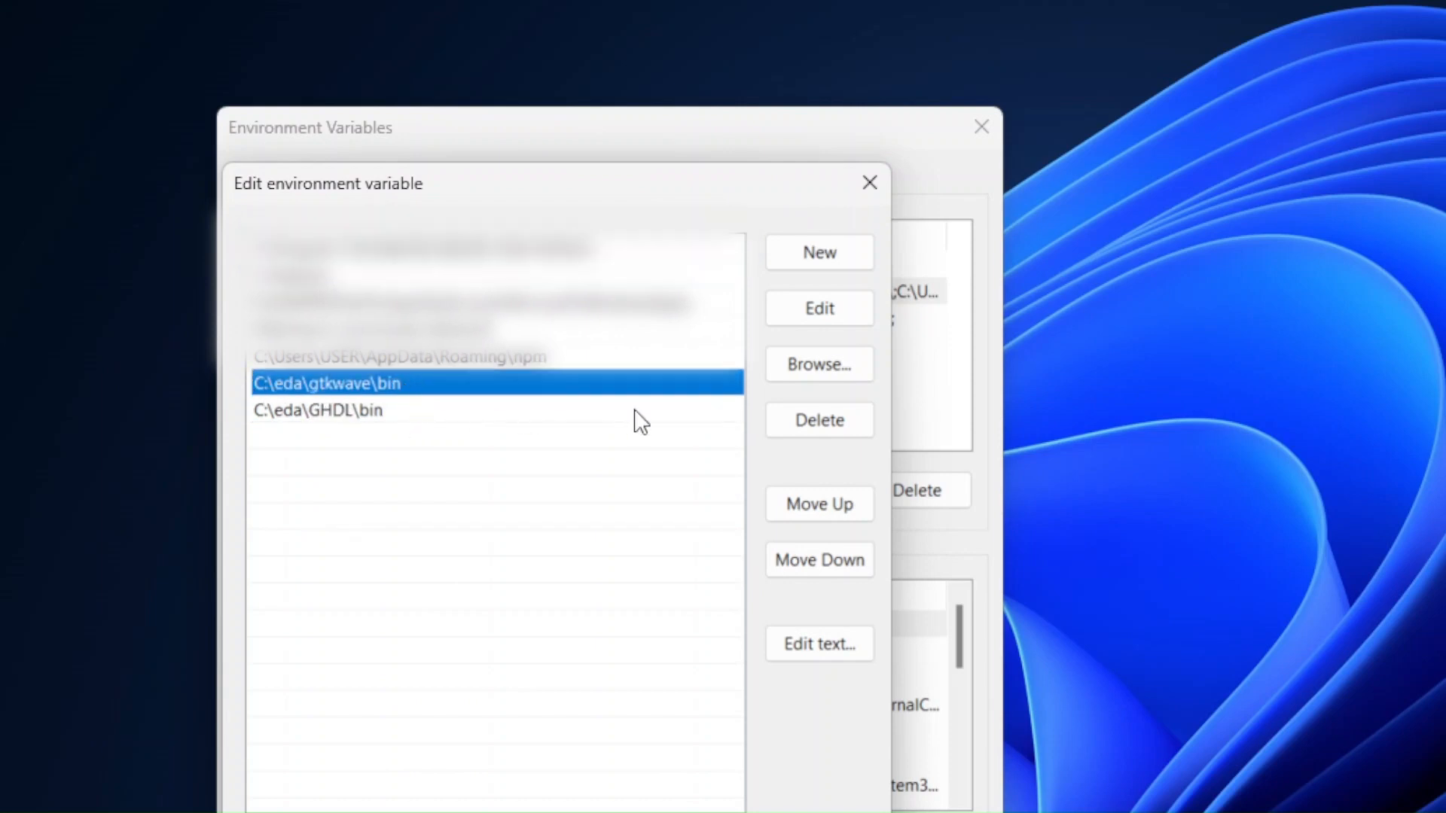
- Verify the C:\eda\gtkwave\bin Path entry and add a new blank entry
{"action": "double_click", "coordinate": [325, 383]}
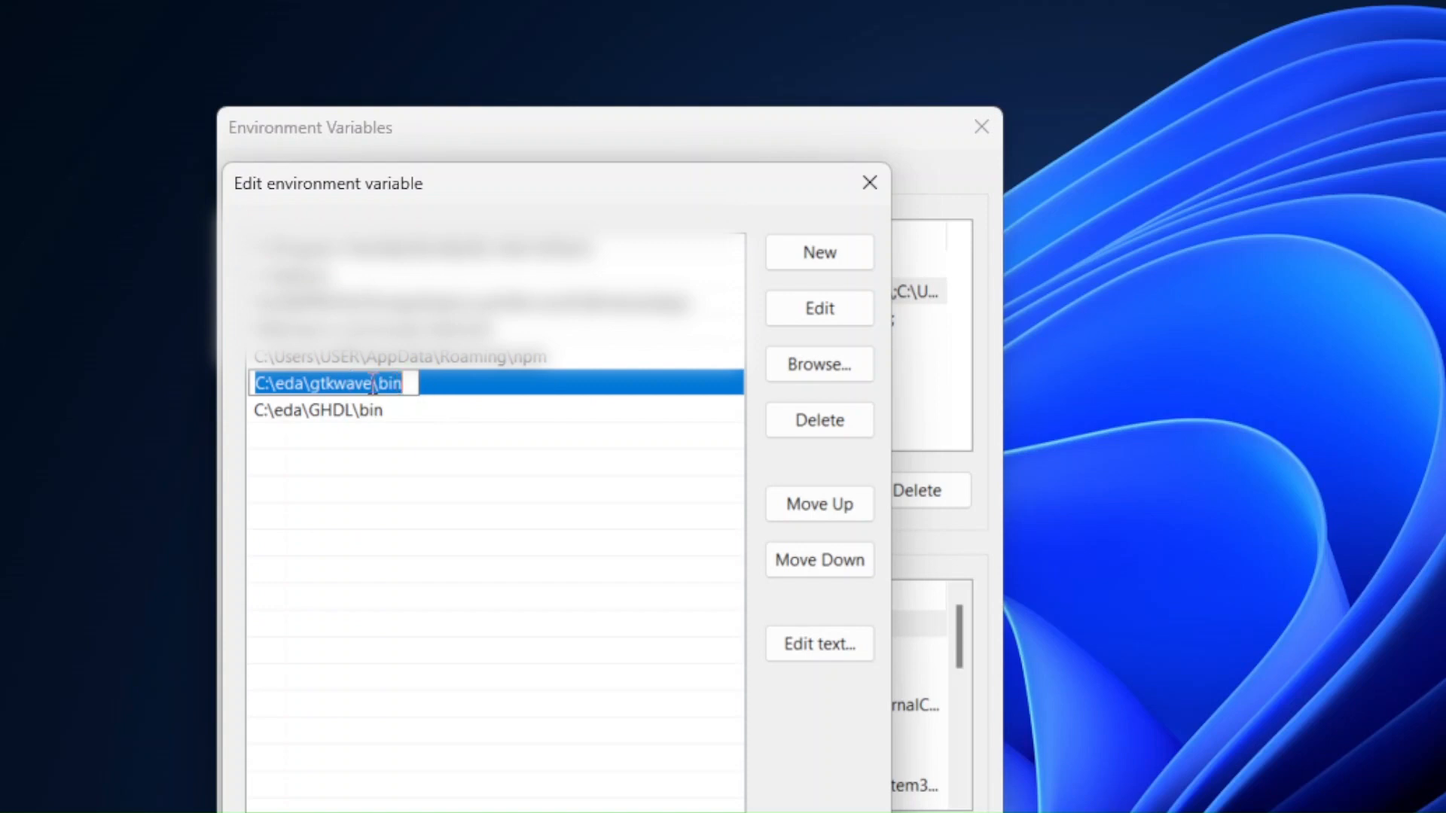
{"action": "left_click", "coordinate": [392, 383]}
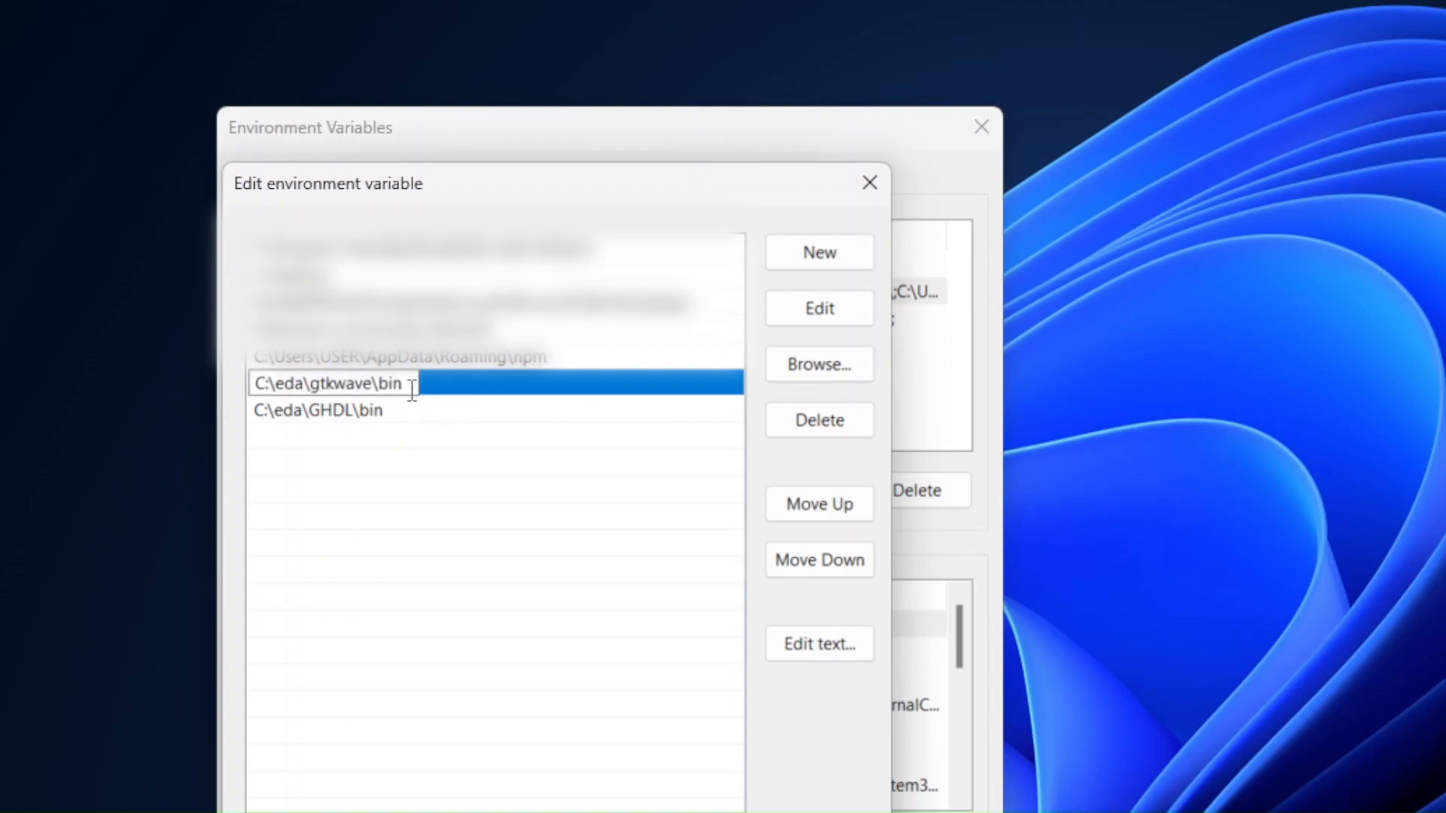
{"action": "left_click", "coordinate": [318, 410]}
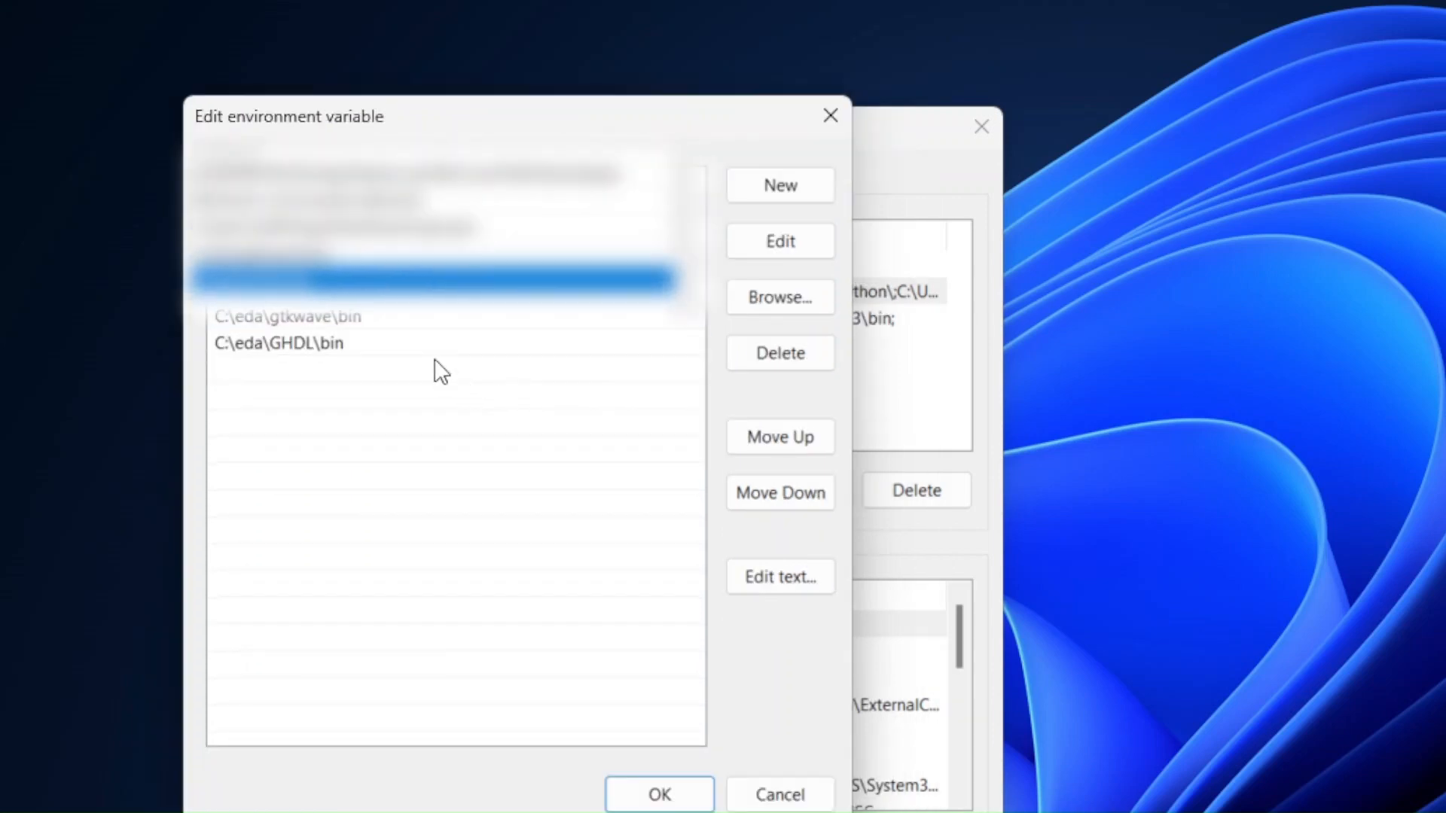
{"action": "left_click", "coordinate": [779, 184]}
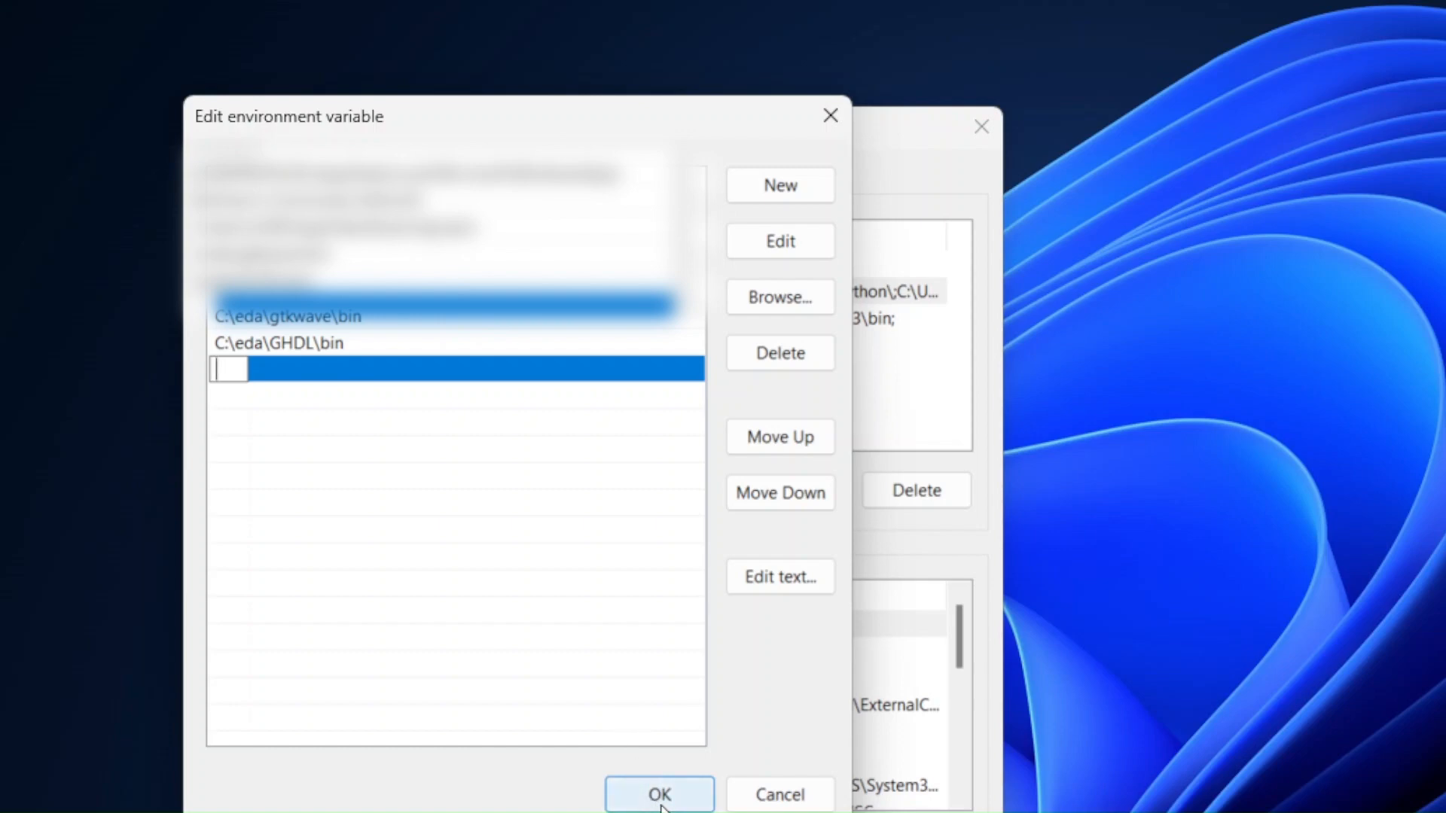
- Accept the Path changes with OK in all three settings windows
{"action": "left_click", "coordinate": [659, 794]}
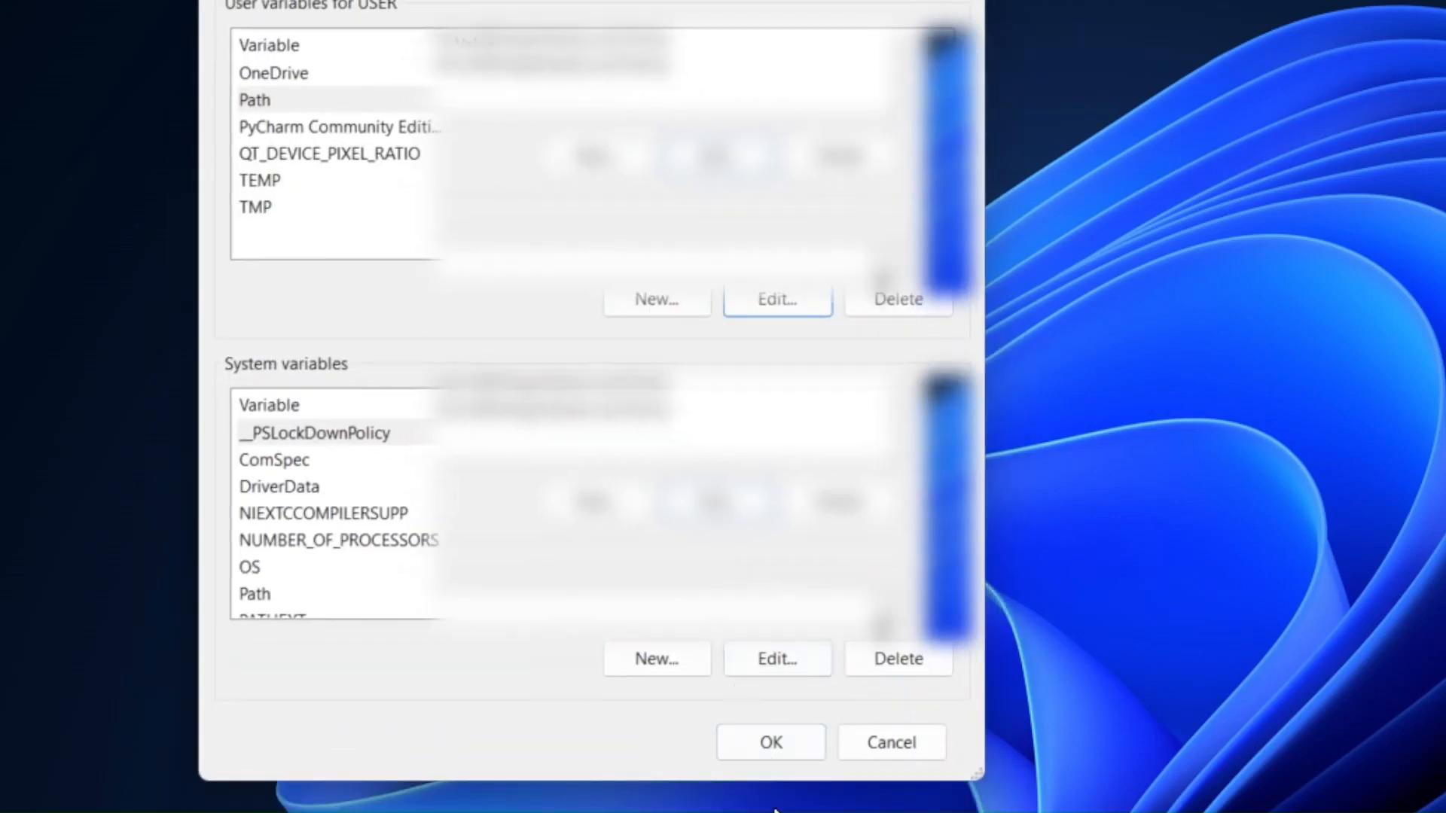
{"action": "left_click", "coordinate": [770, 743]}
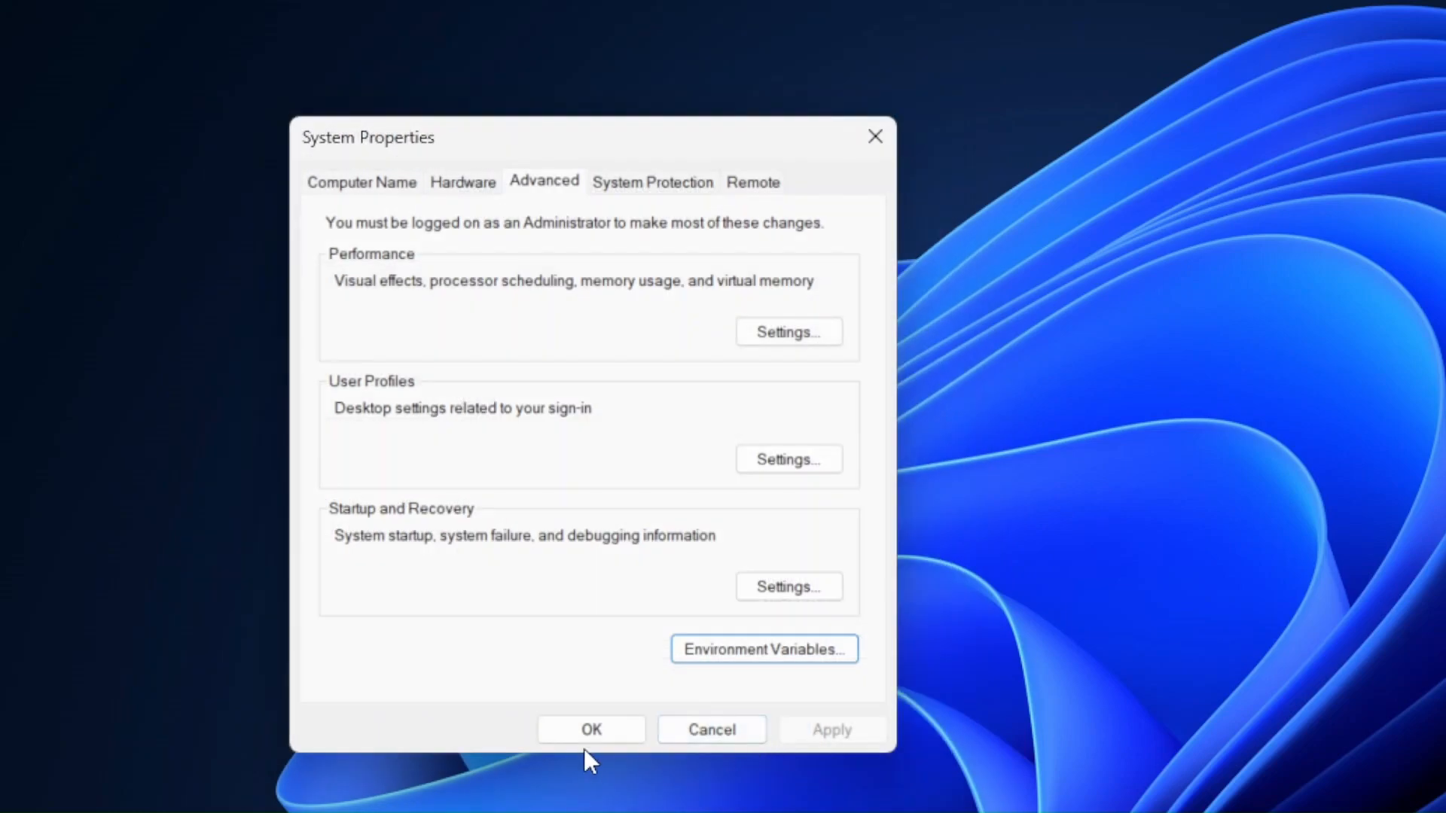
{"action": "left_click", "coordinate": [592, 730]}
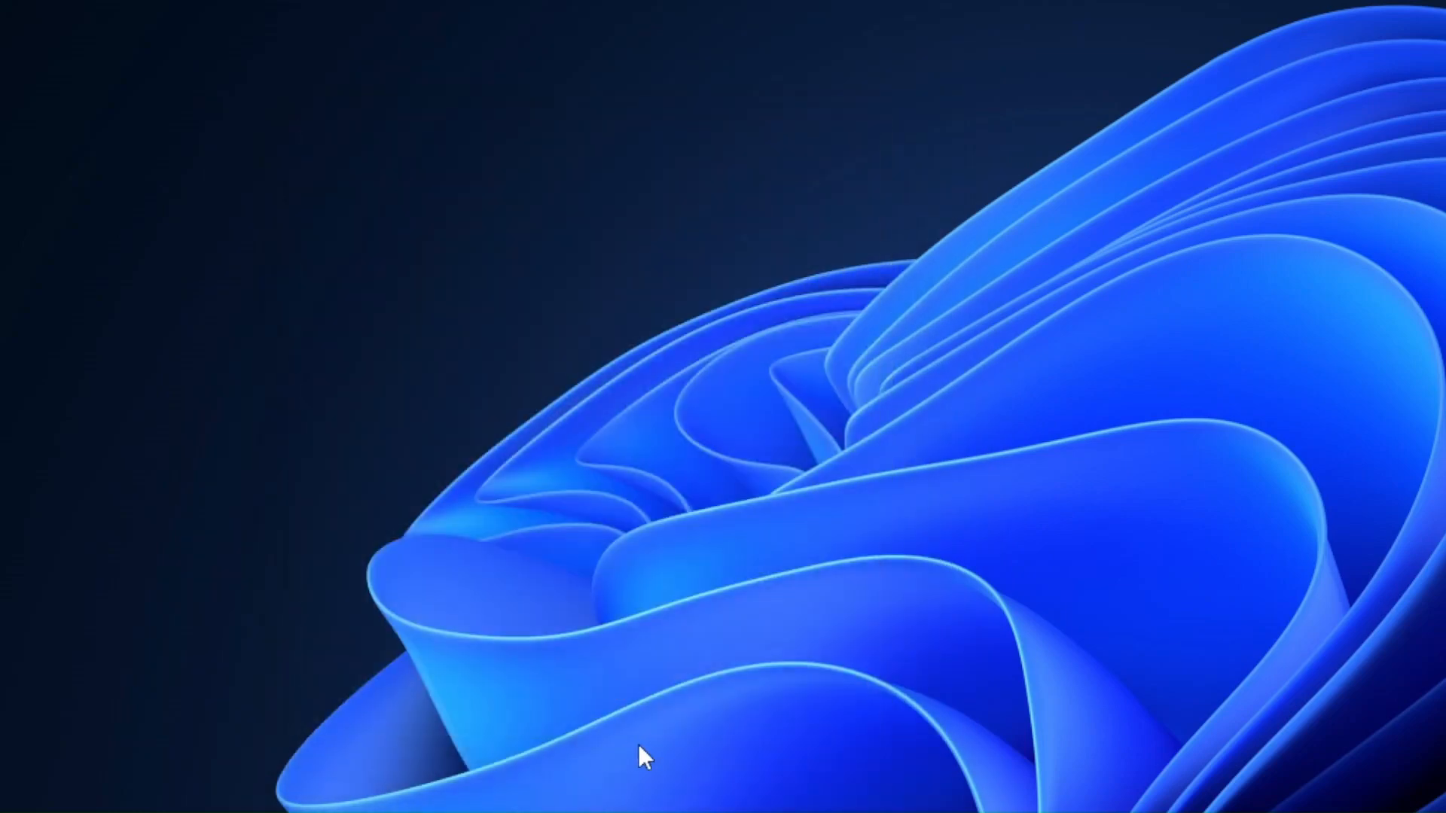